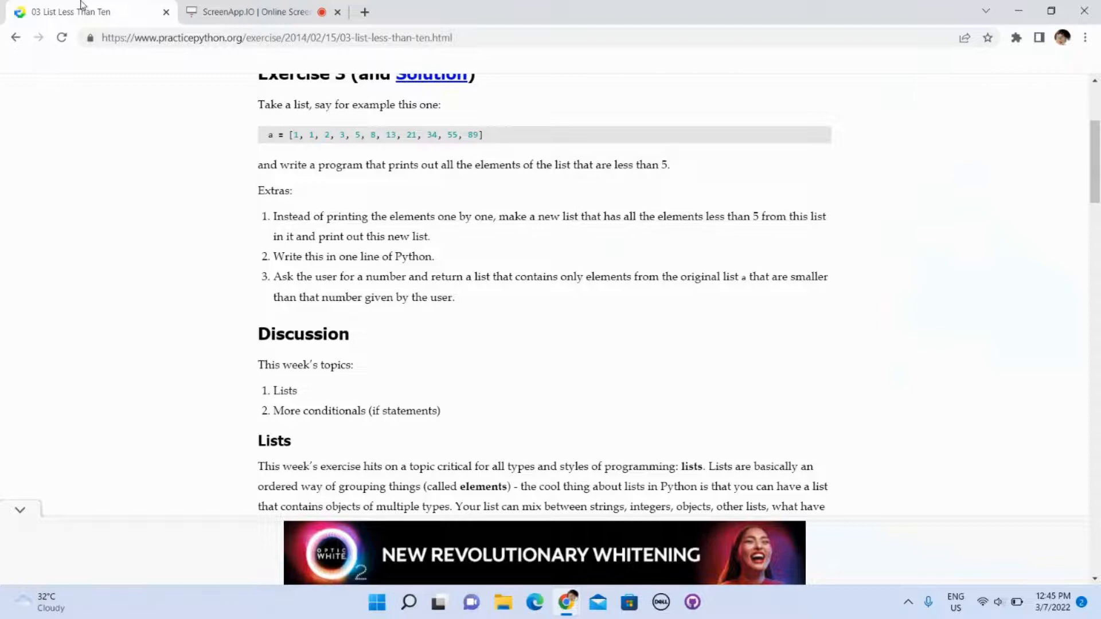
- Review the exercise page and note its web address
scroll("up", 3)
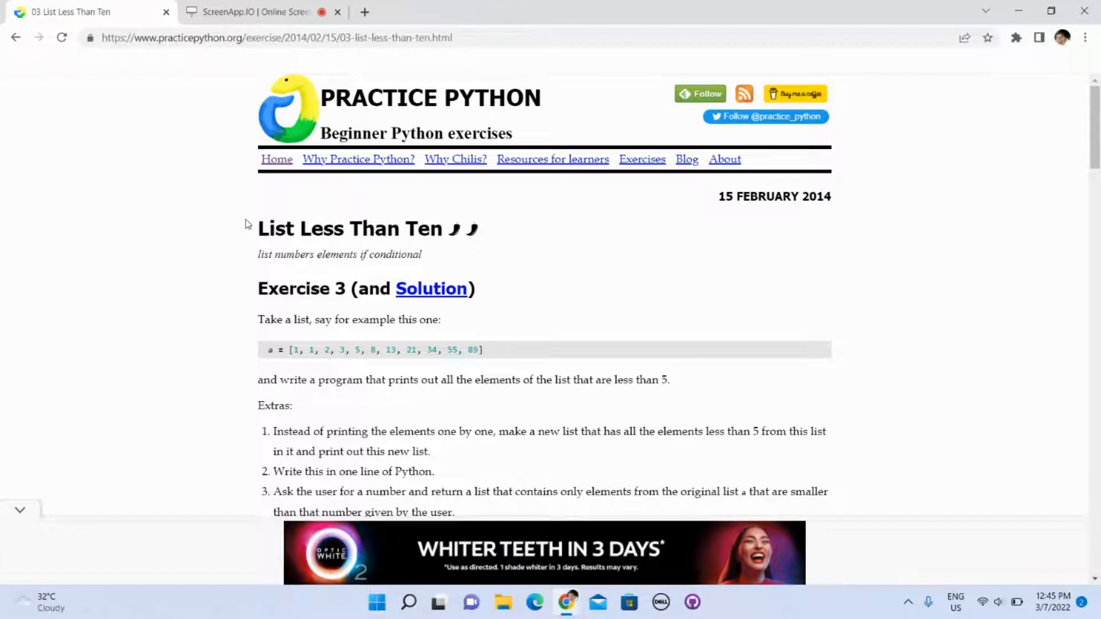
left_click(274, 37)
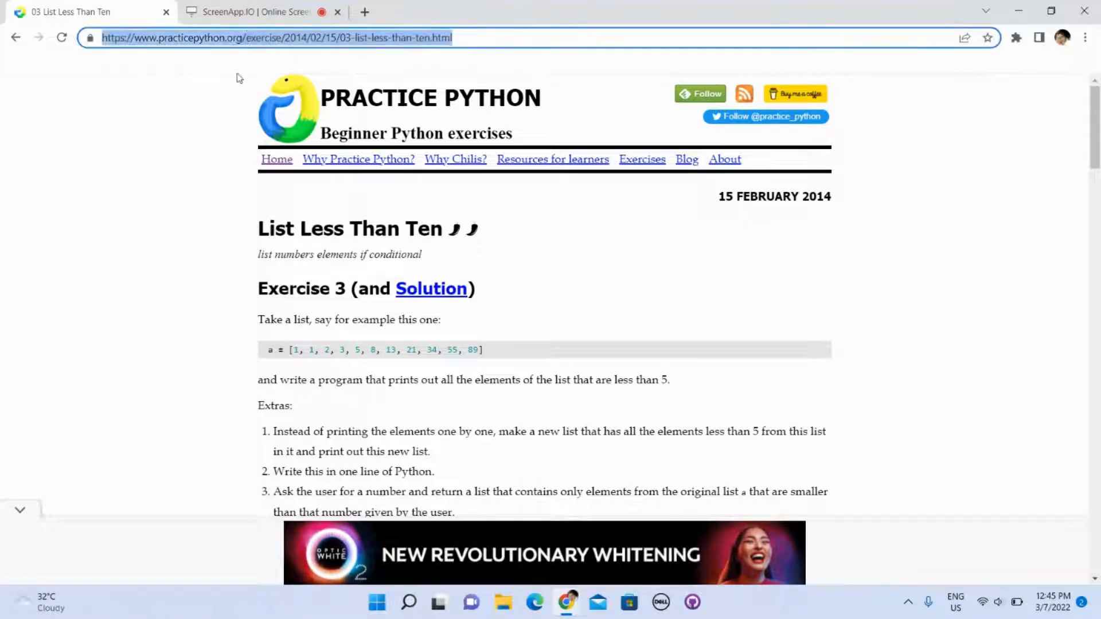
scroll("down", 3)
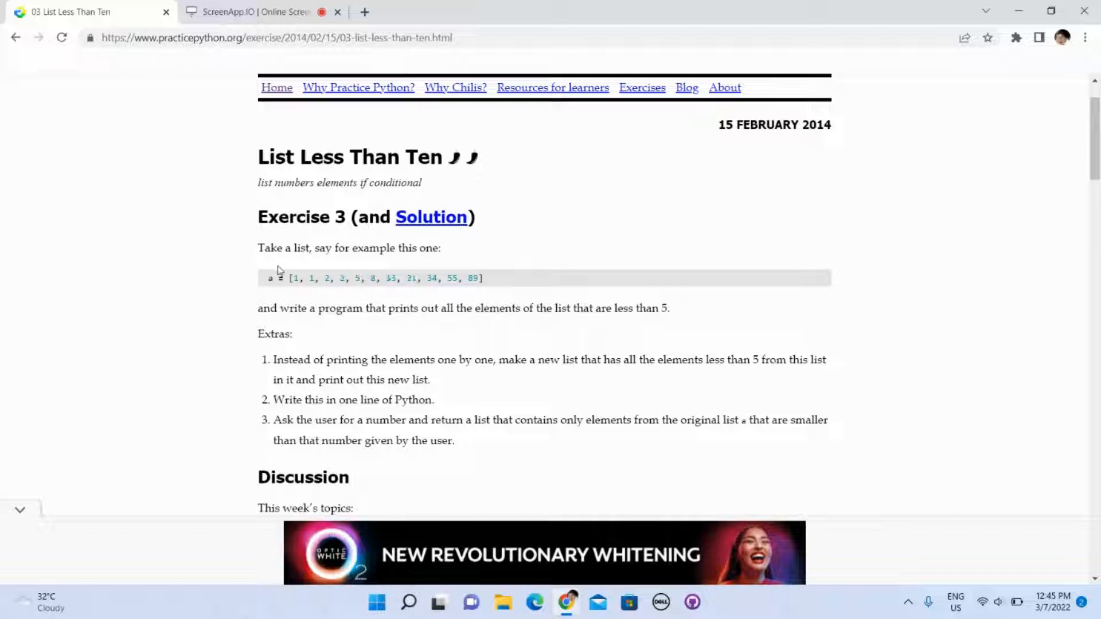
scroll("down", 3)
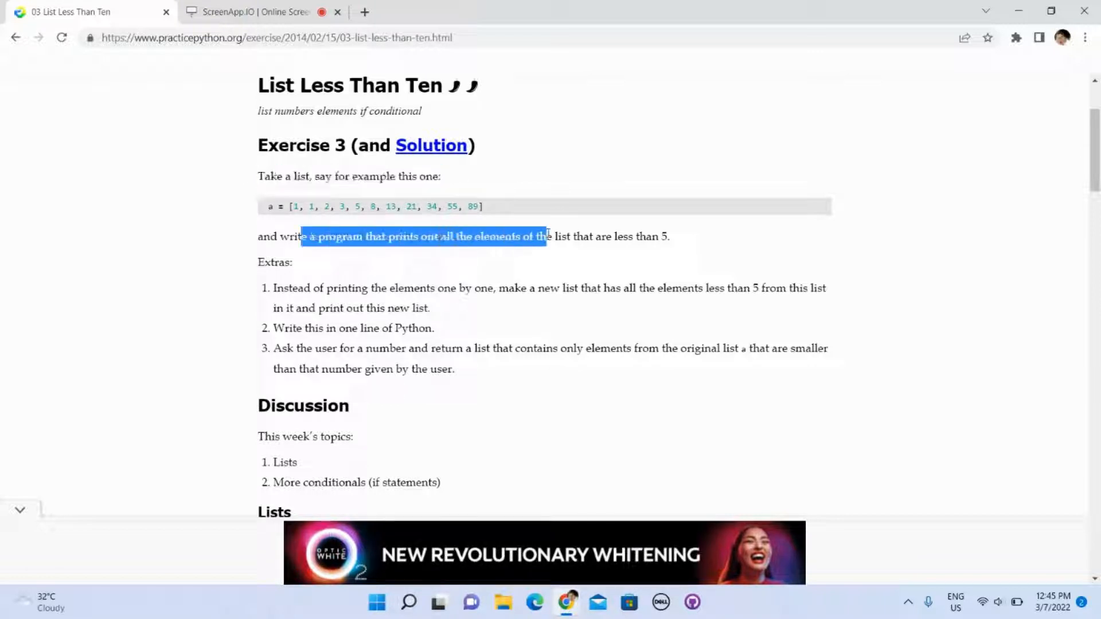
scroll("down", 3)
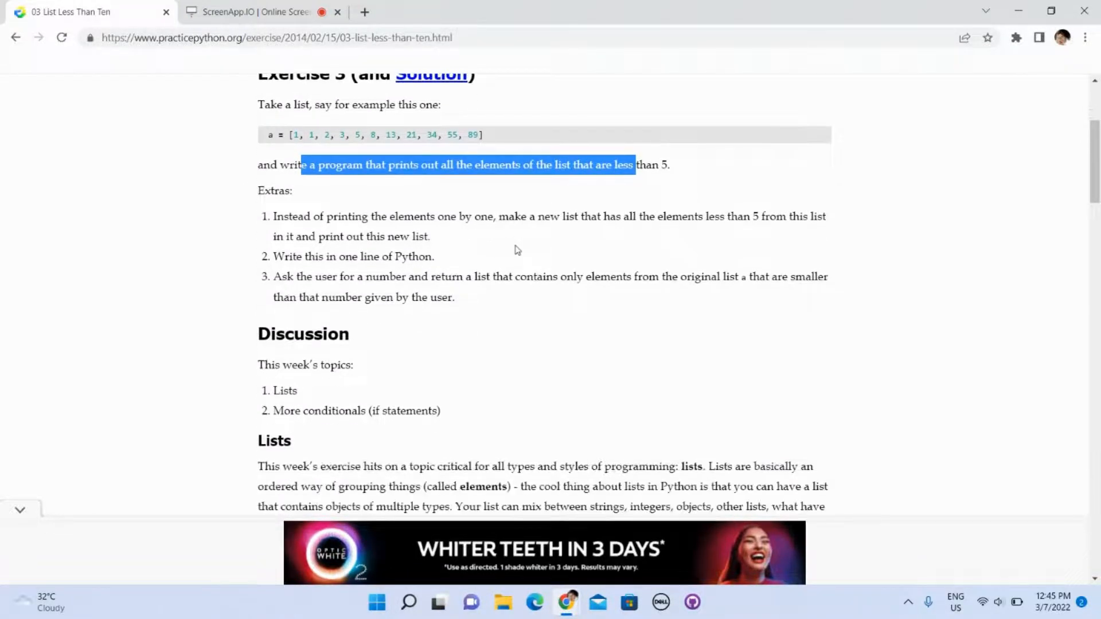
scroll("up", 3)
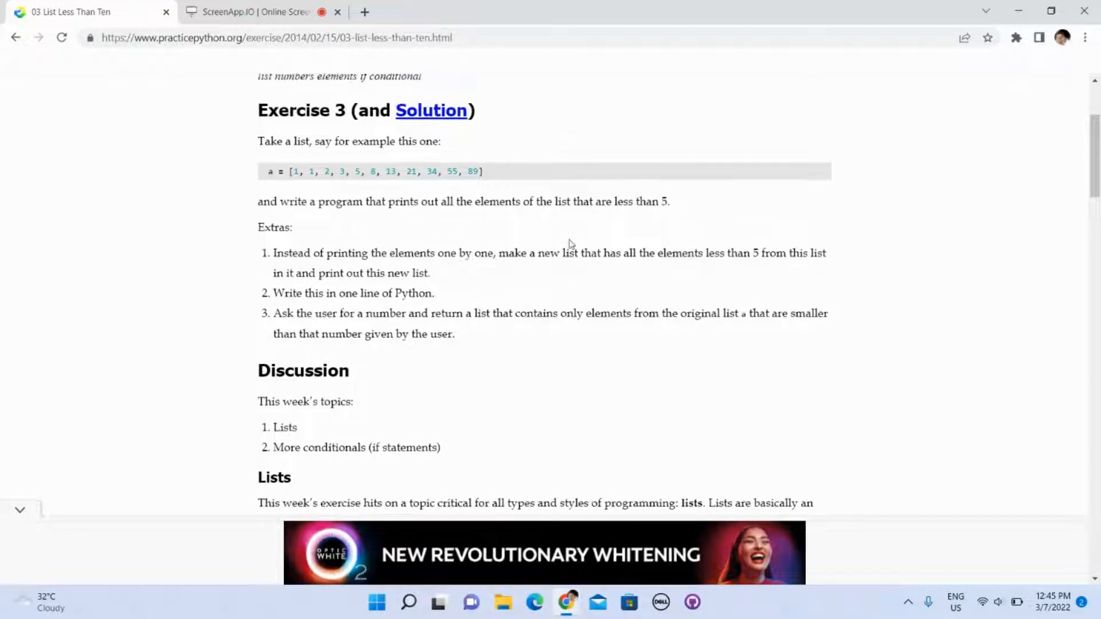
scroll("up", 3)
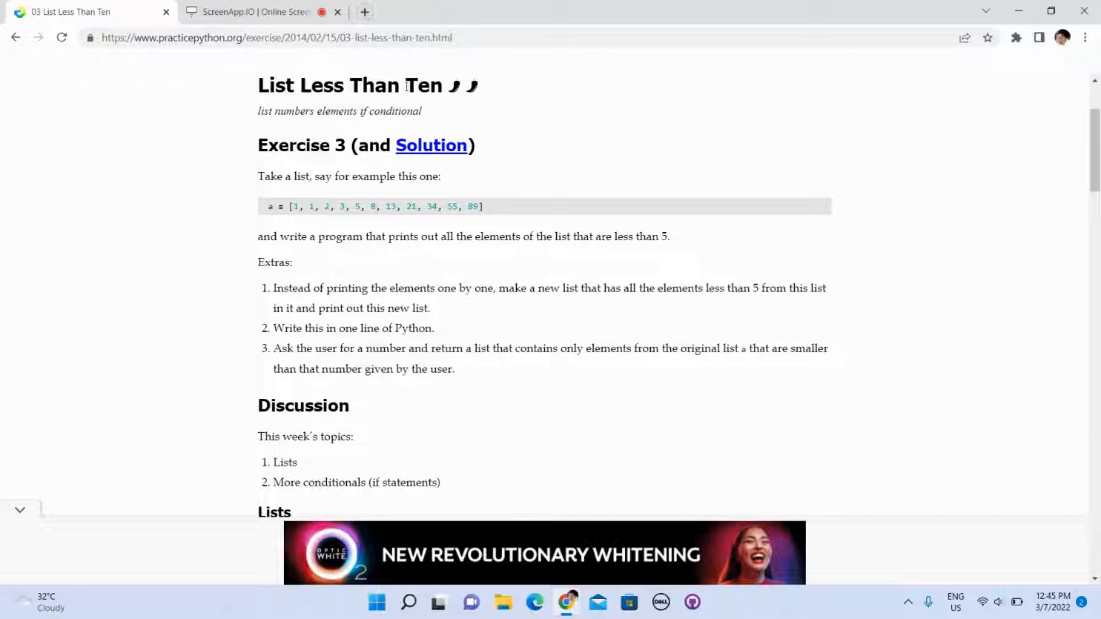
- Look up the W3Schools Python Lists page and read through its examples
type("python list")
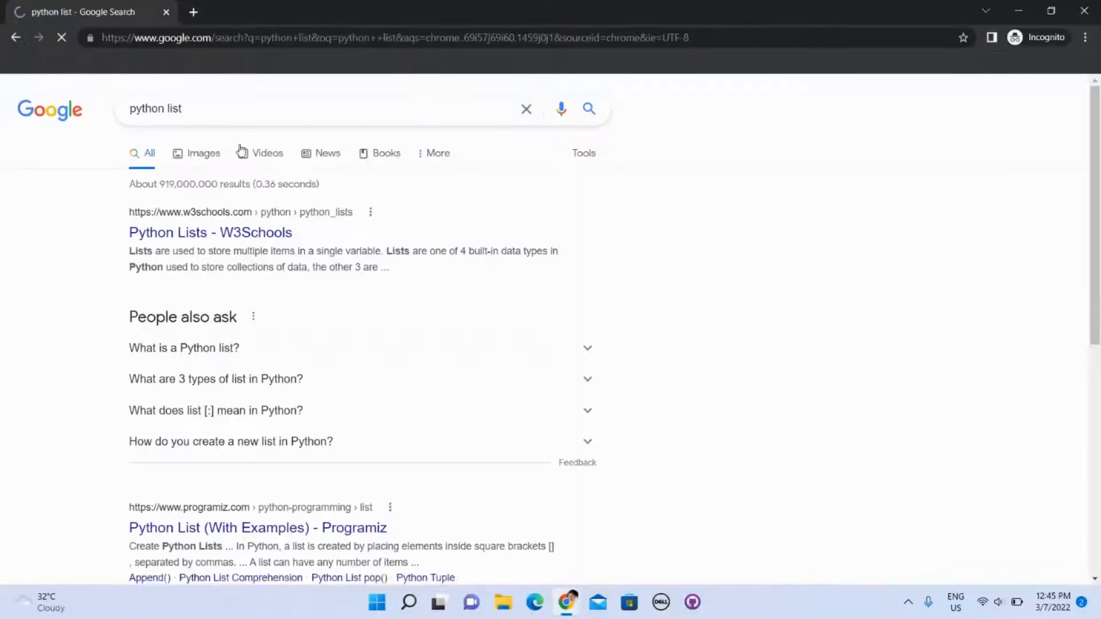
left_click(209, 233)
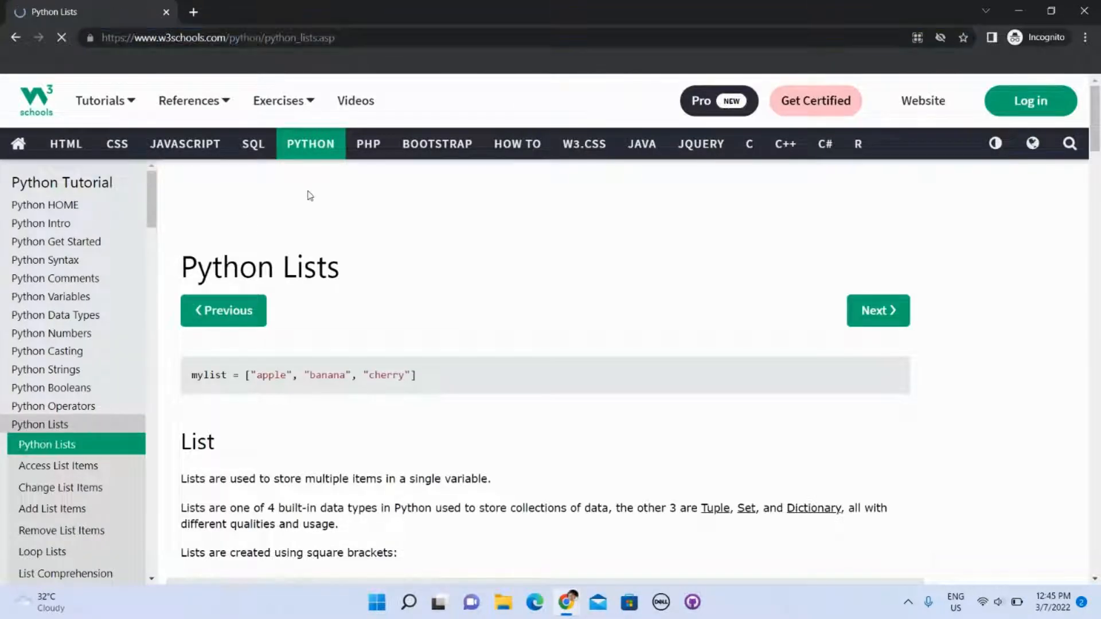
scroll("down", 3)
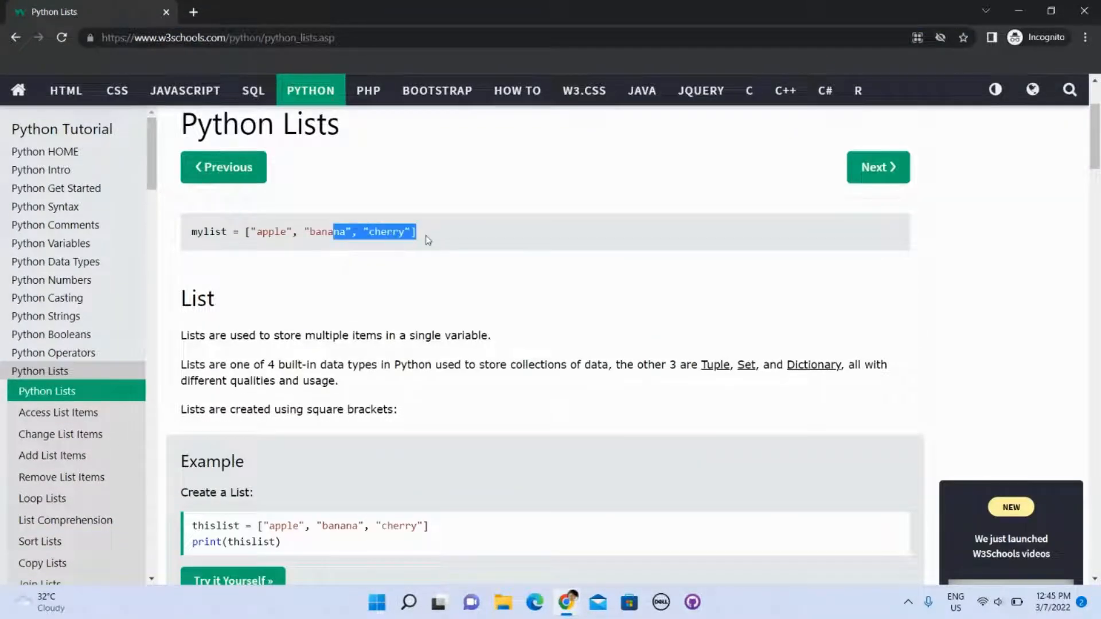
left_click(441, 255)
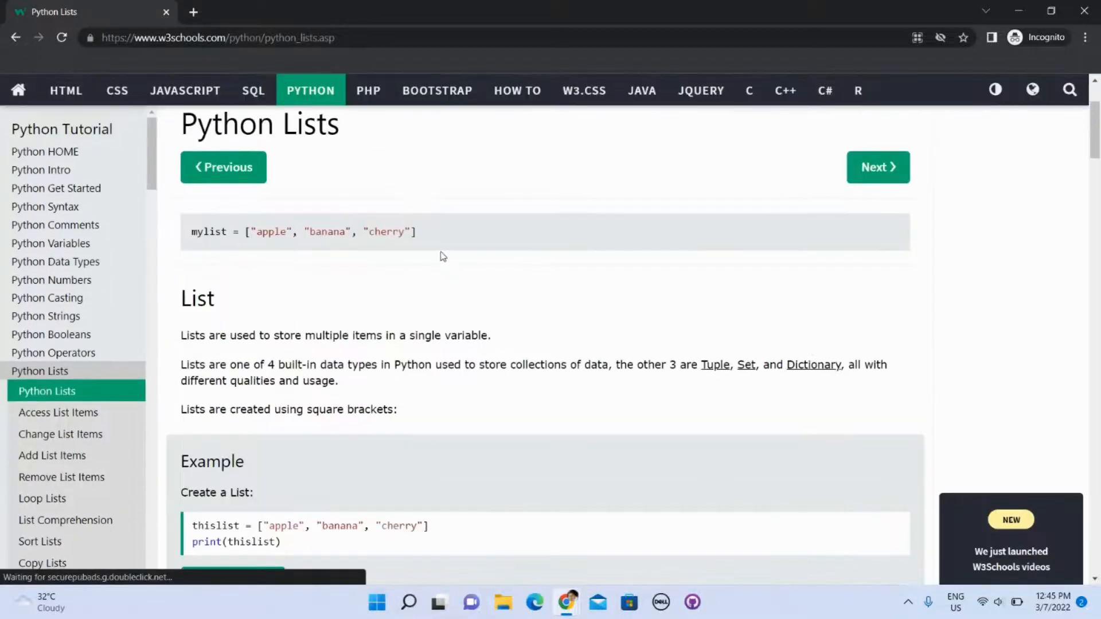
scroll("down", 3)
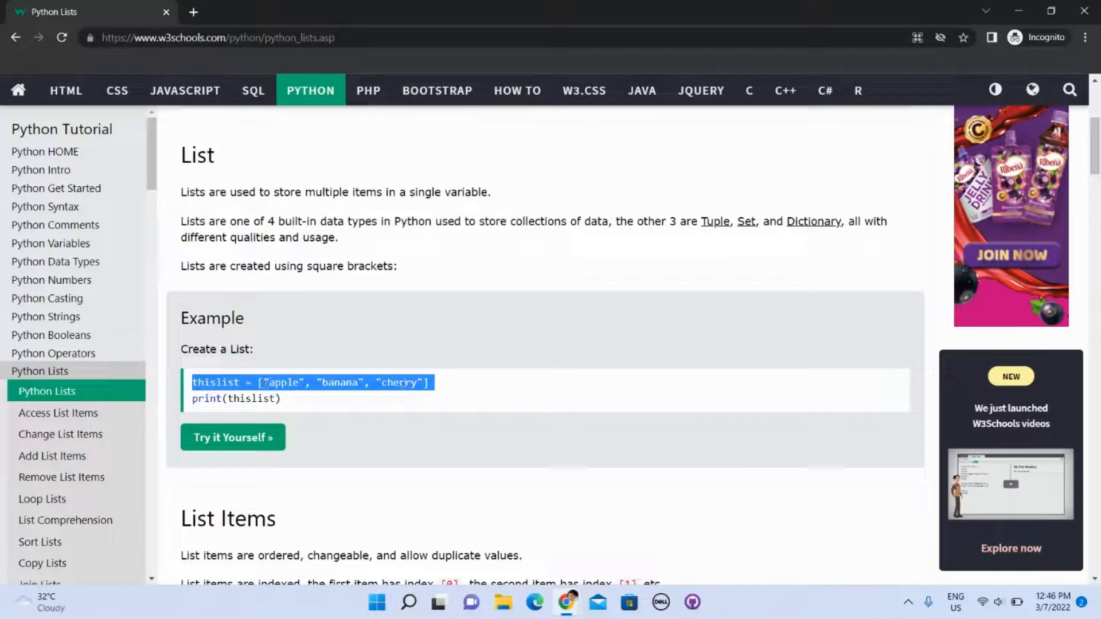
scroll("down", 3)
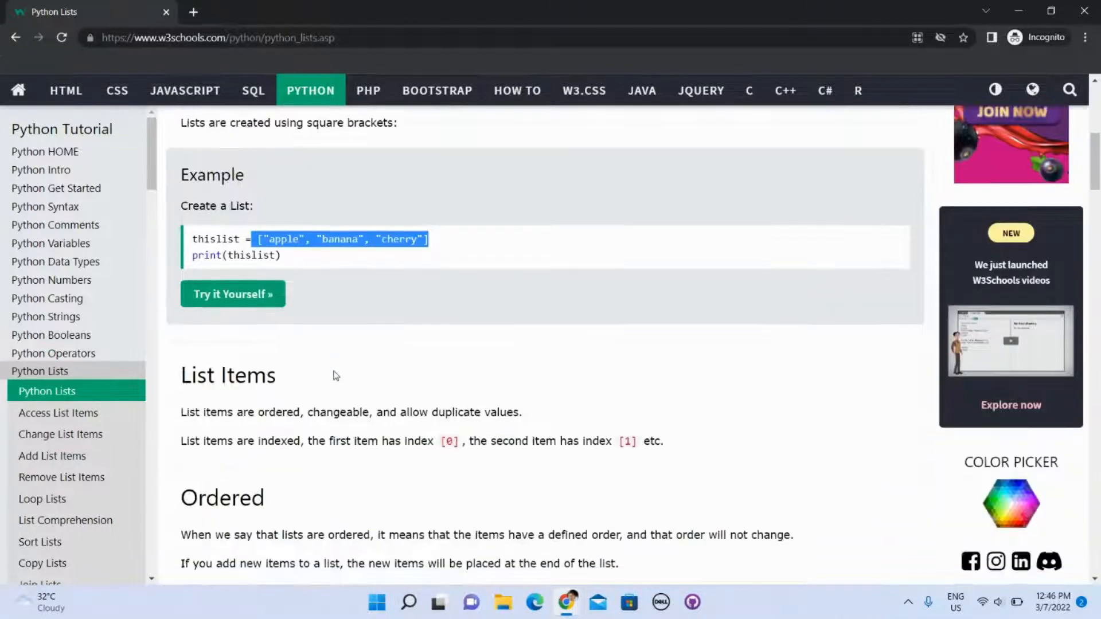
scroll("down", 3)
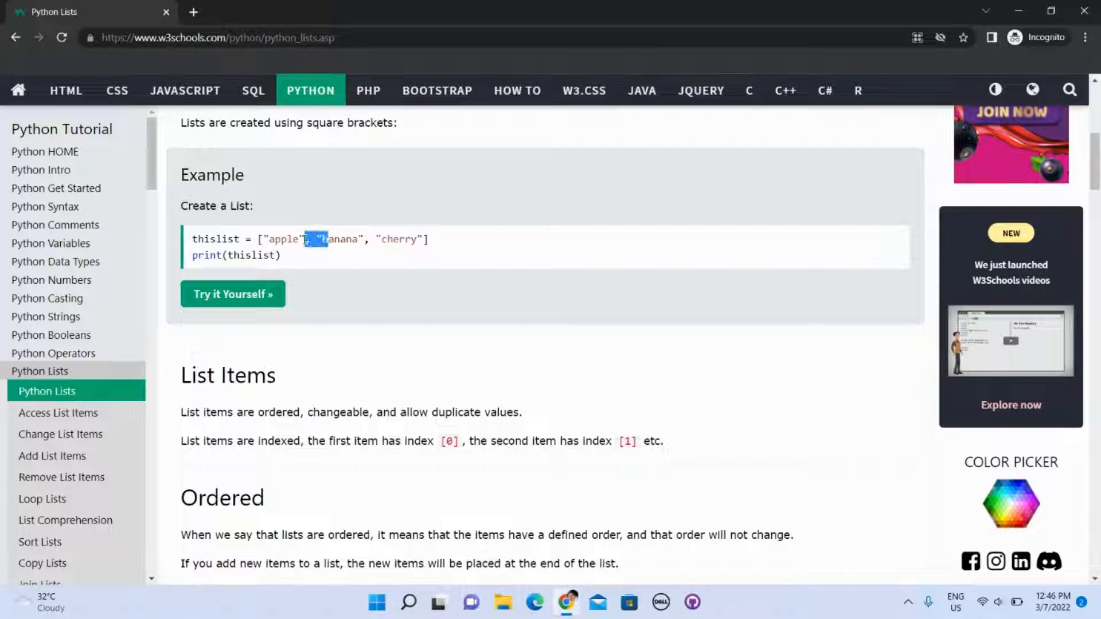
scroll("down", 3)
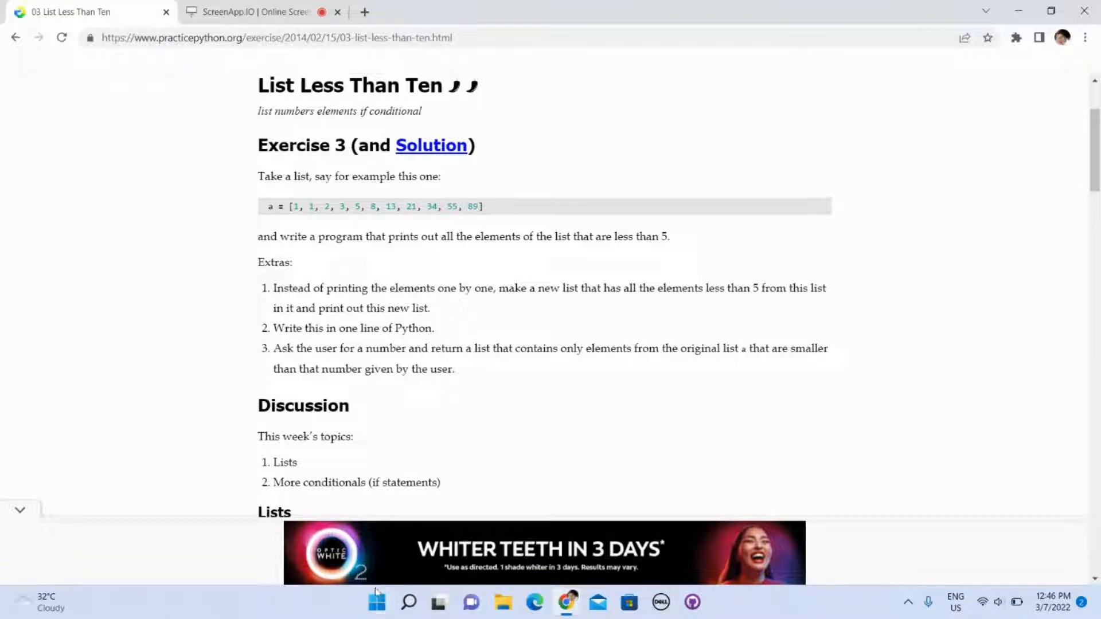
- Launch IDLE and write a new script defining list a with for x in a: print(a)
type("idle")
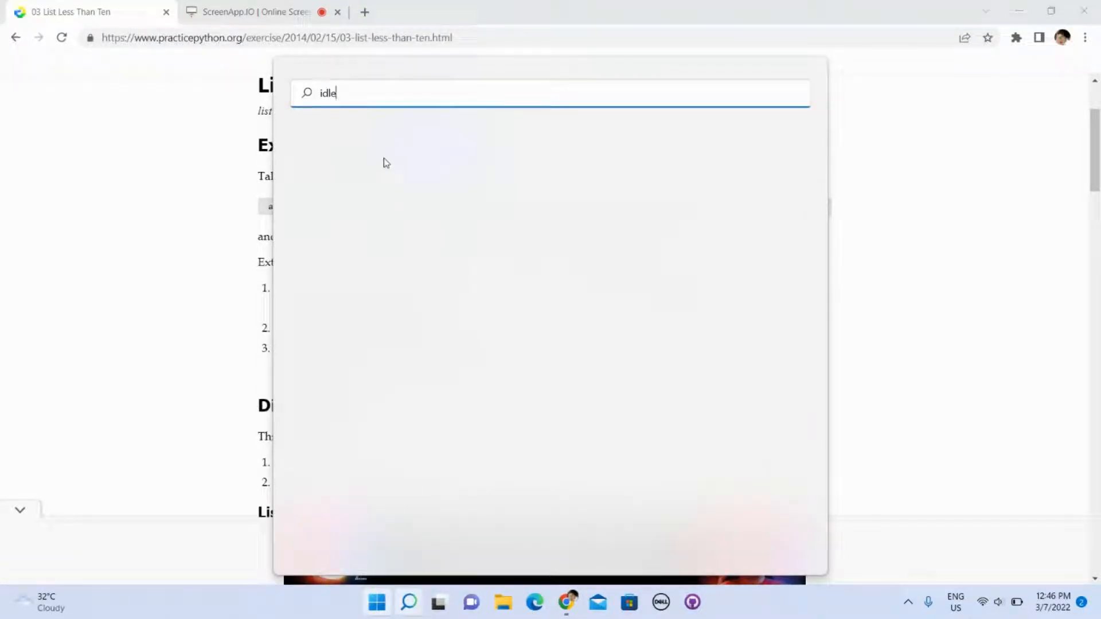
mouse_move(531, 158)
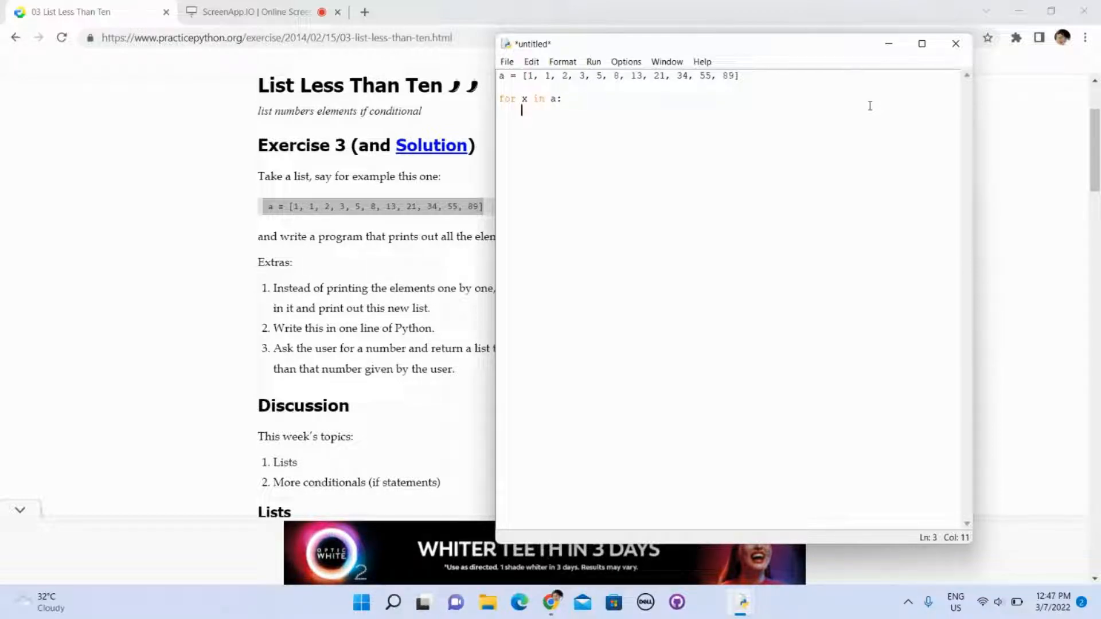
type("print(a")
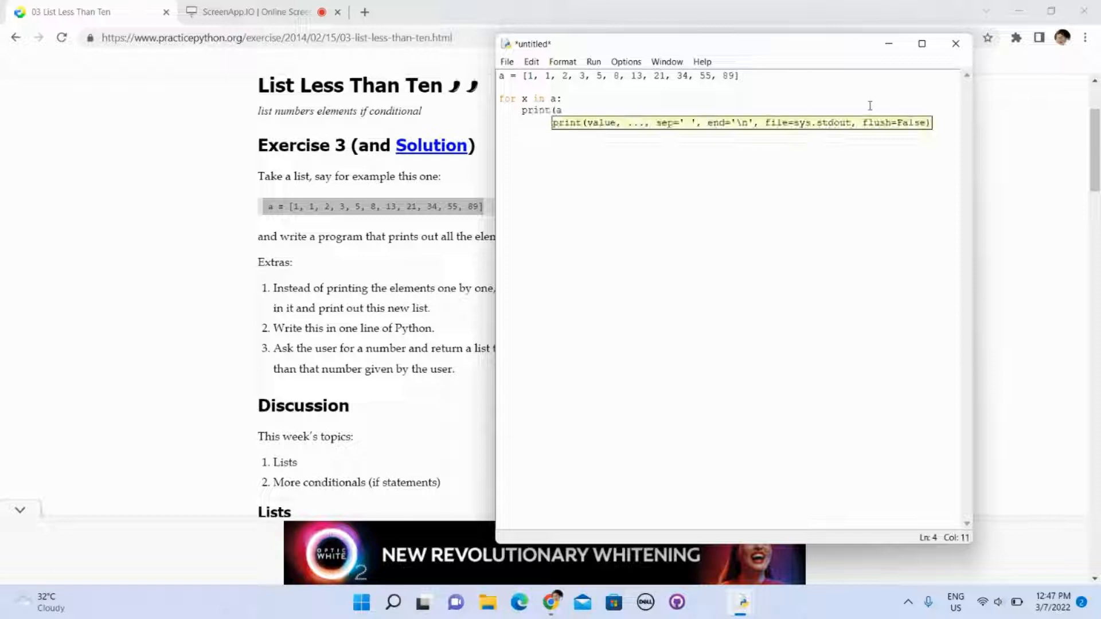
type(")")
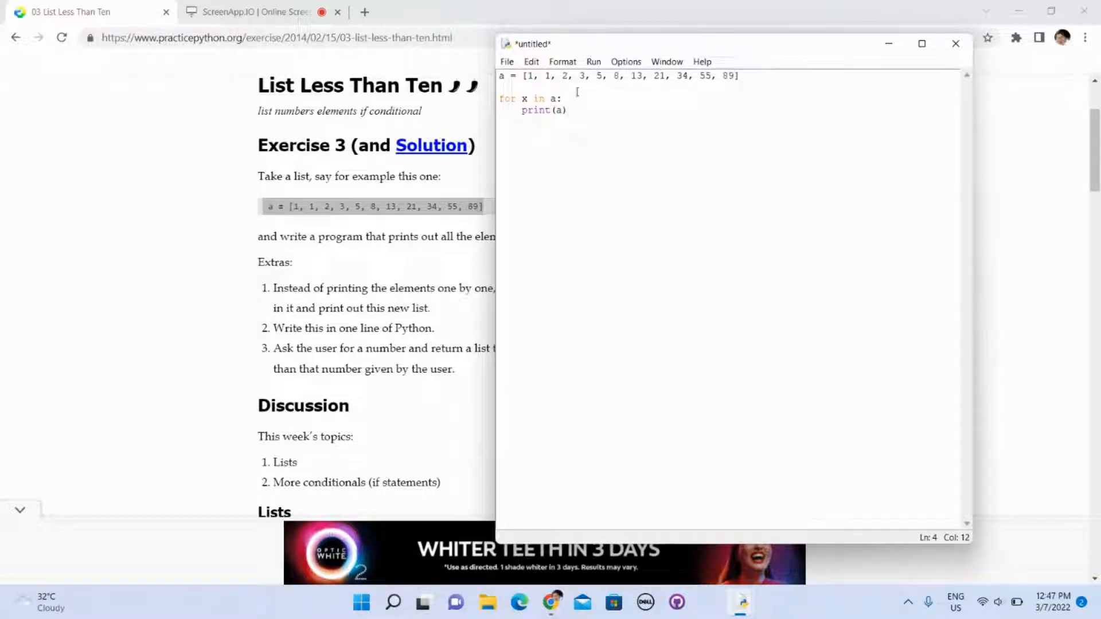
- Save the new script in Downloads as exercise 4.py
left_click(505, 60)
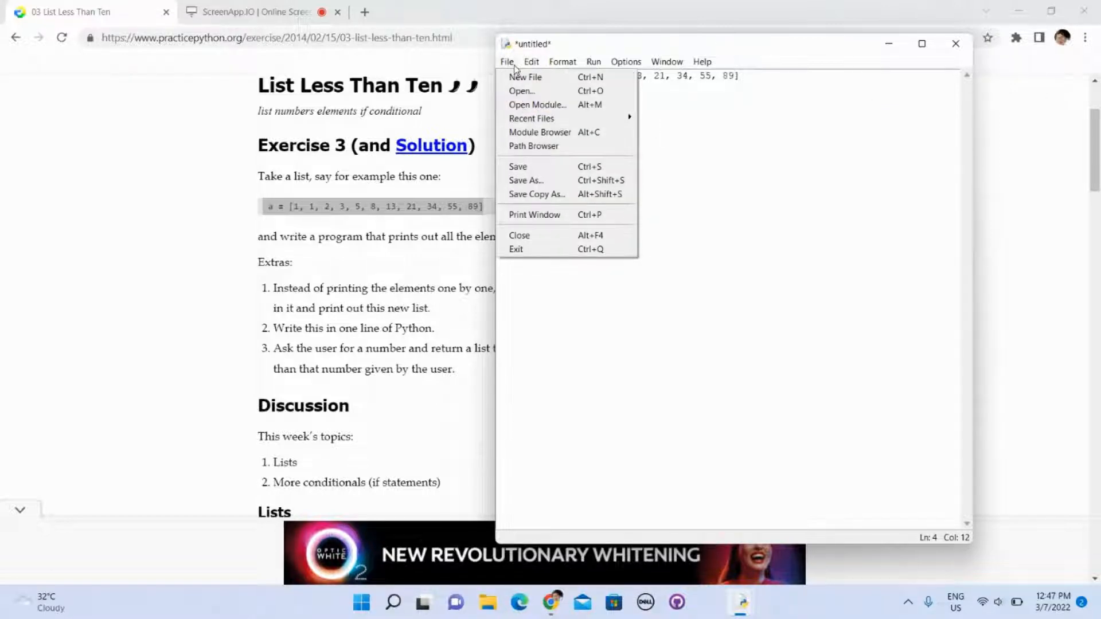
left_click(518, 166)
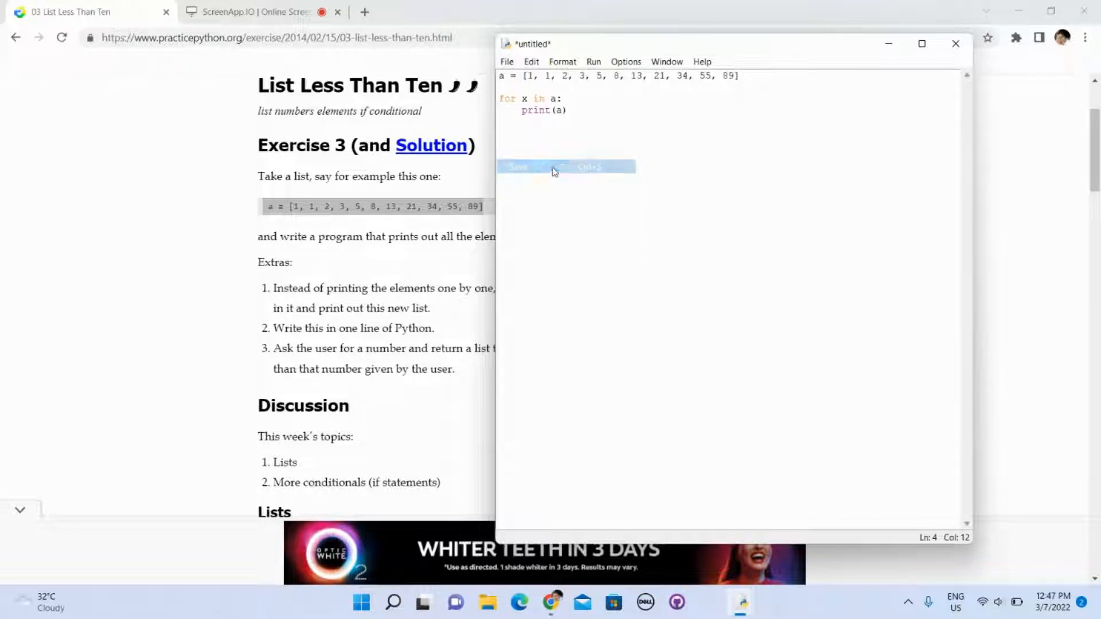
left_click(517, 167)
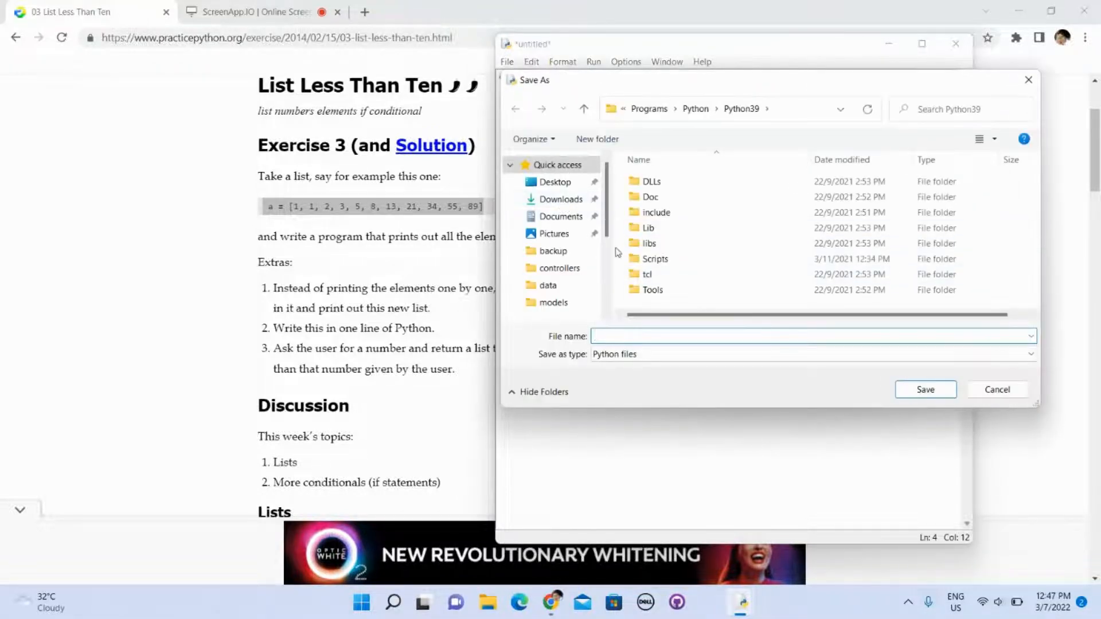
left_click(561, 200)
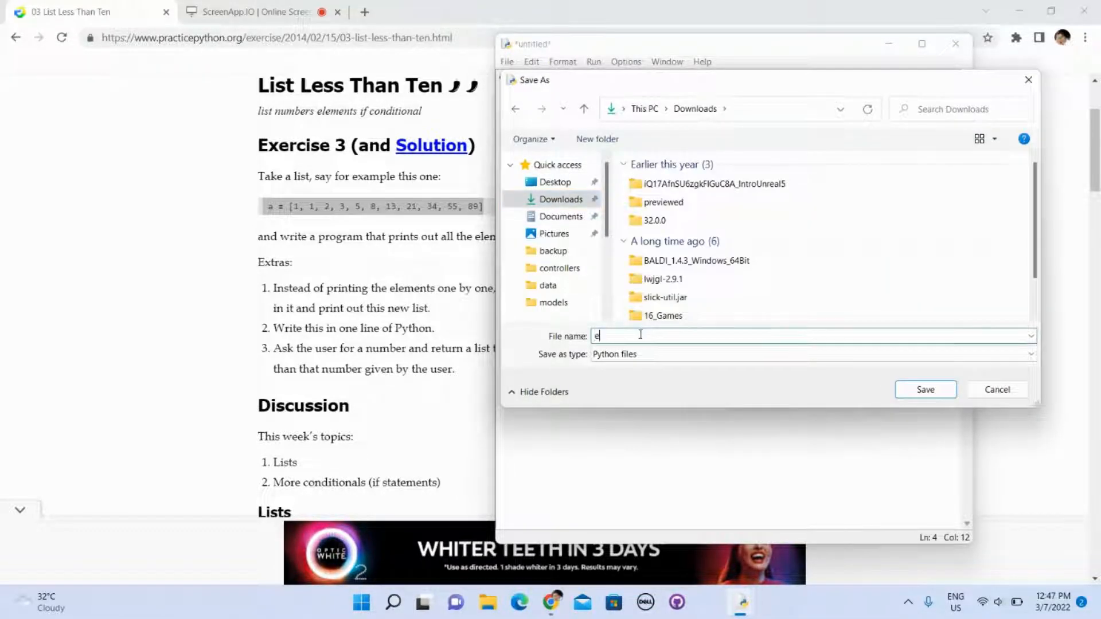
type("xercise")
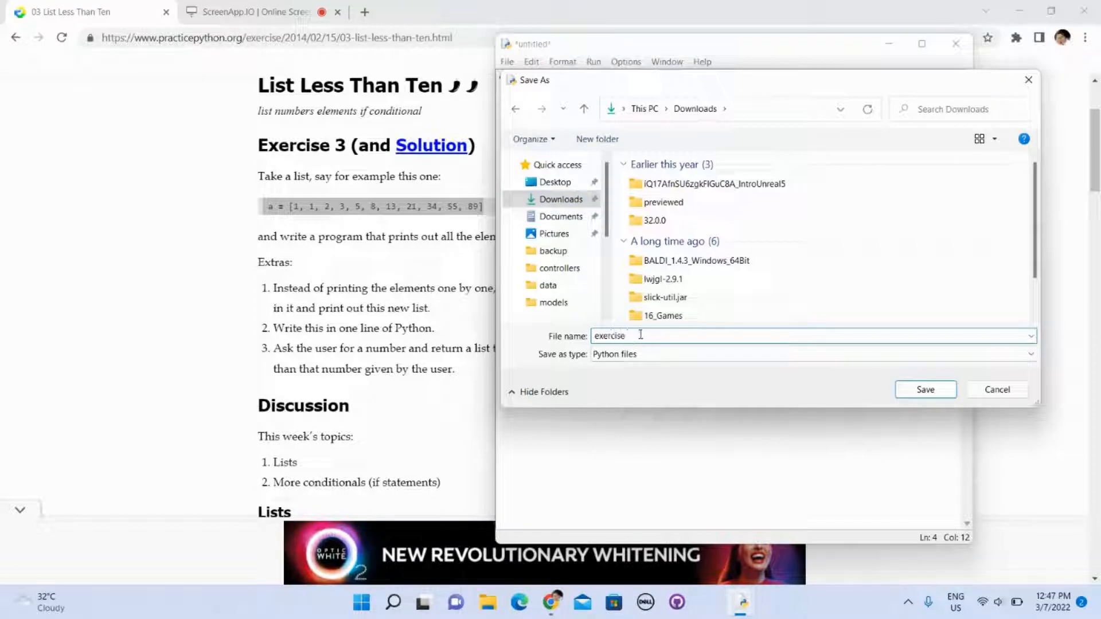
left_click(924, 389)
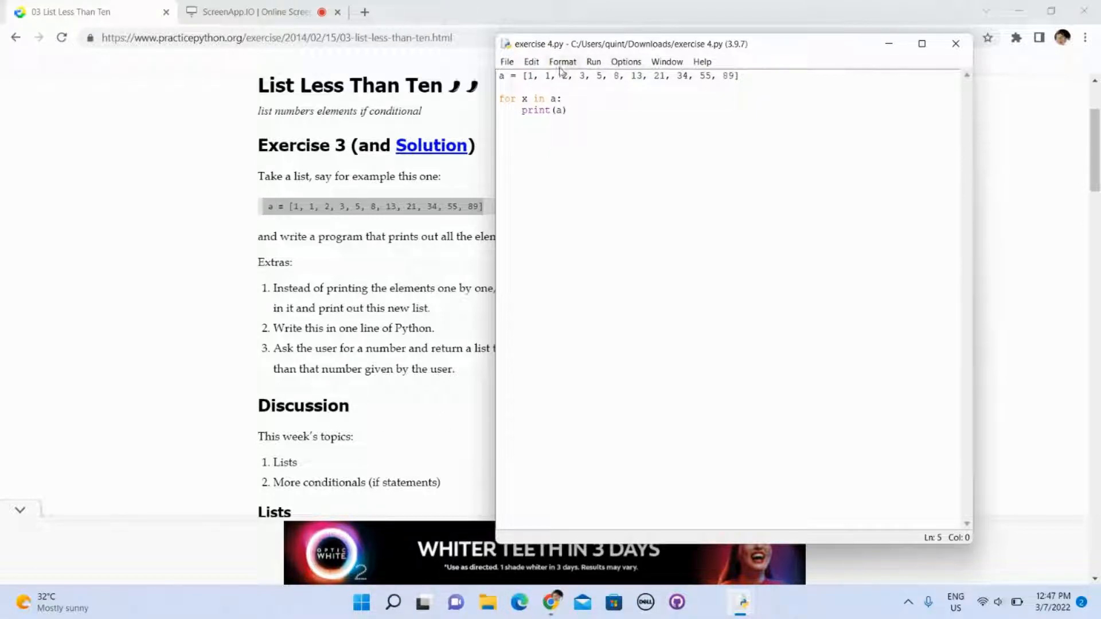
- Re-save the script with Save As under the name exercise 3.py
left_click(505, 62)
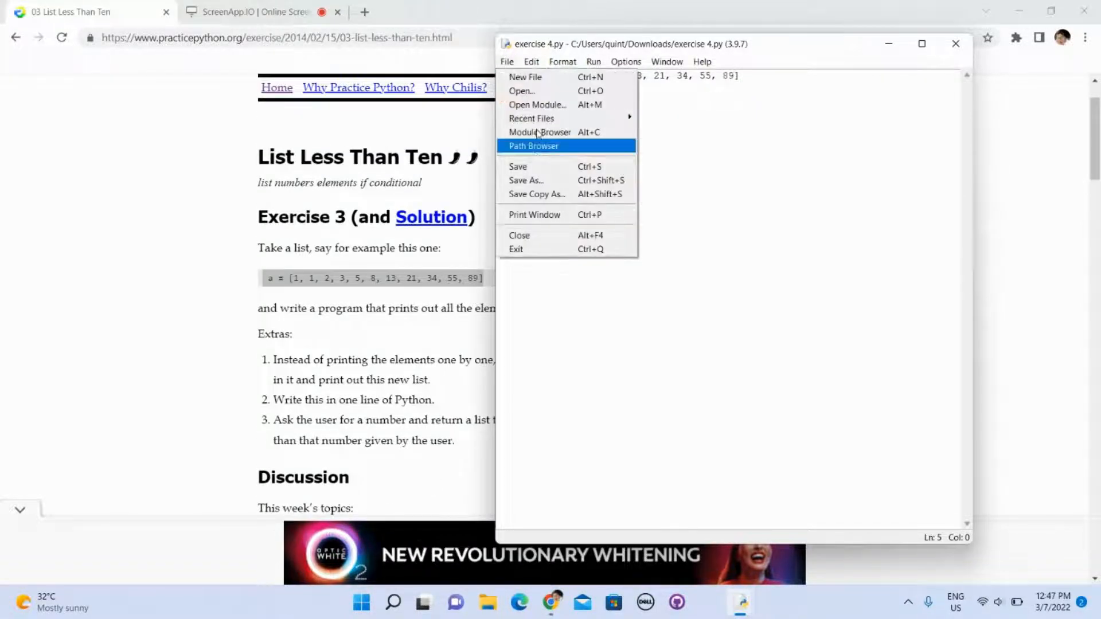
mouse_move(544, 180)
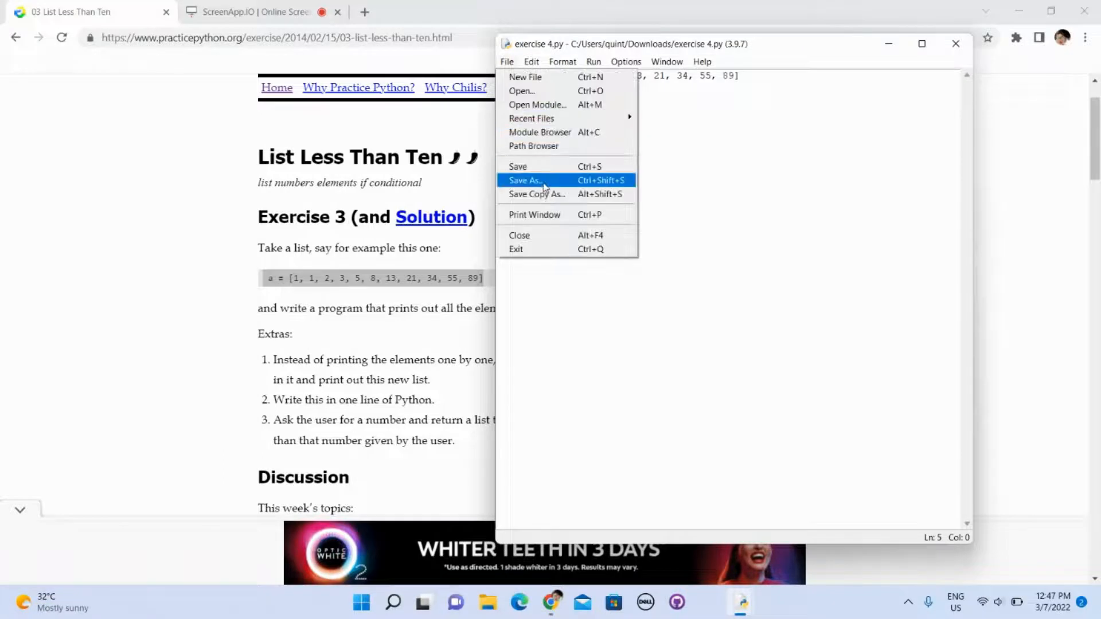
left_click(524, 180)
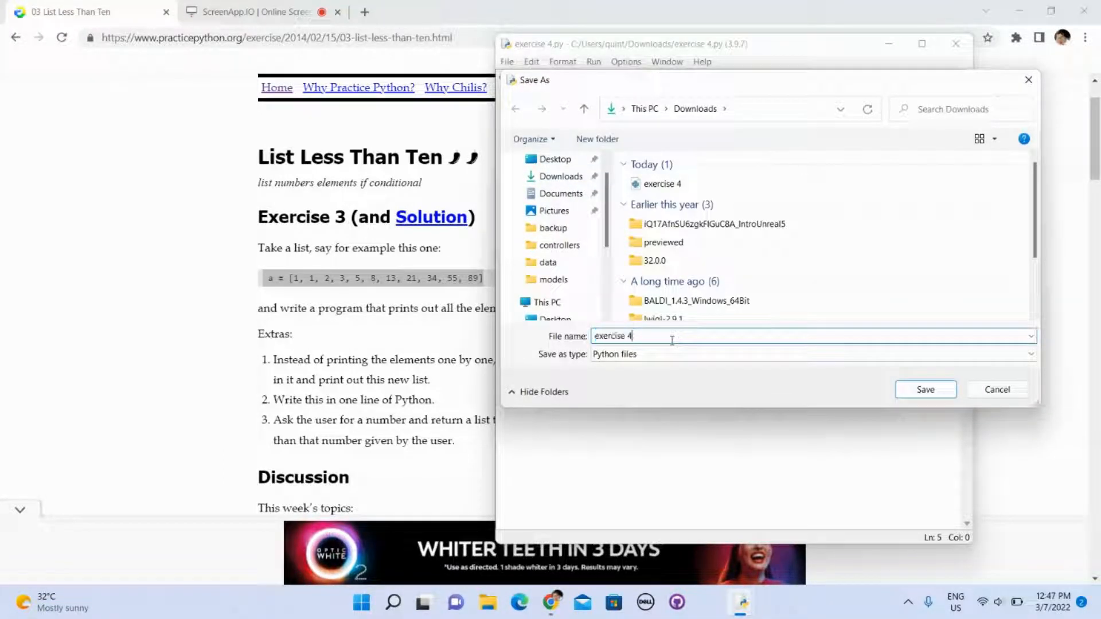
left_click(925, 390)
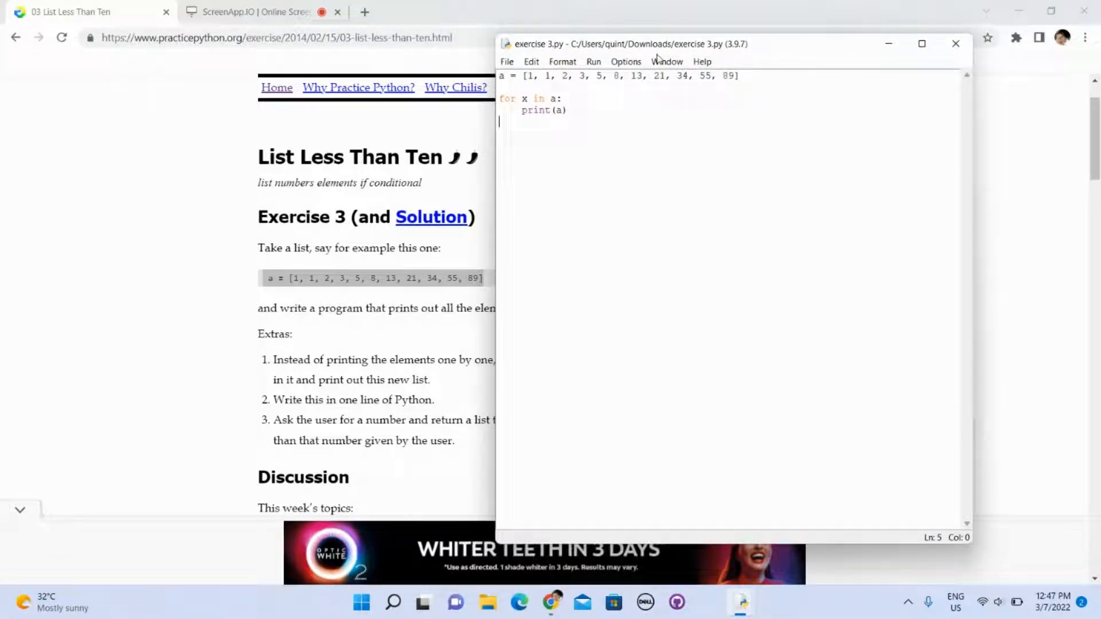
- Change the loop to print(x), then save and run the module
left_click(593, 62)
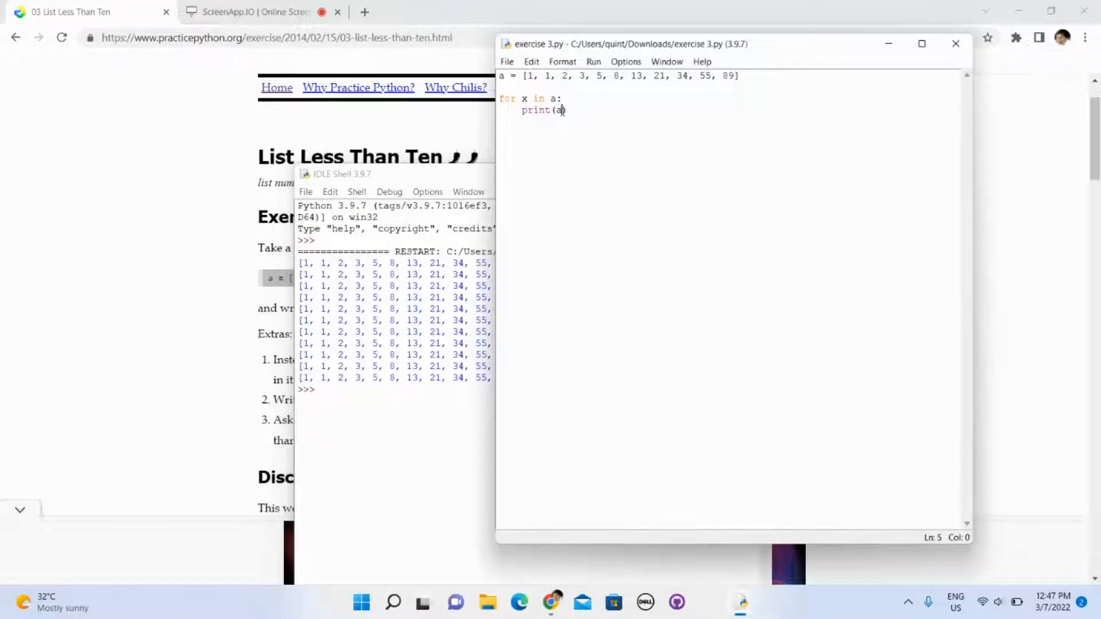
left_click(593, 62)
type("x)")
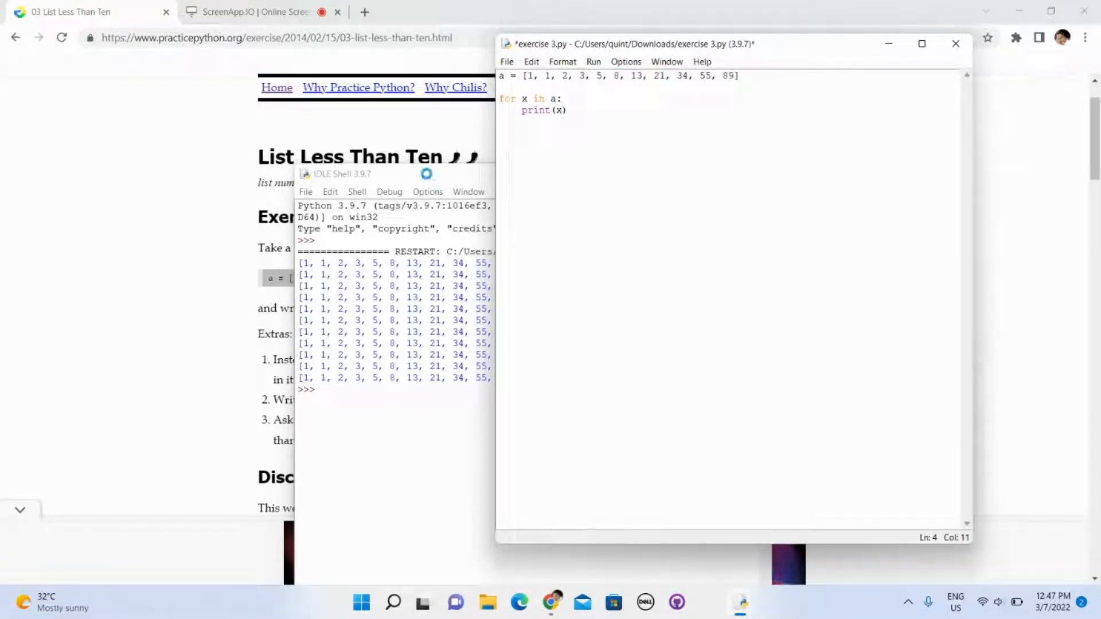
left_click(593, 61)
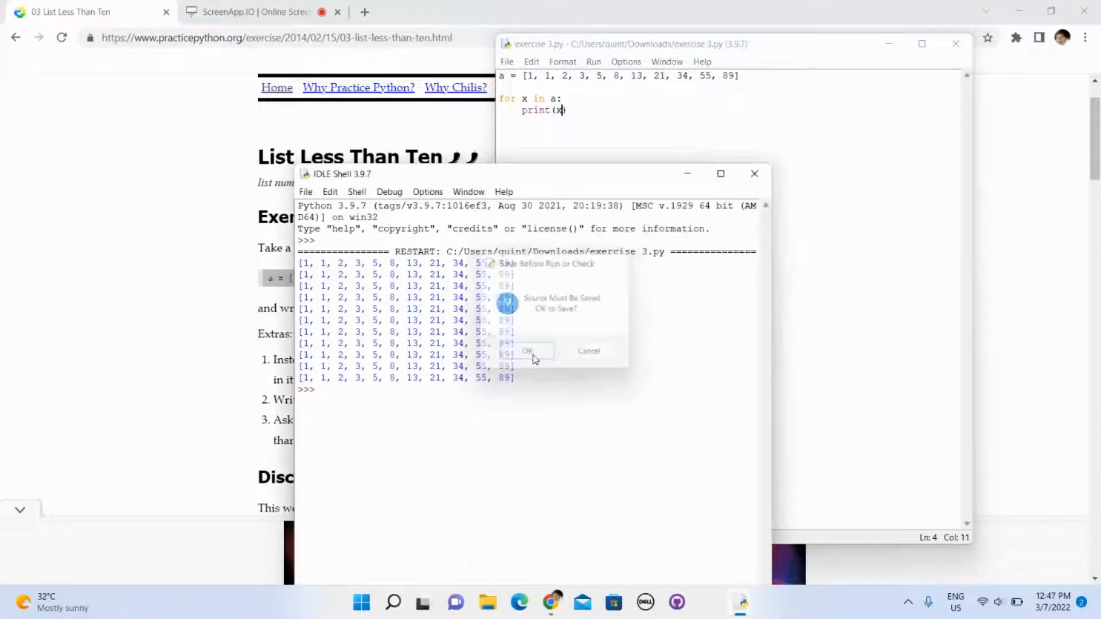
left_click(527, 351)
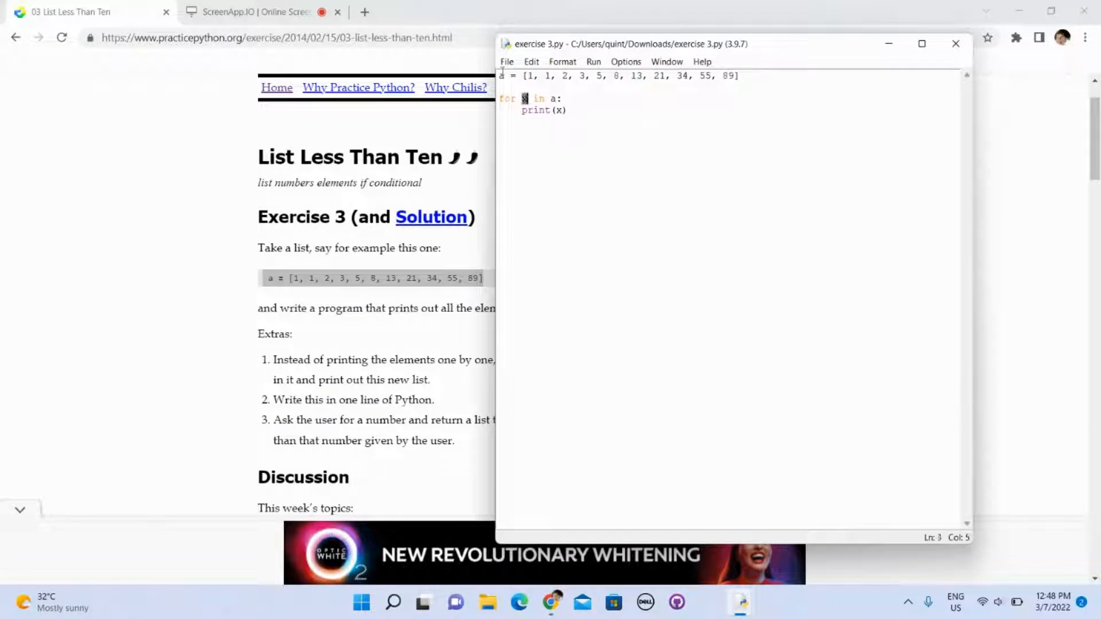
- Rename the loop variable to z, fix print(z) after the NameError, and rerun
left_click(528, 76)
type("y")
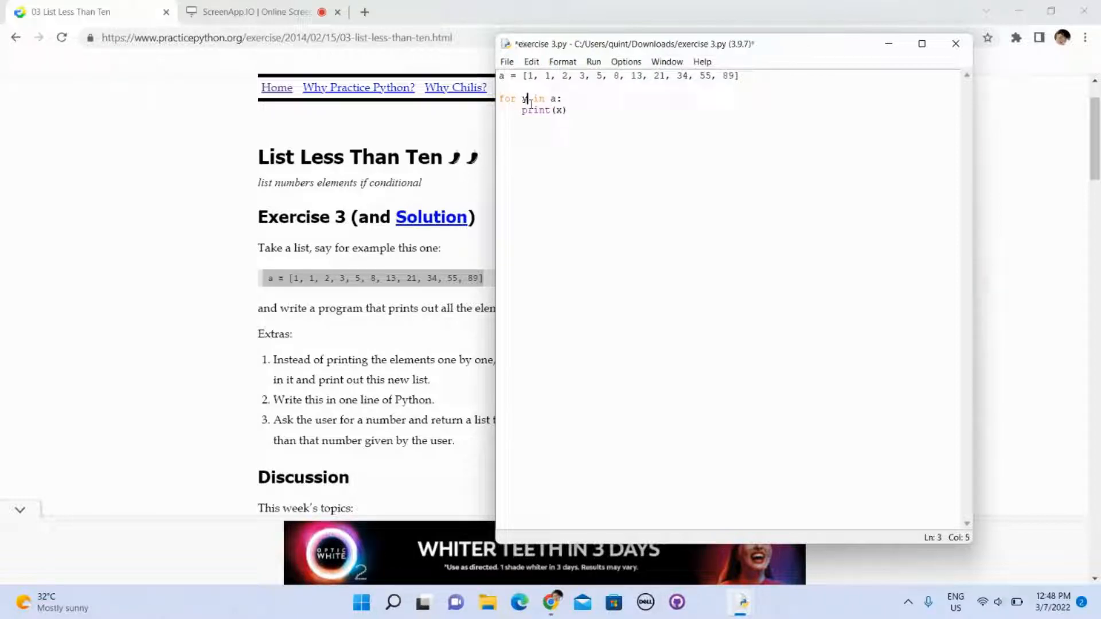
type("z")
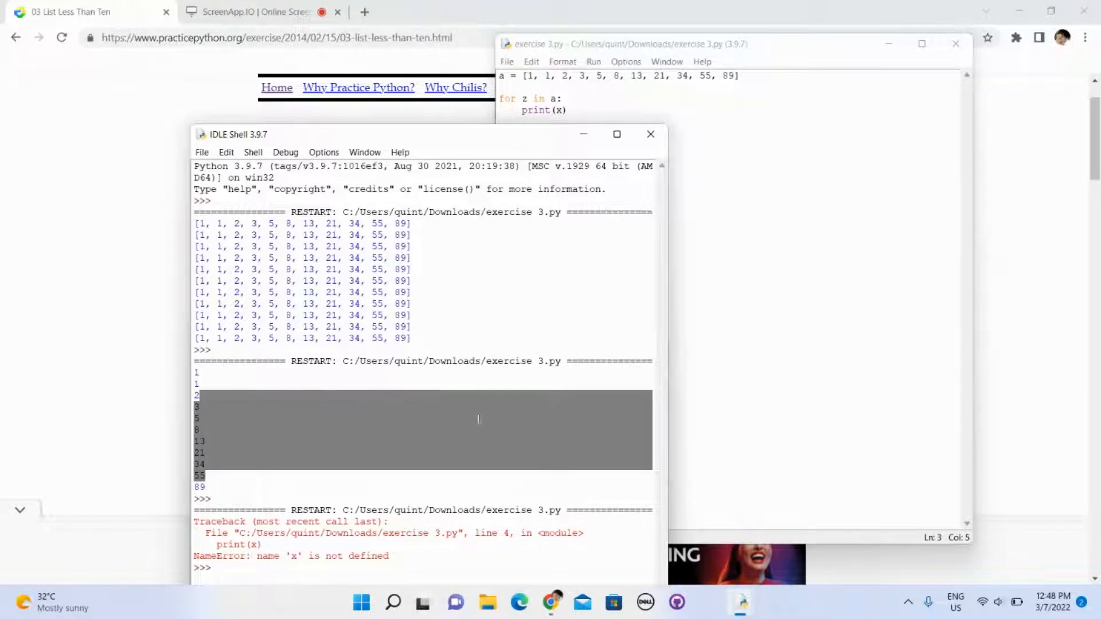
left_click(559, 111)
type("z")
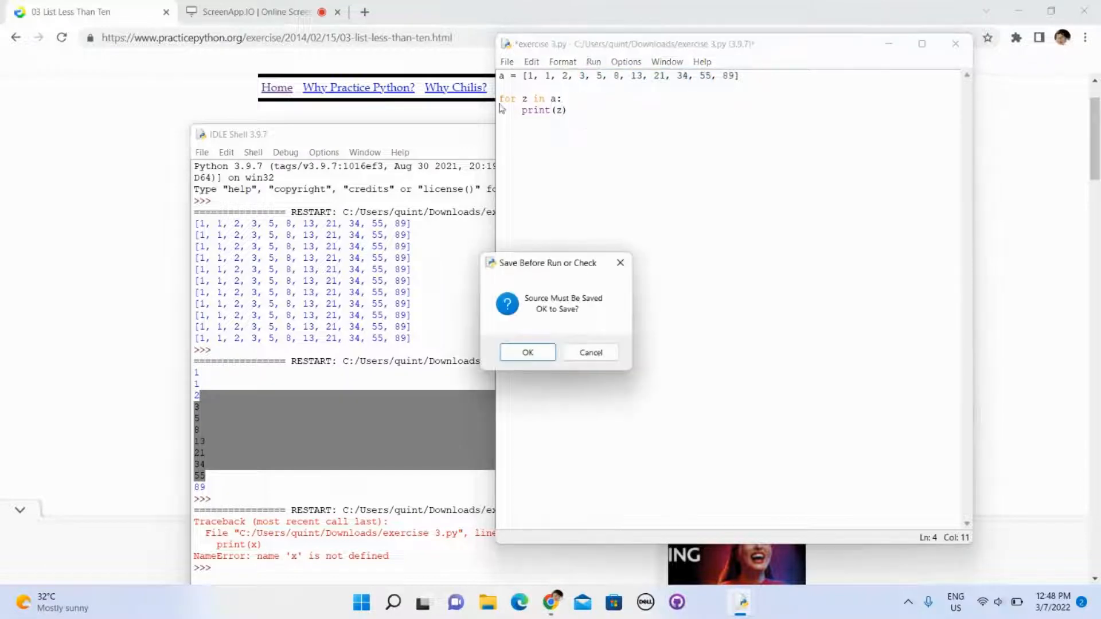
left_click(528, 352)
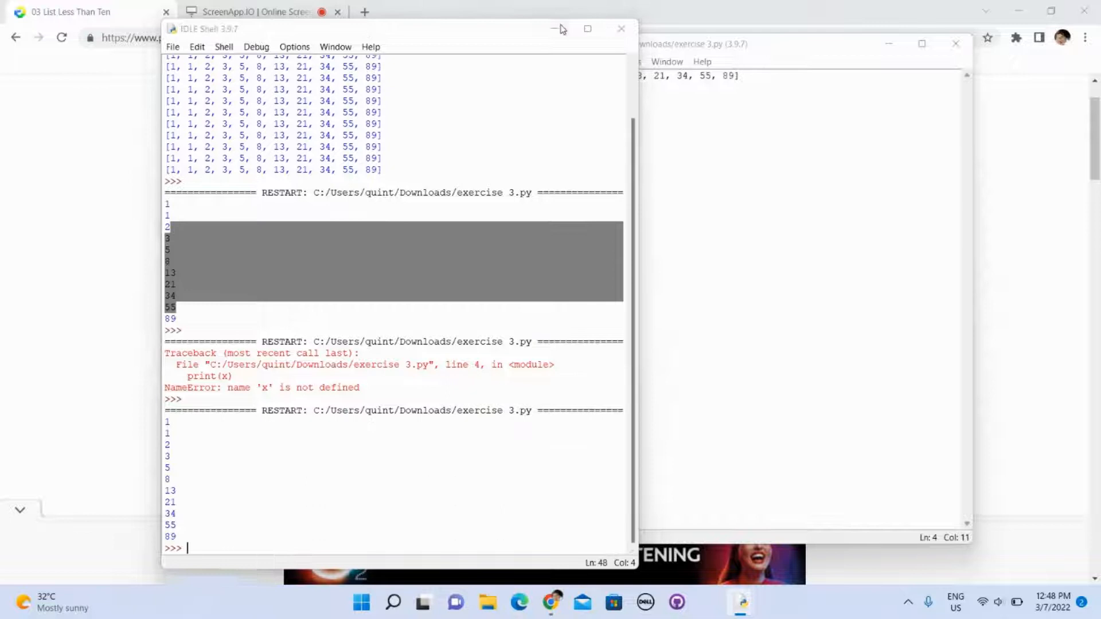
- Rename the loop variable to num and rewrite the body as print(num)
left_click(554, 29)
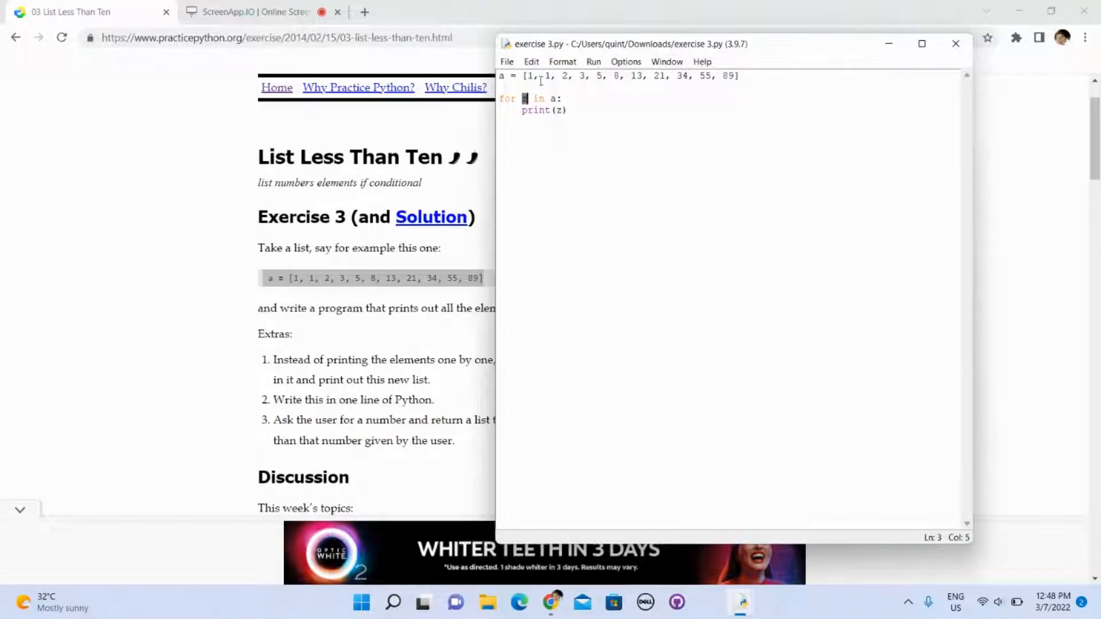
type("um")
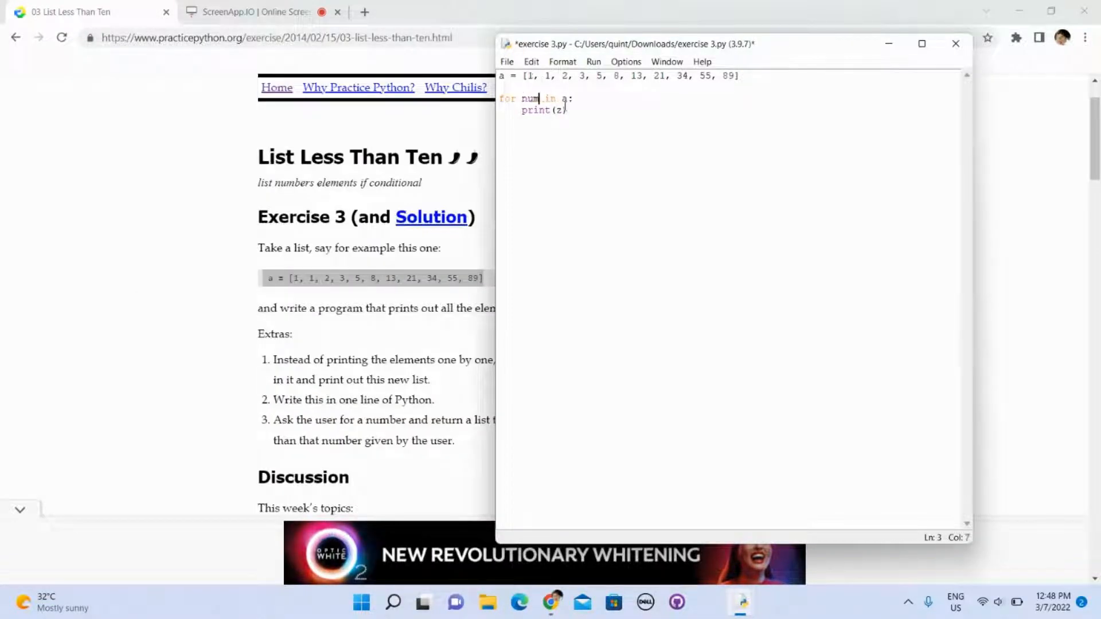
left_click(543, 110)
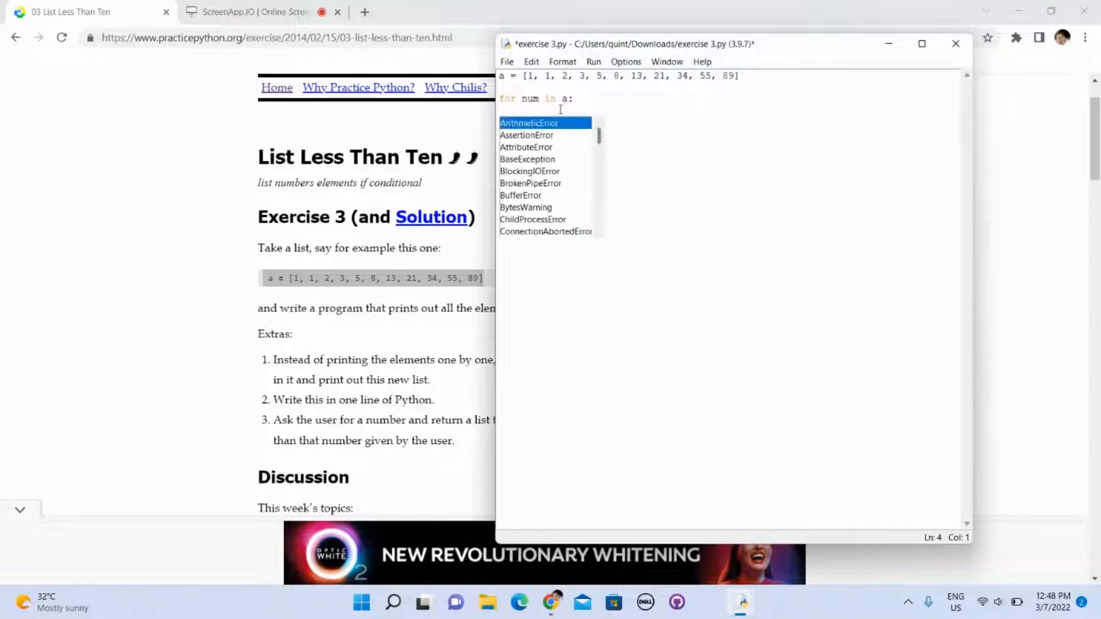
type("print")
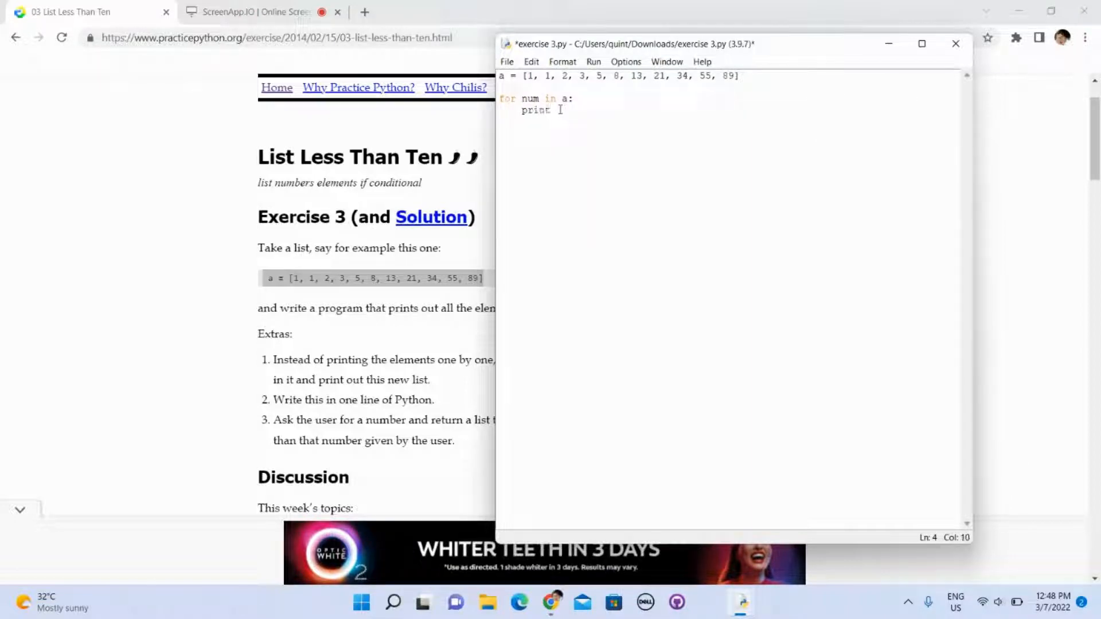
type("(n")
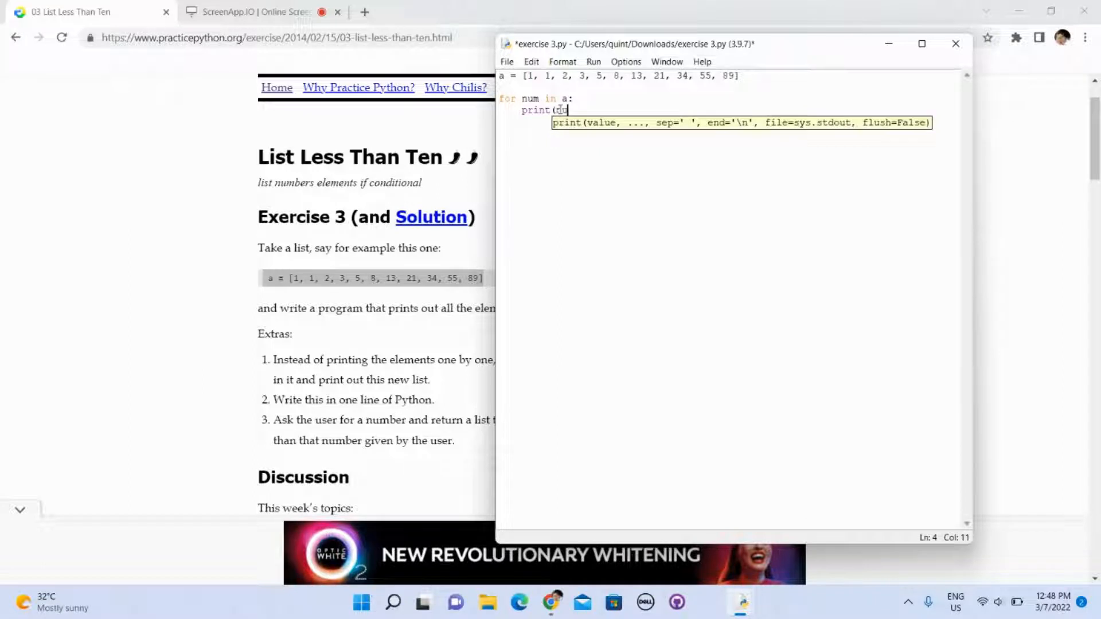
type("um)")
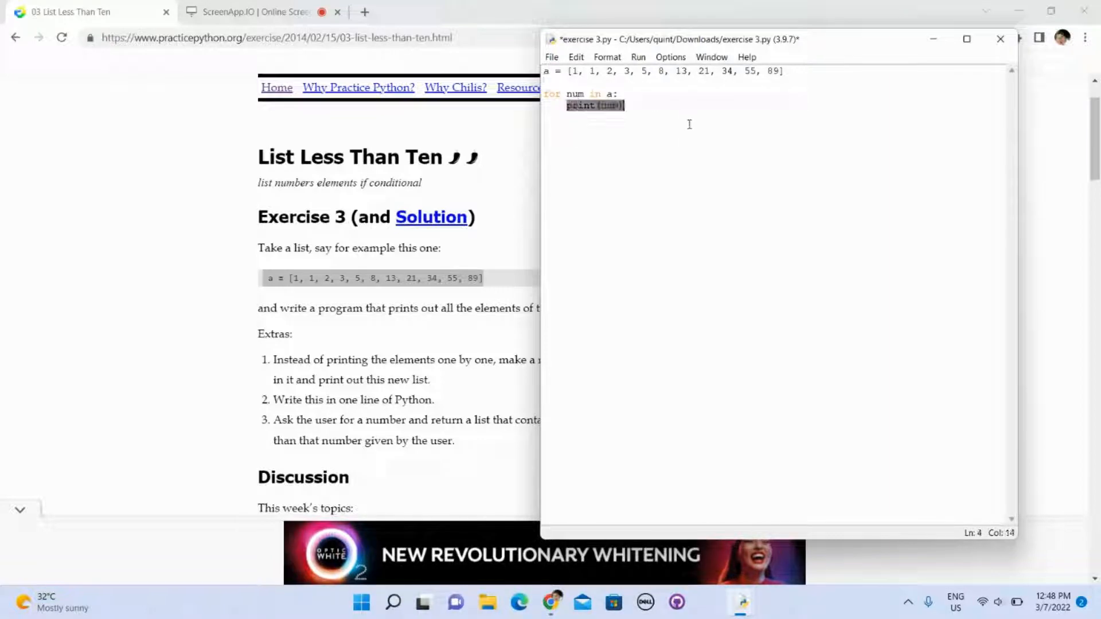
- Wrap the print in an if num<5: condition with an indented print(num)
type("if")
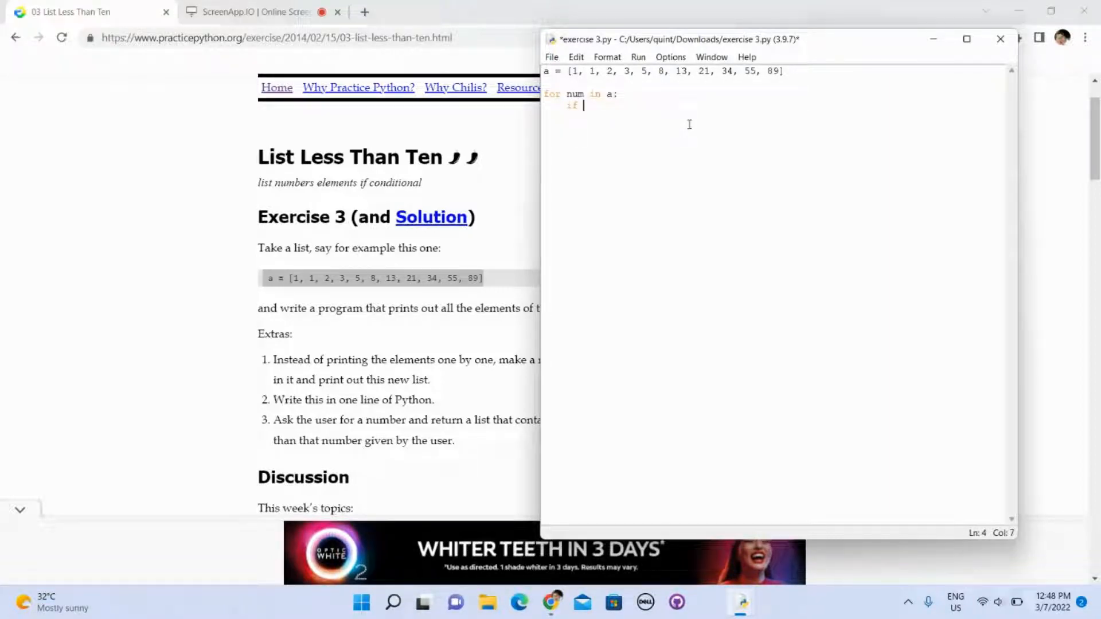
type("num")
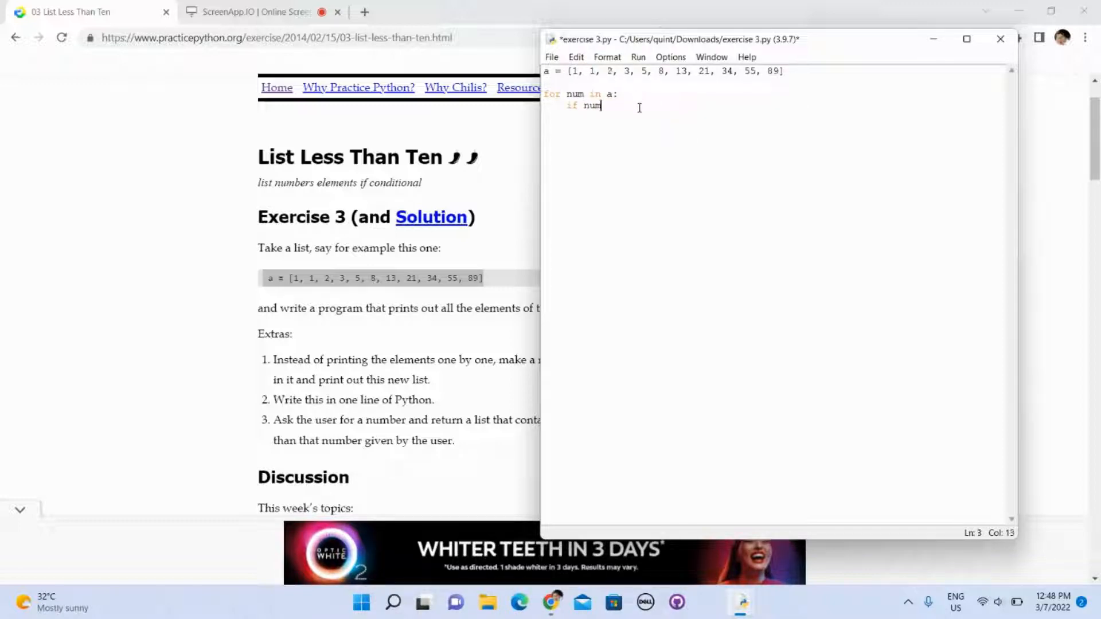
type("5:")
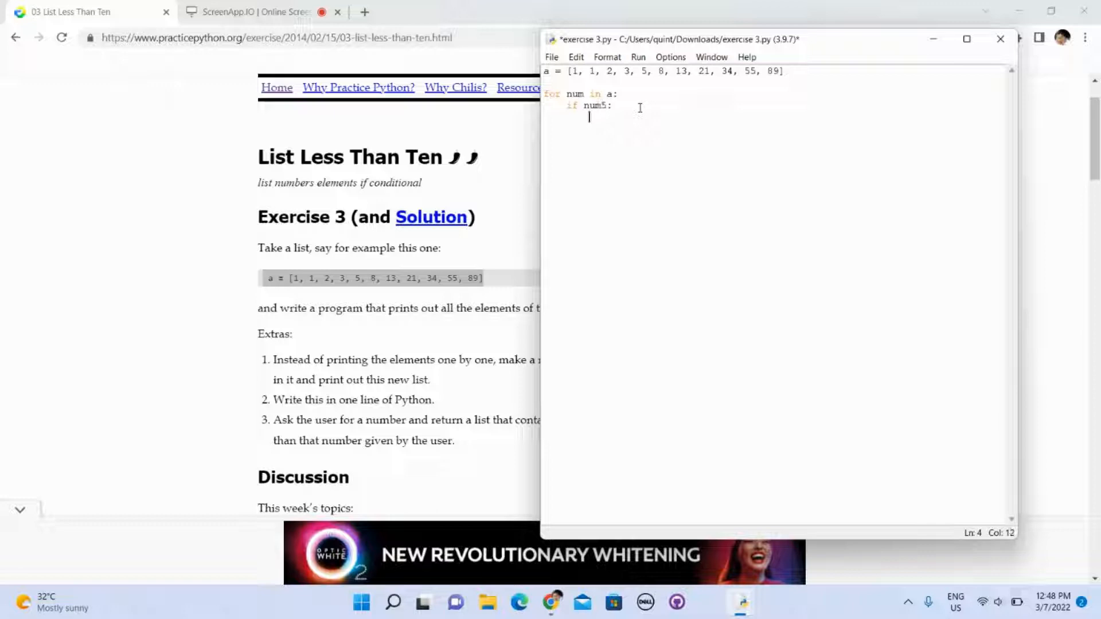
type("print")
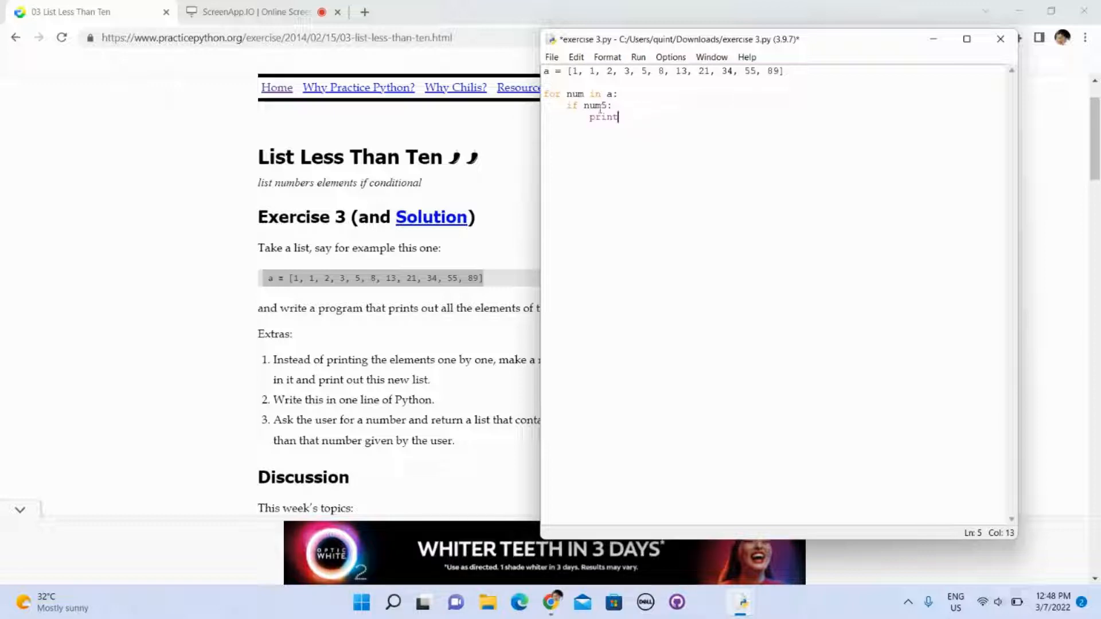
left_click(609, 106)
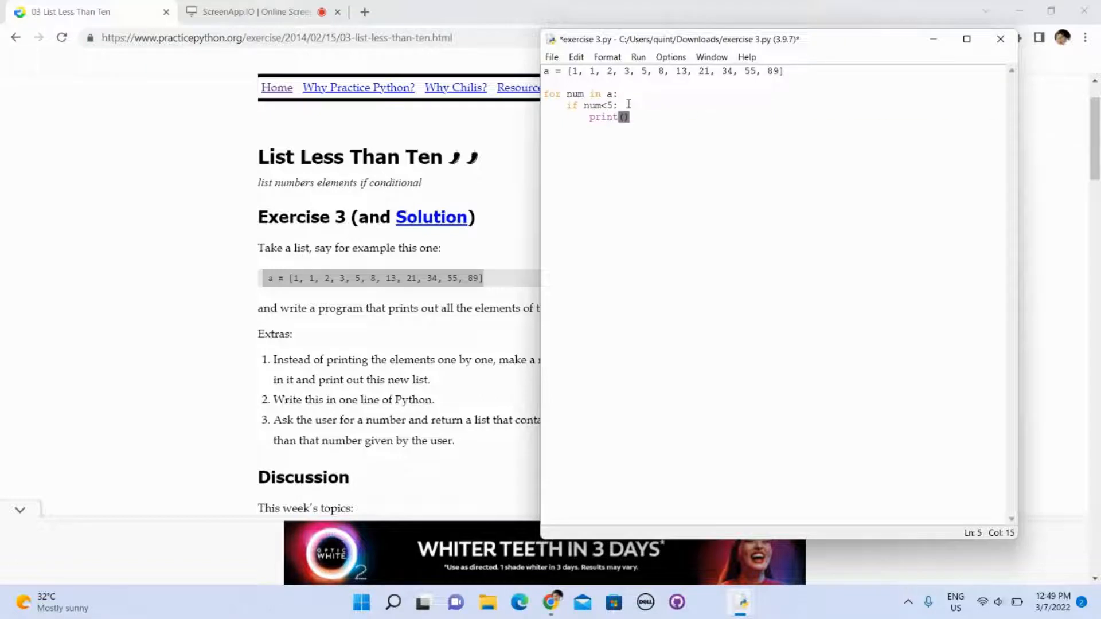
type("num")
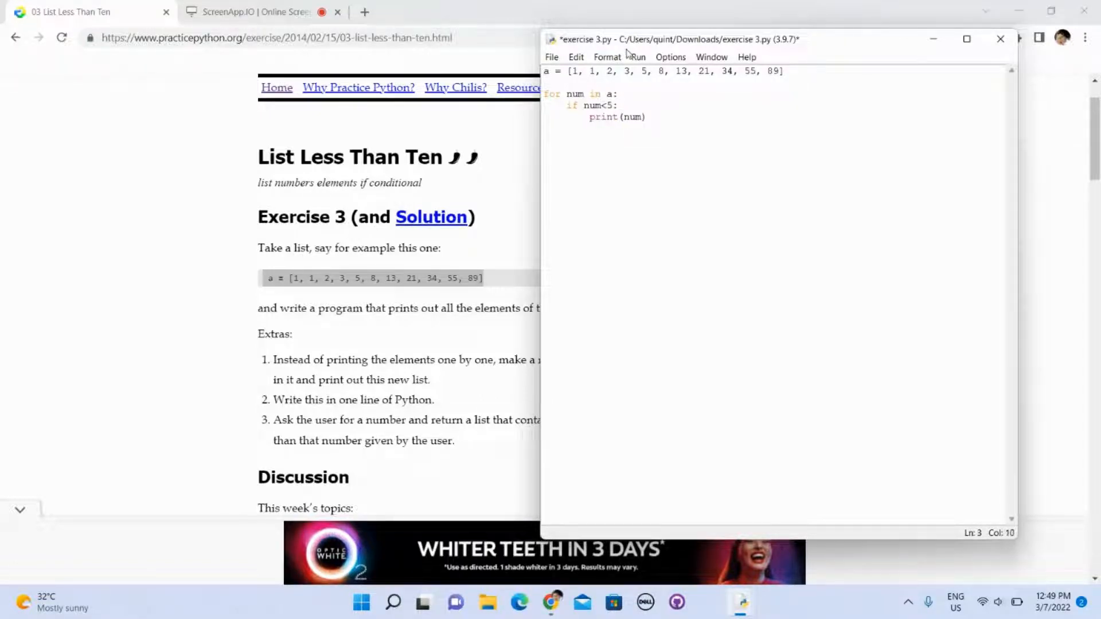
- Save and run the filtered loop, then scroll the exercise page
left_click(636, 57)
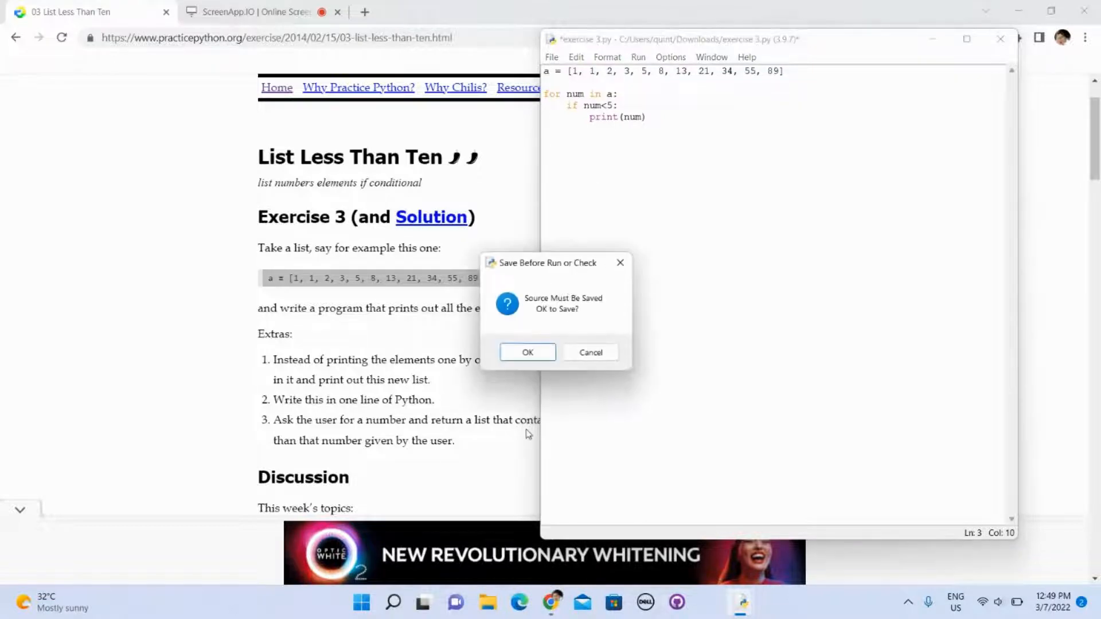
left_click(528, 352)
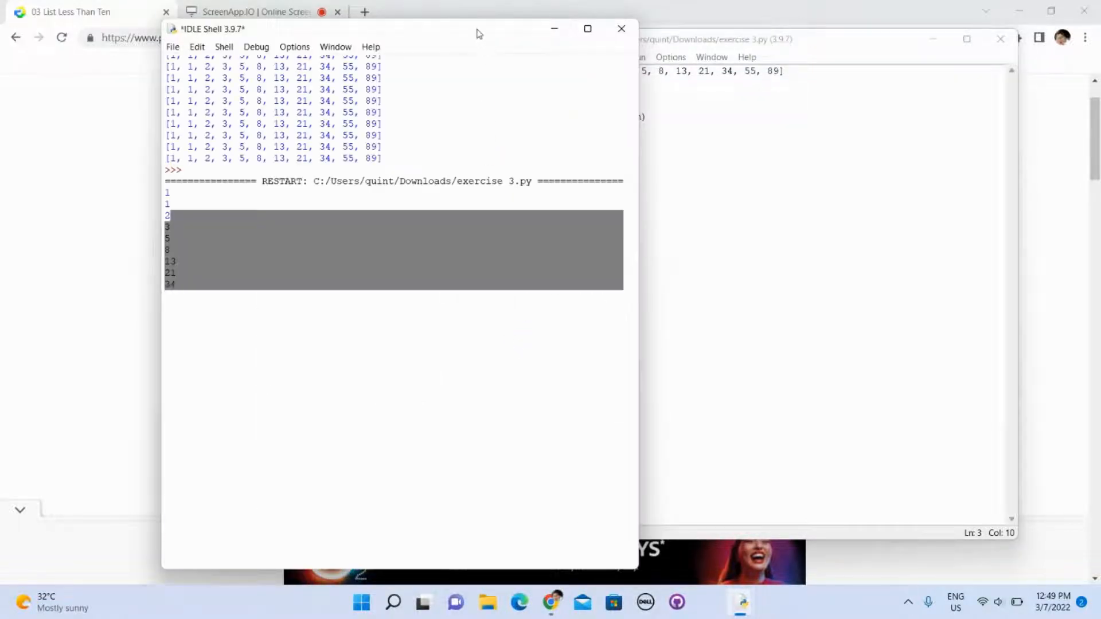
scroll("down", 3)
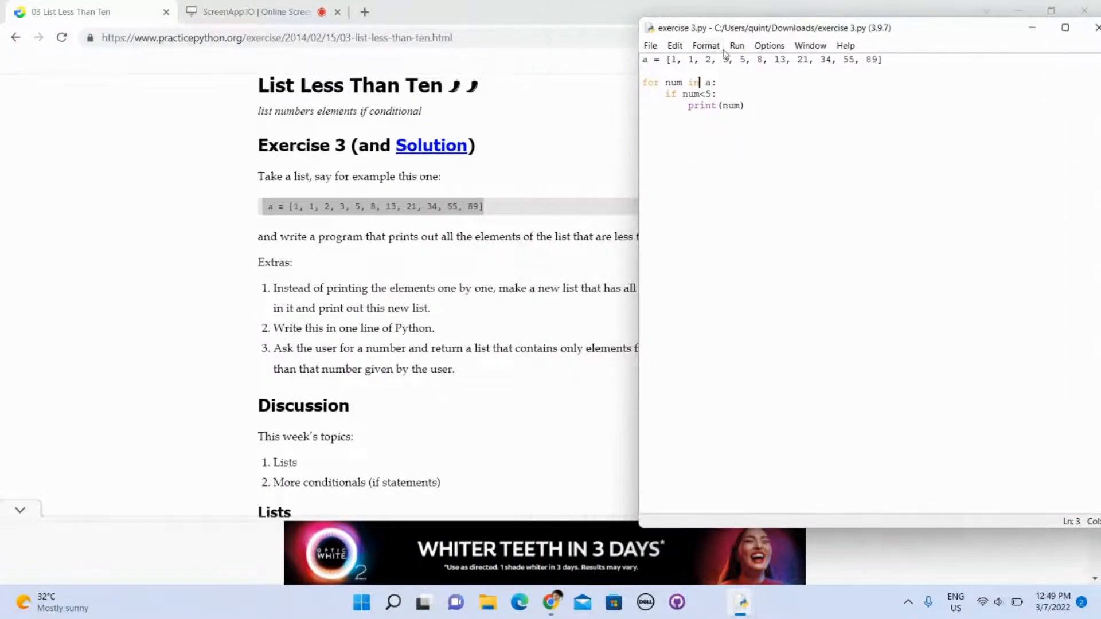
scroll("down", 3)
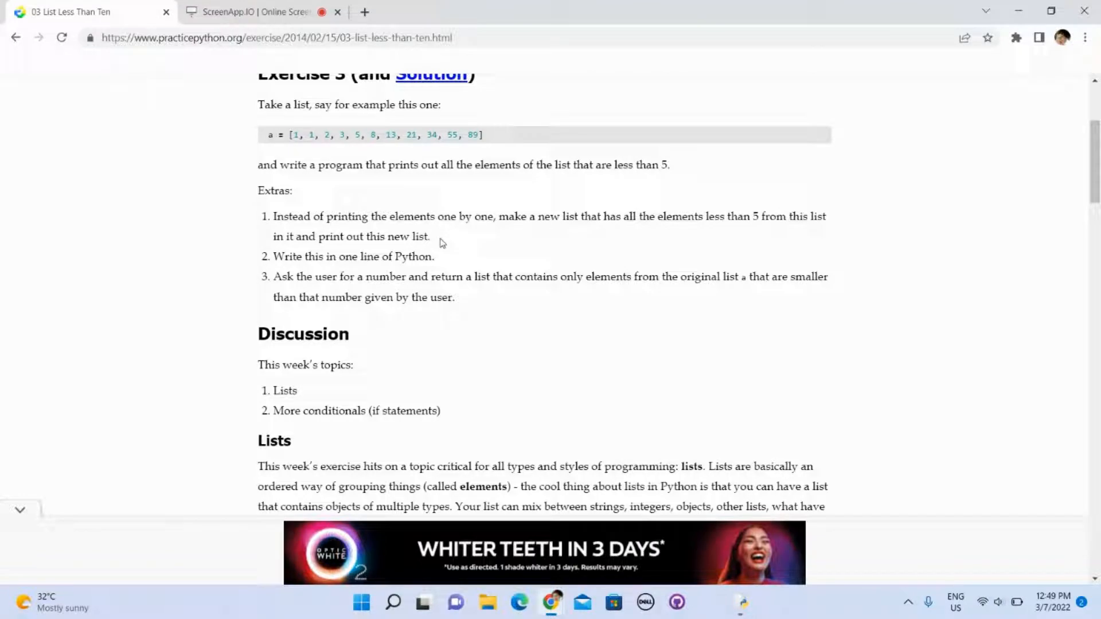
- Read the first extra about collecting small elements into a new list, then return to exercise 3.py
left_click_drag(282, 217, 429, 236)
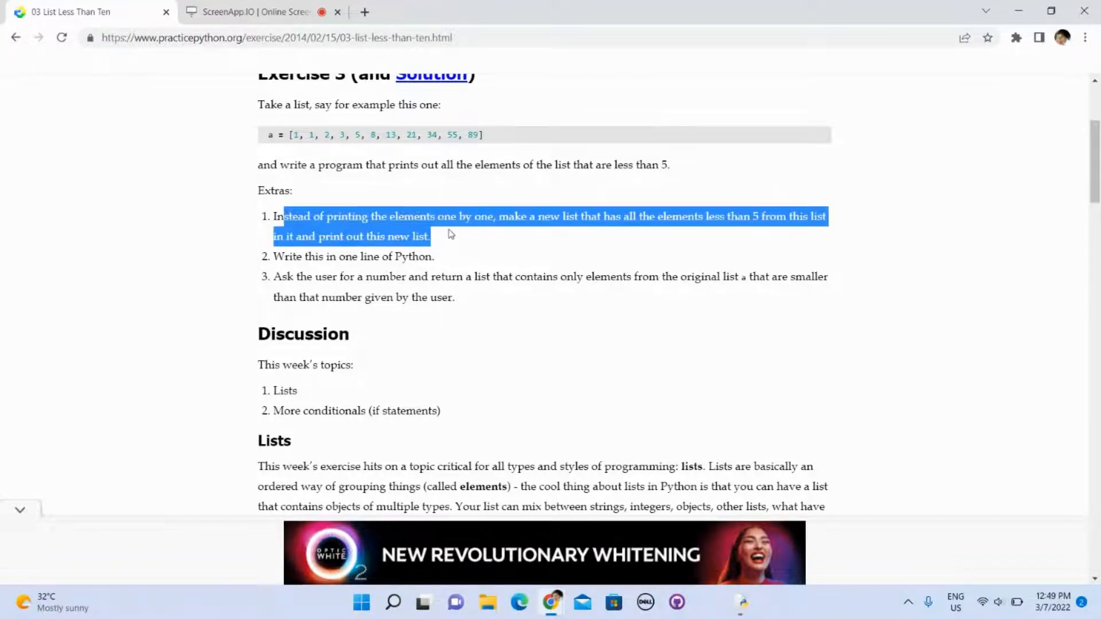
left_click(511, 219)
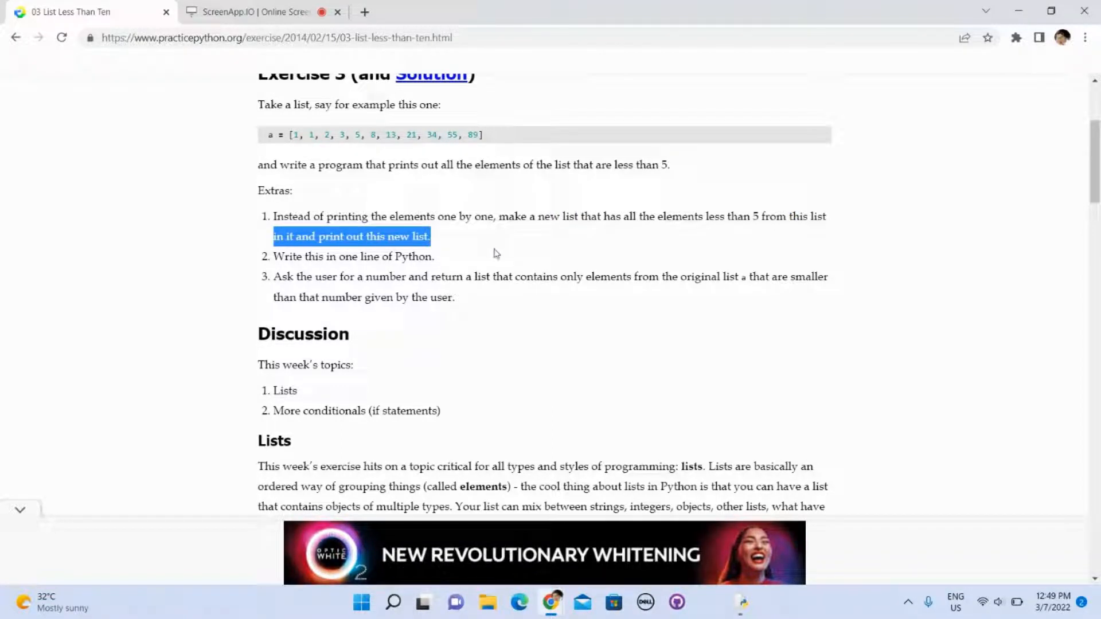
mouse_move(738, 602)
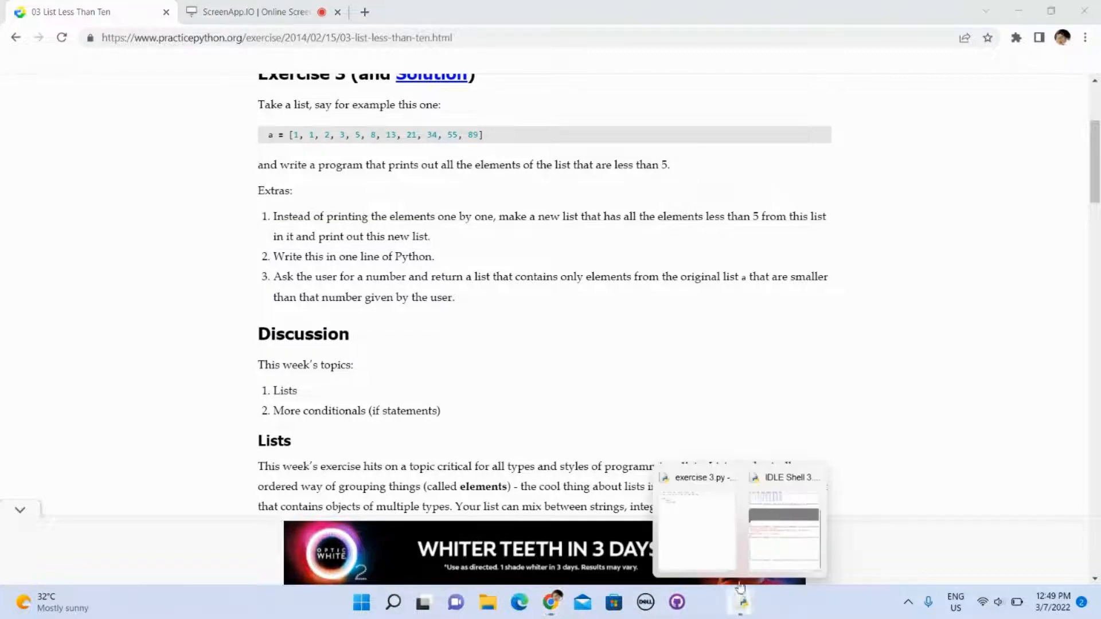
left_click(697, 520)
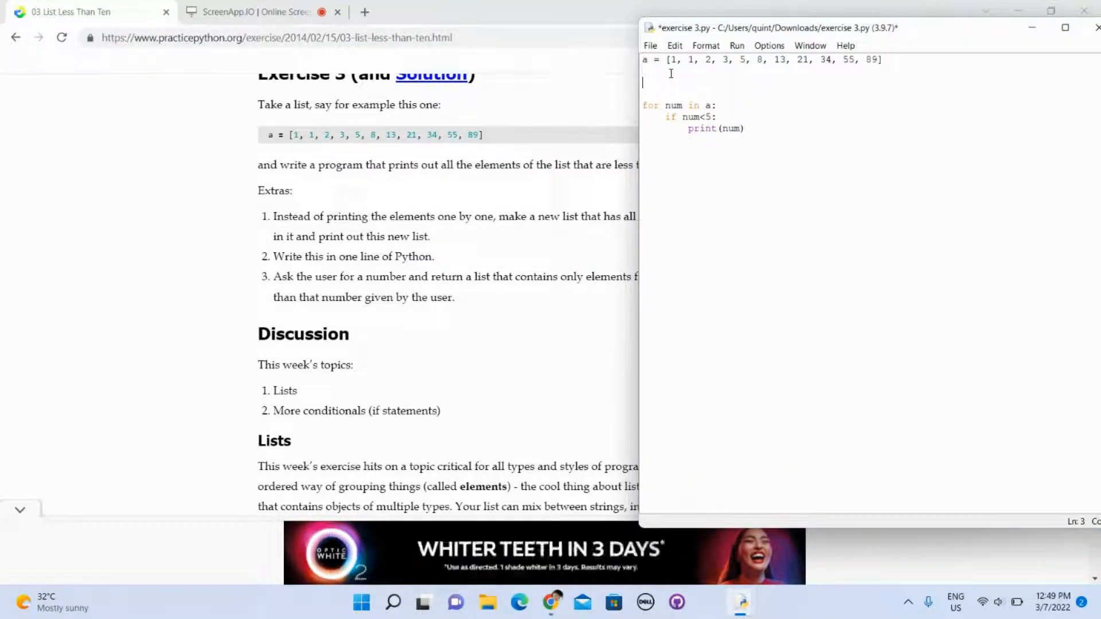
- Add new_a = [], append num inside the if block, print new_a after the loop, and run
type("new")
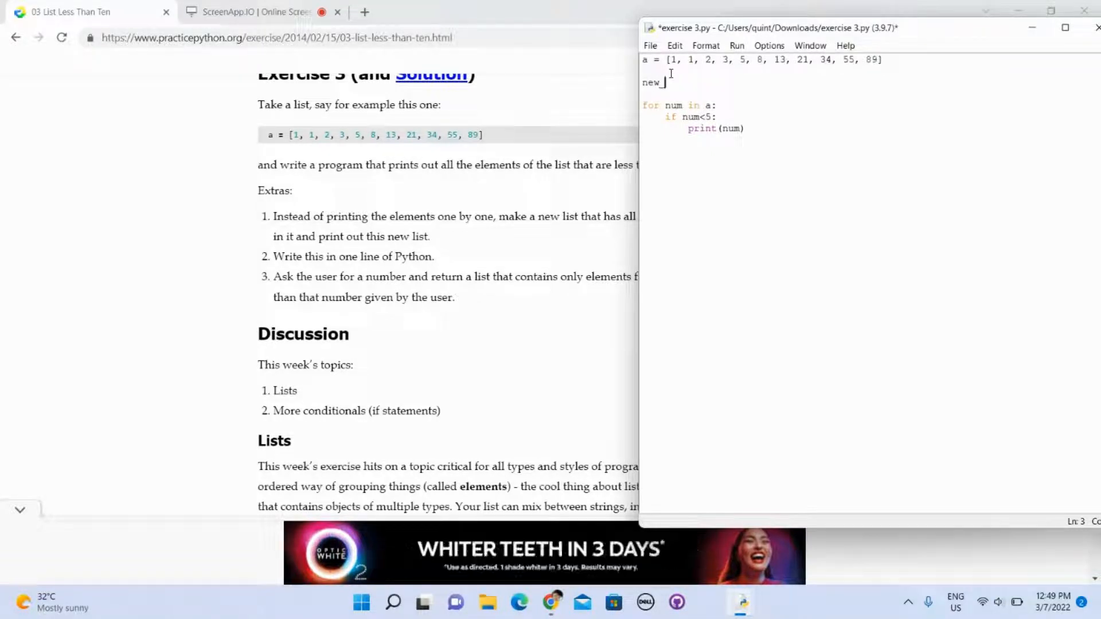
type("_a = []")
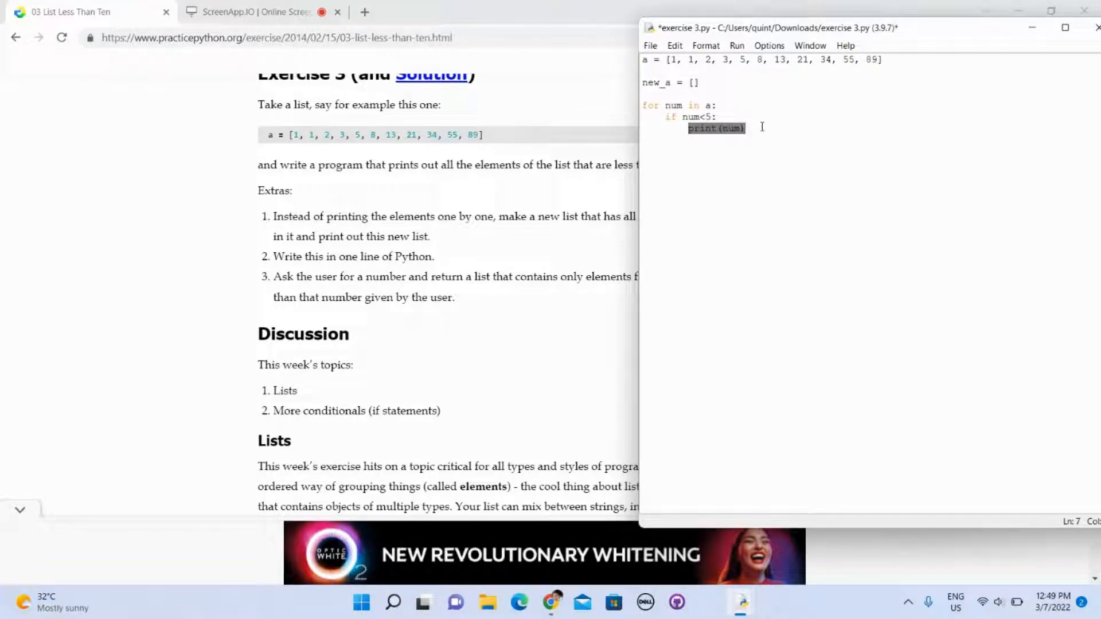
type("new_a =")
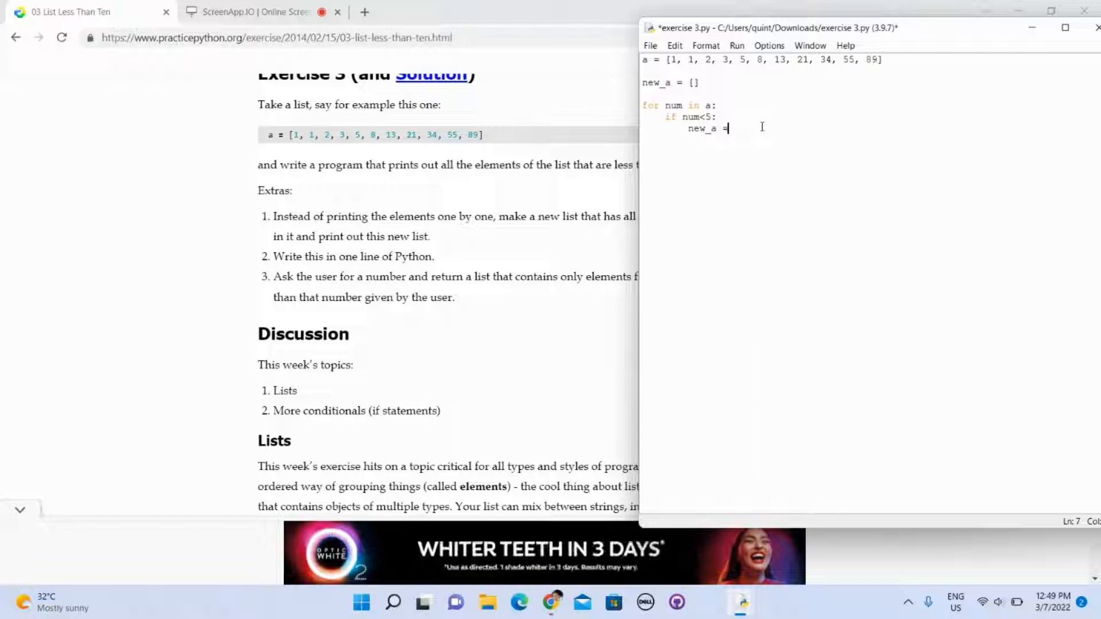
type("app")
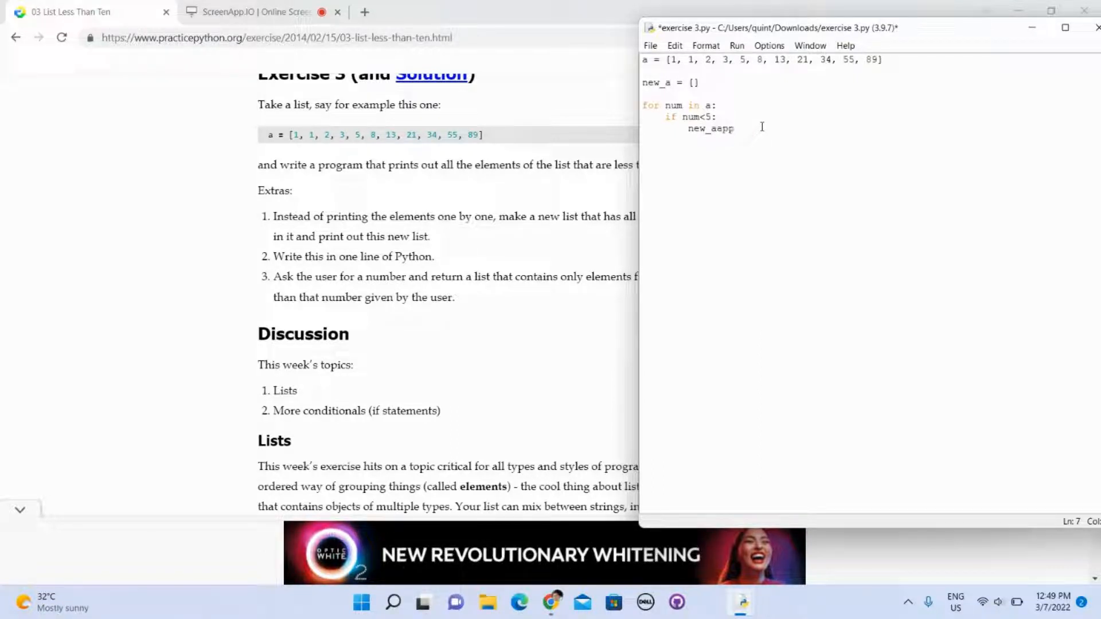
key("BackSpace")
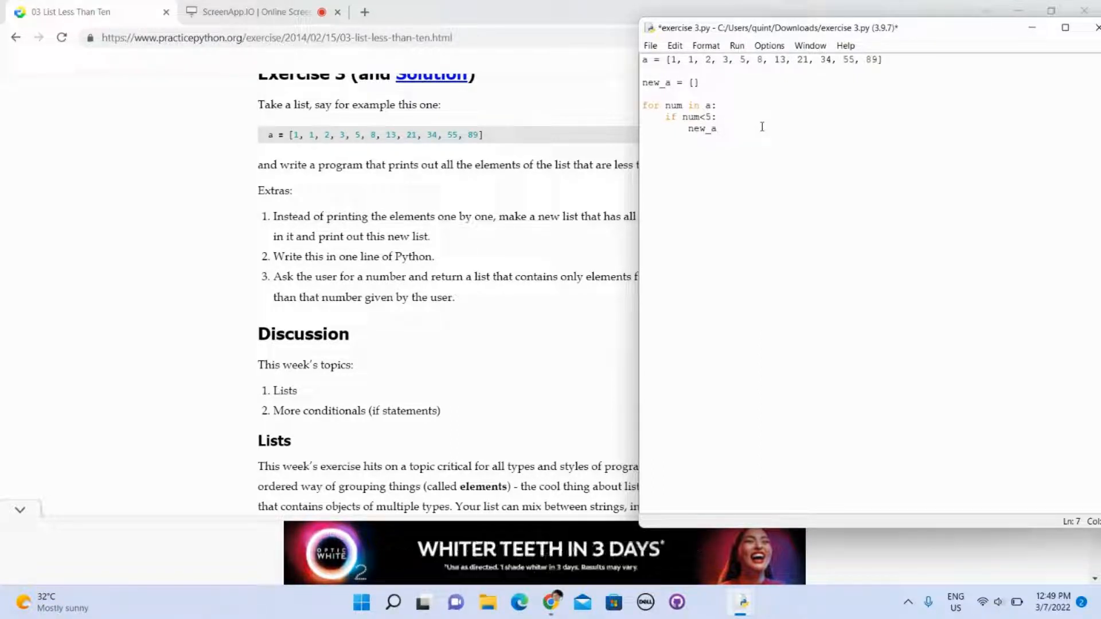
type(".append(a")
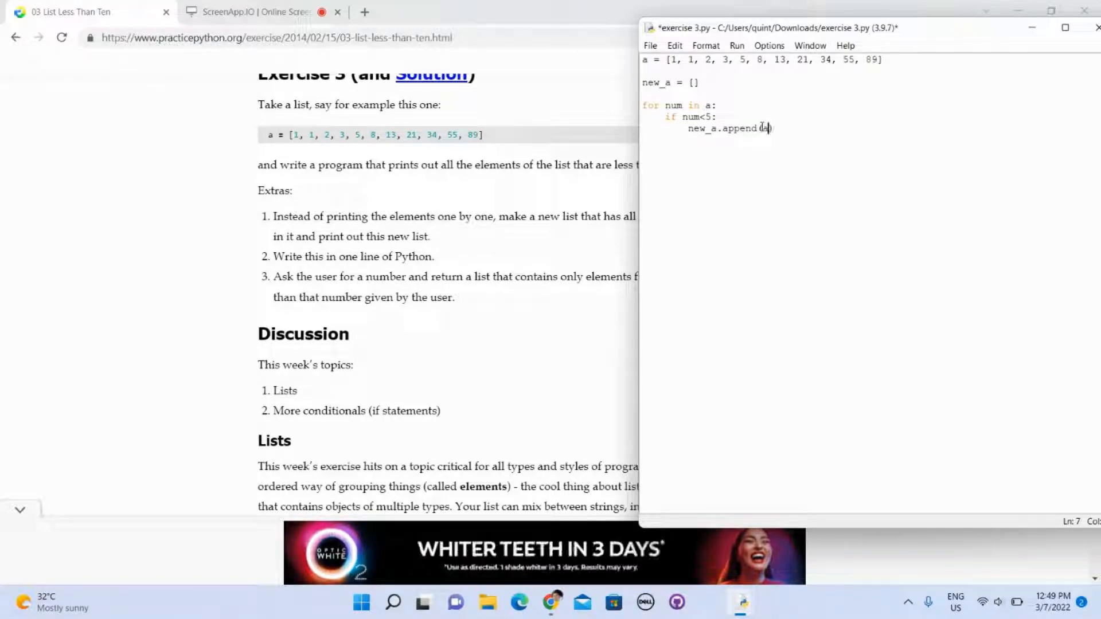
type("nj=")
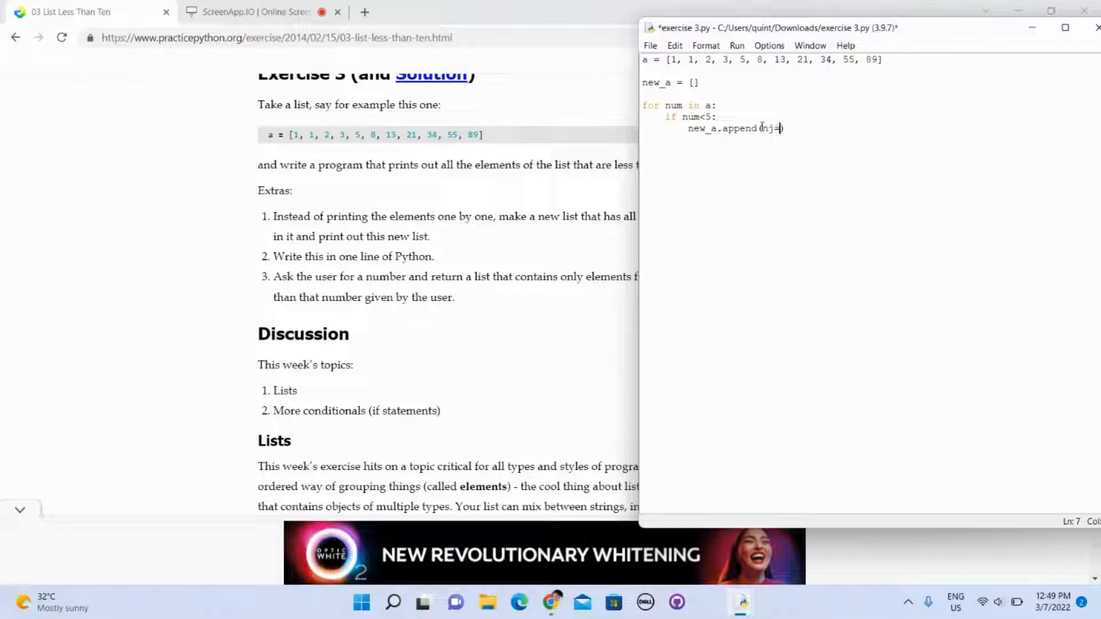
type("num)")
type("[]")
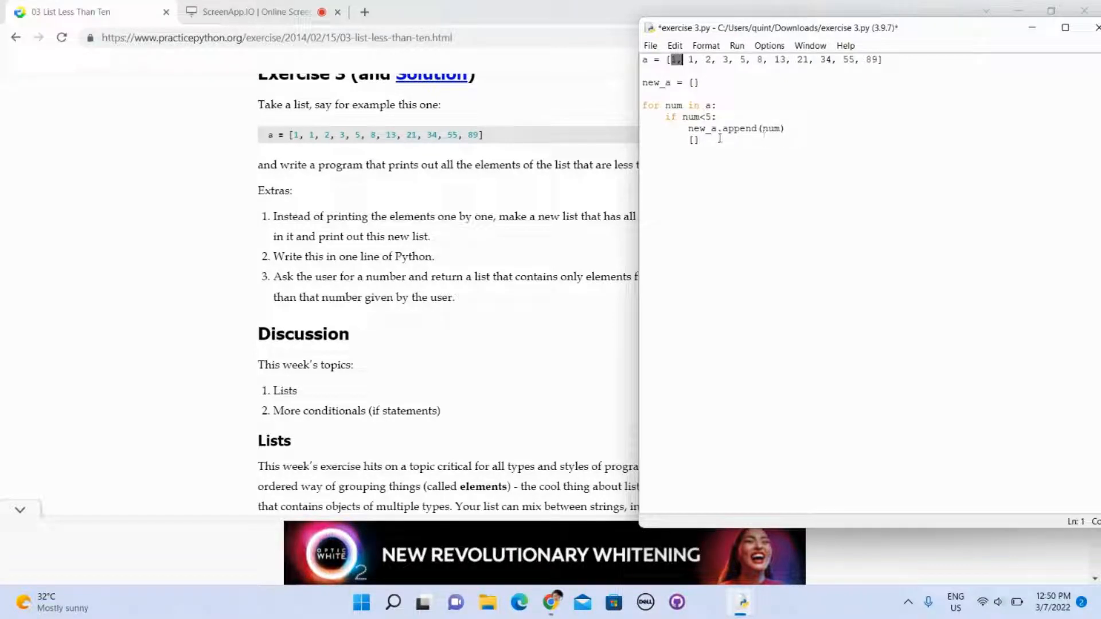
left_click(693, 138)
type("print(new_a)")
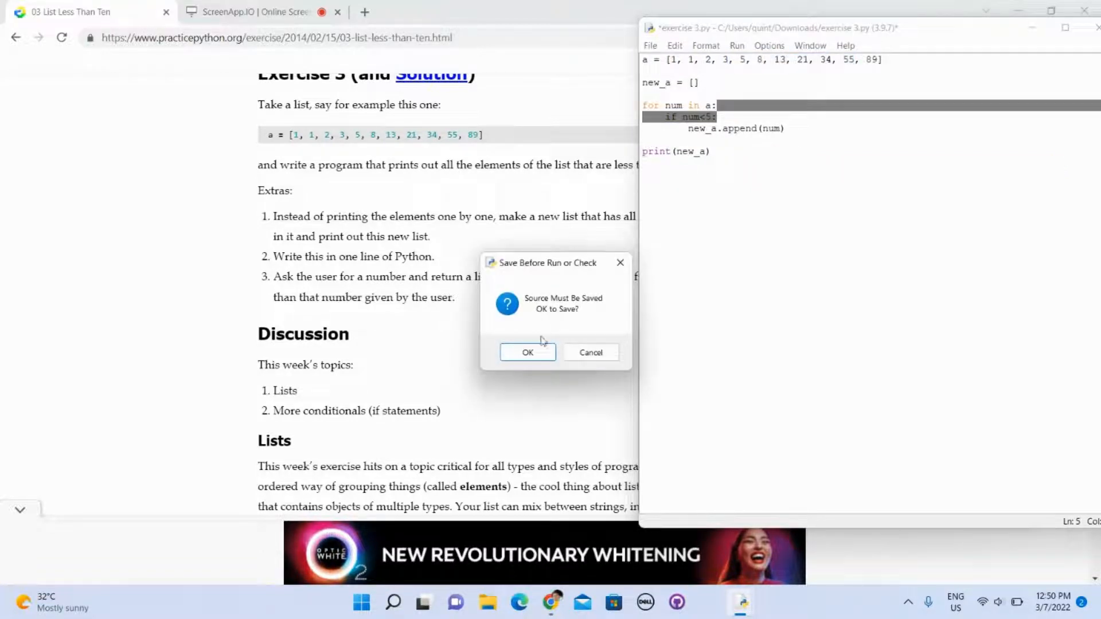
left_click(527, 352)
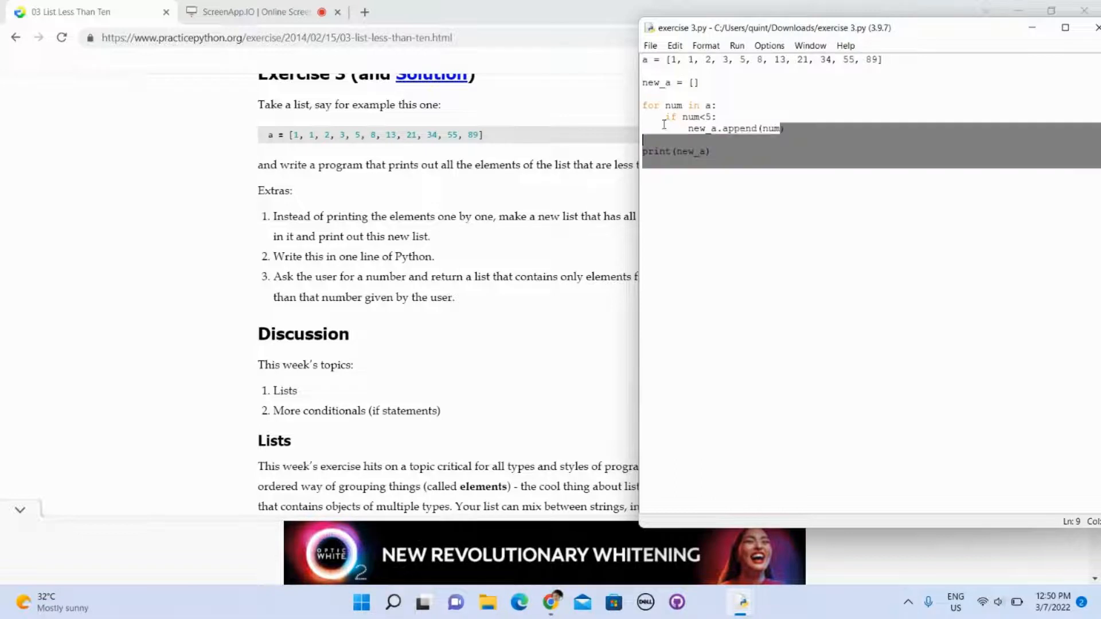
- Comment out the old loop and draft print([x for x in a]) below it
left_click(644, 106)
type("#")
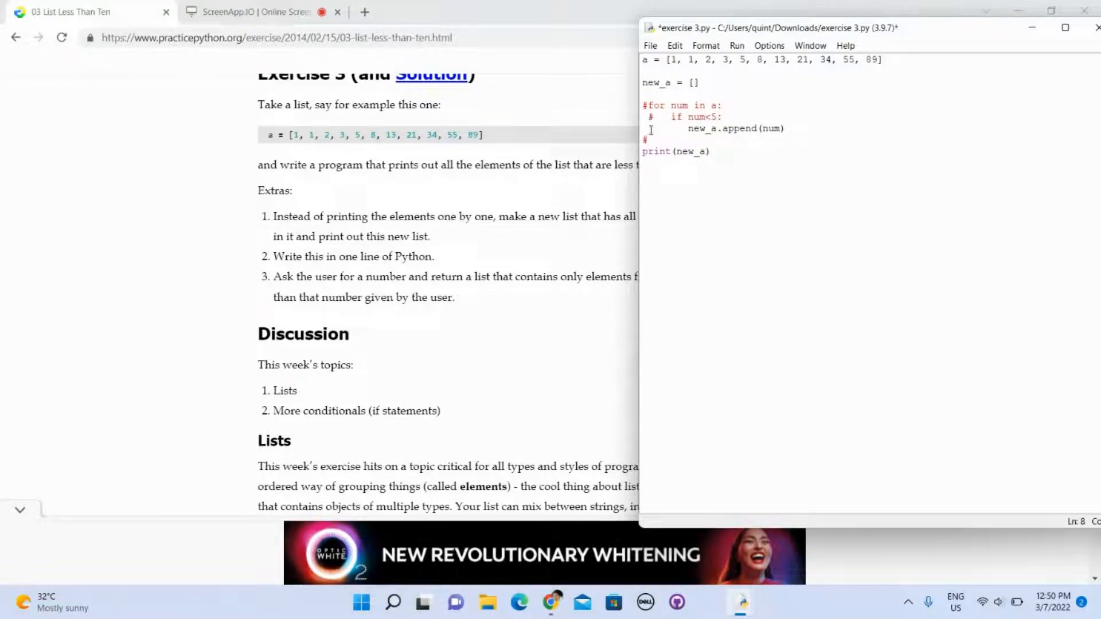
left_click(646, 128)
type("#       ")
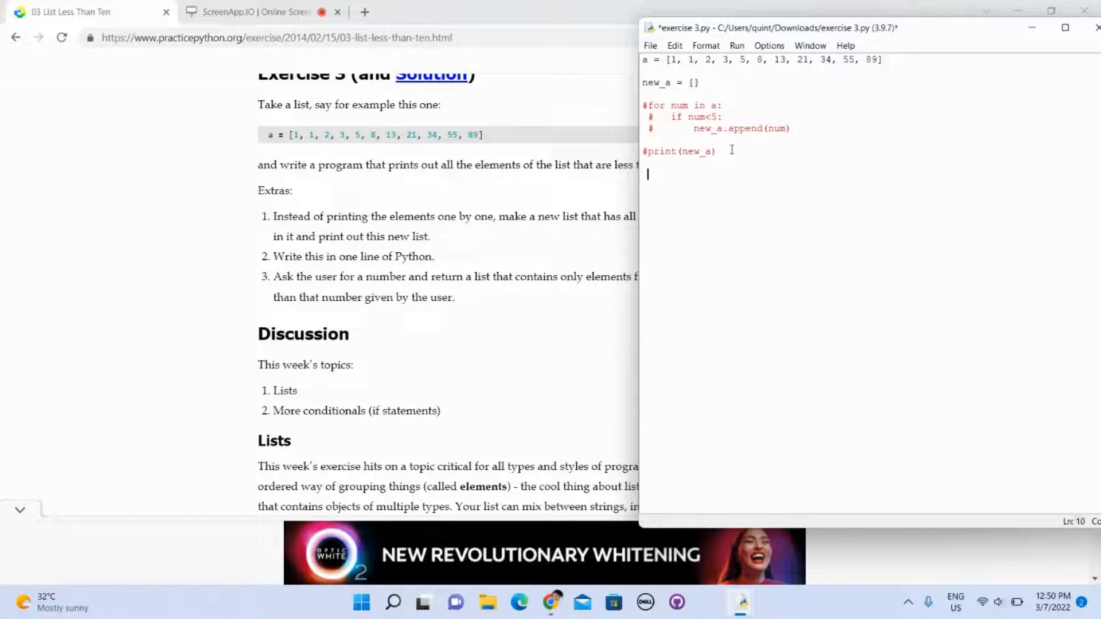
type("print (")
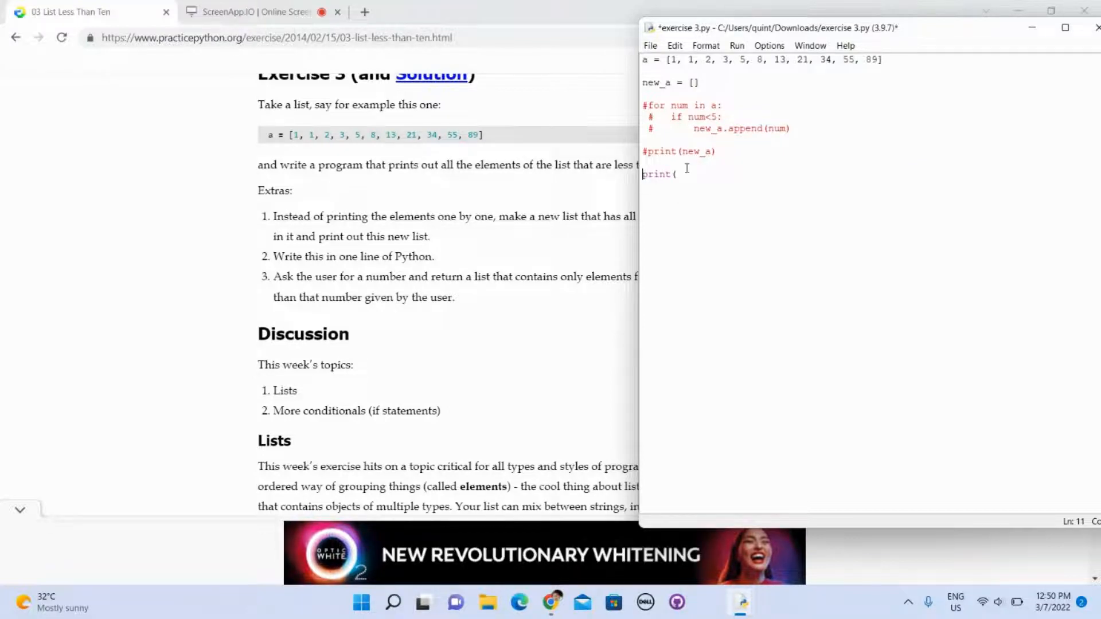
type("[]")
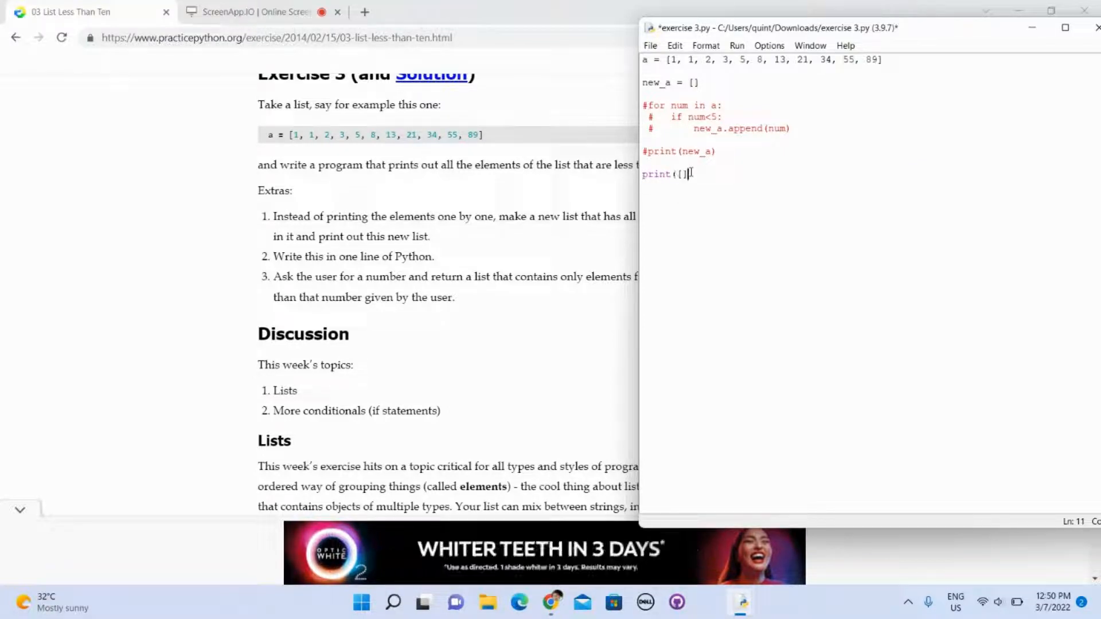
type(")")
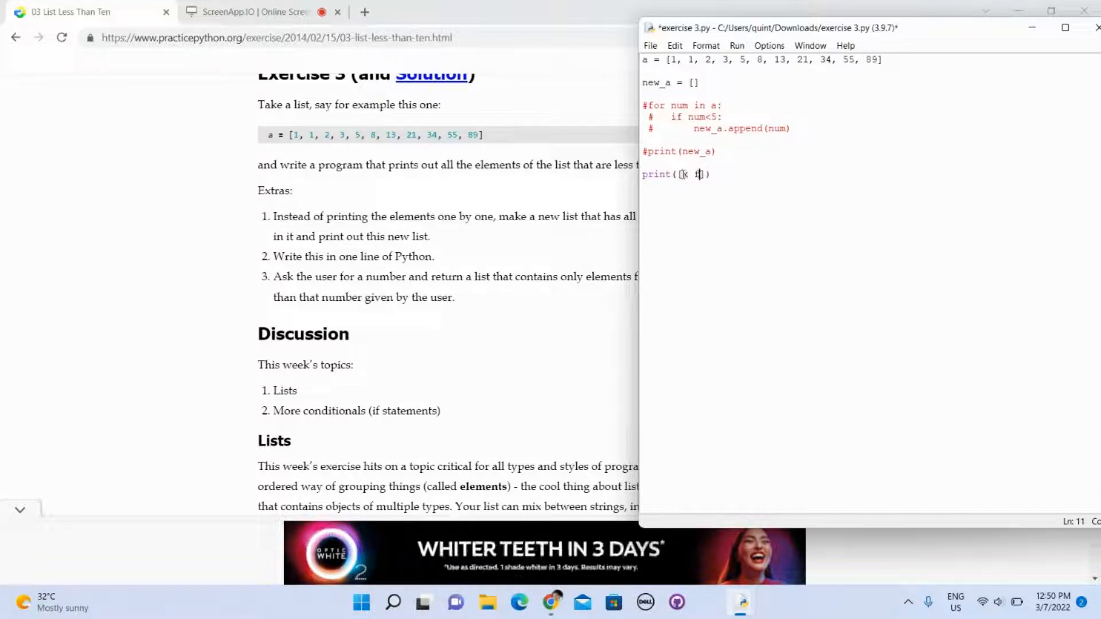
type("for x in a")
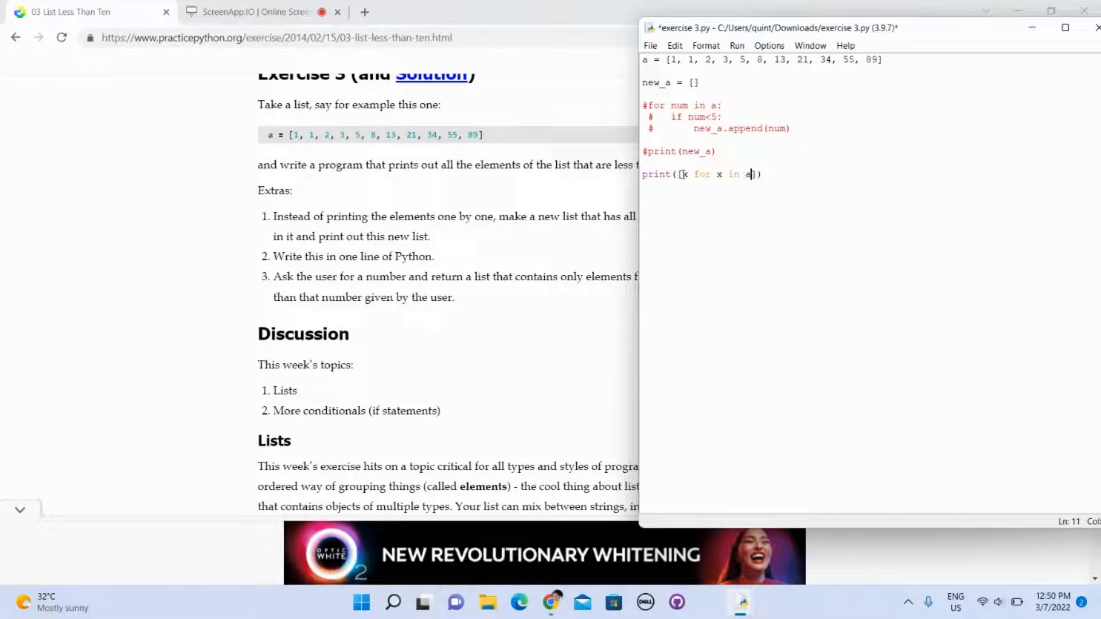
type("x")
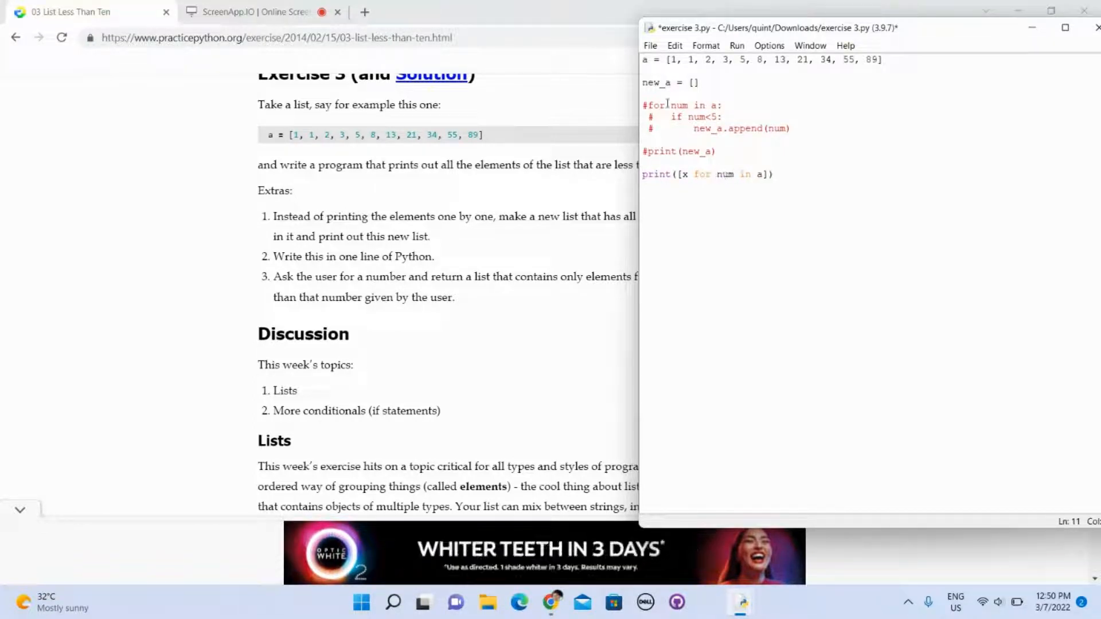
- Fix the comprehension's variable and brackets, saving and running until it works
left_click(686, 174)
type("num")
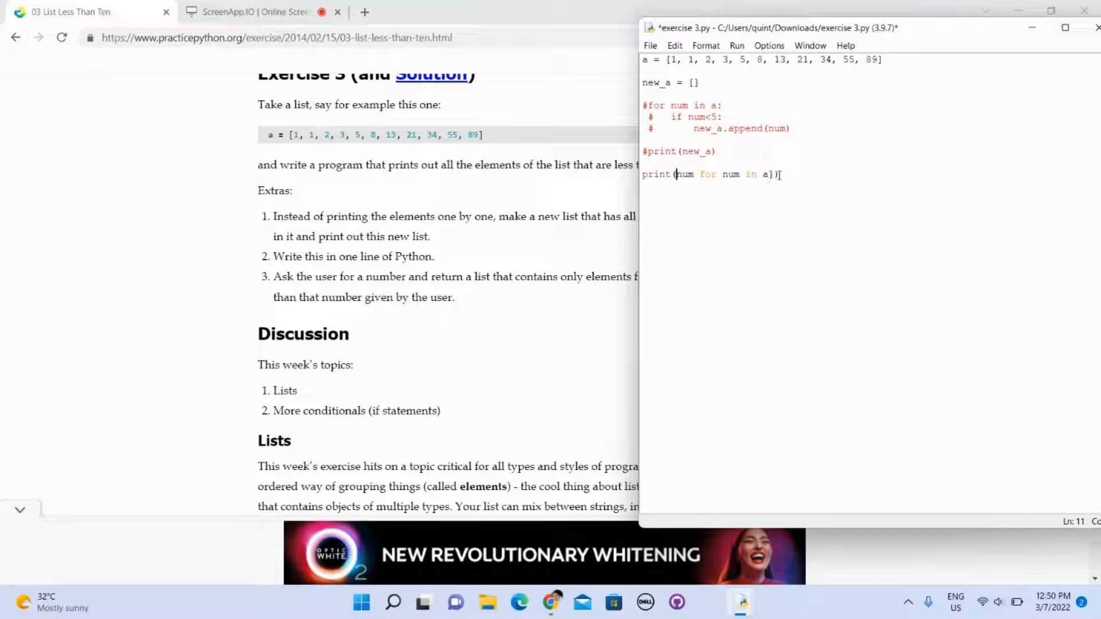
key("Backspace")
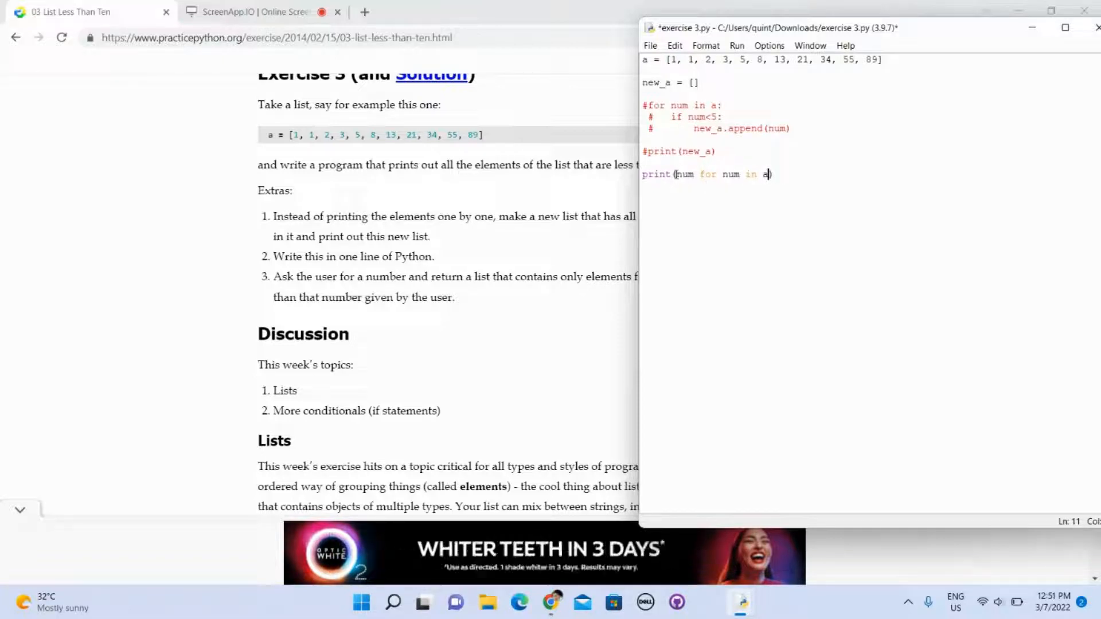
type(")")
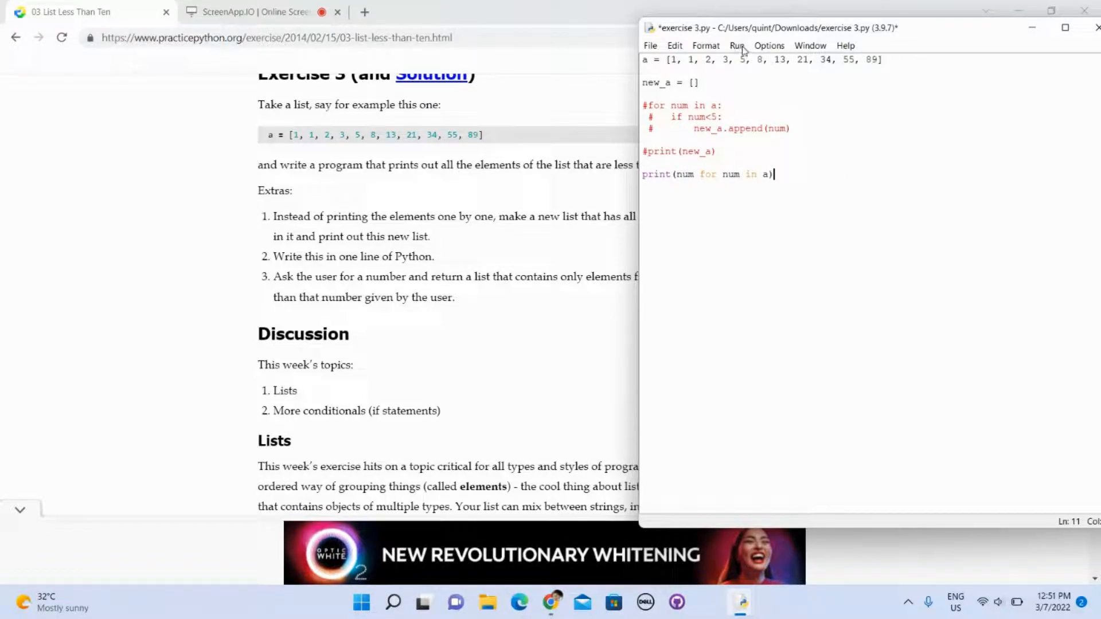
left_click(737, 45)
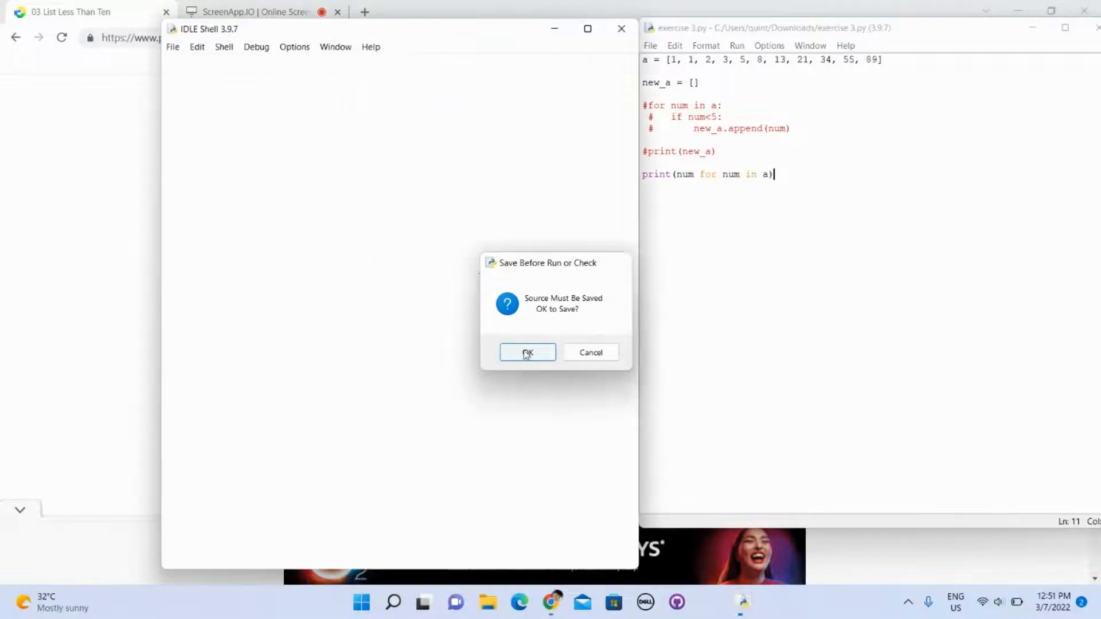
left_click(528, 352)
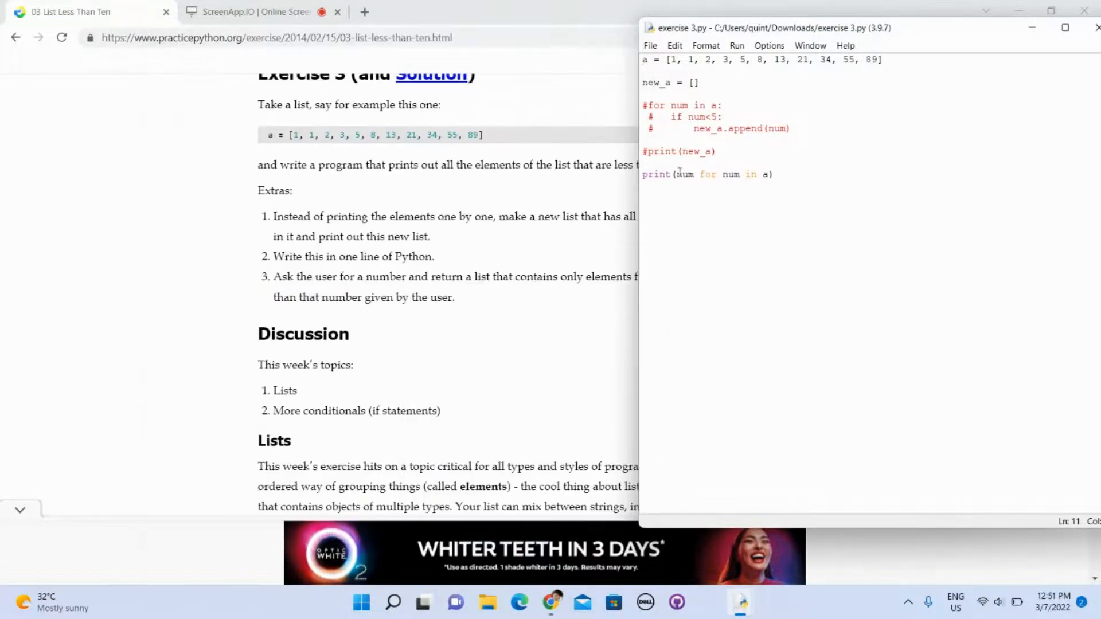
type("[")
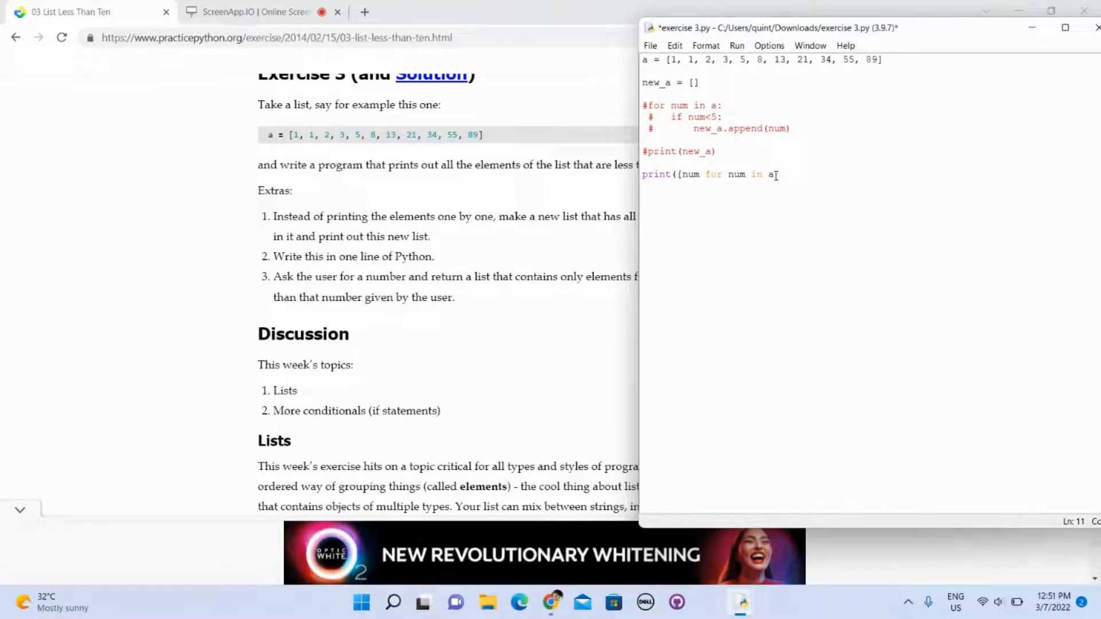
type("])")
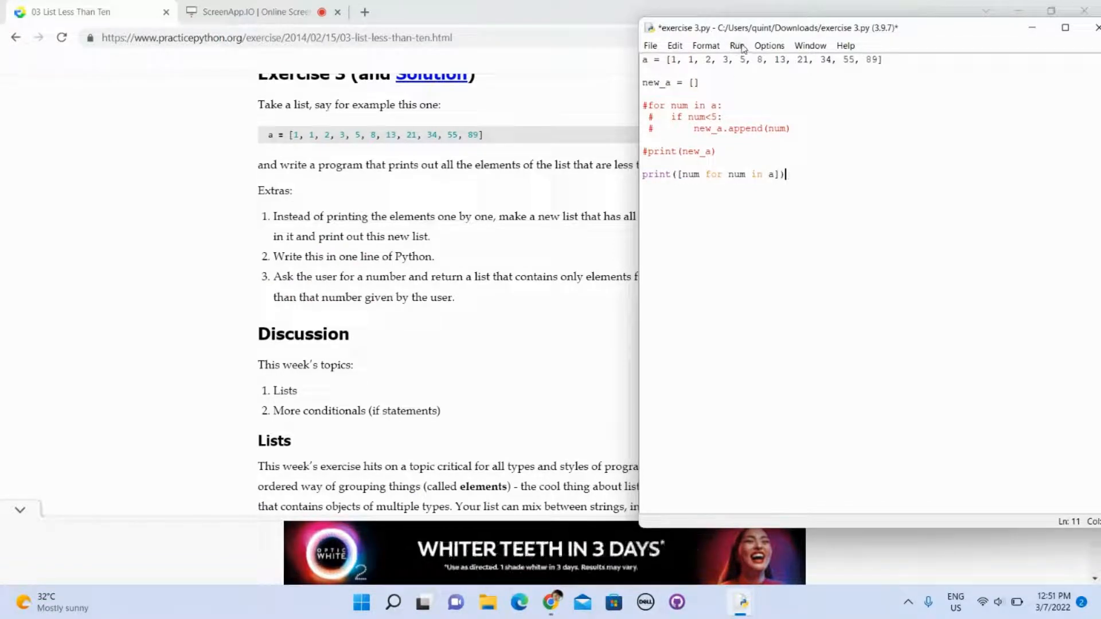
left_click(737, 44)
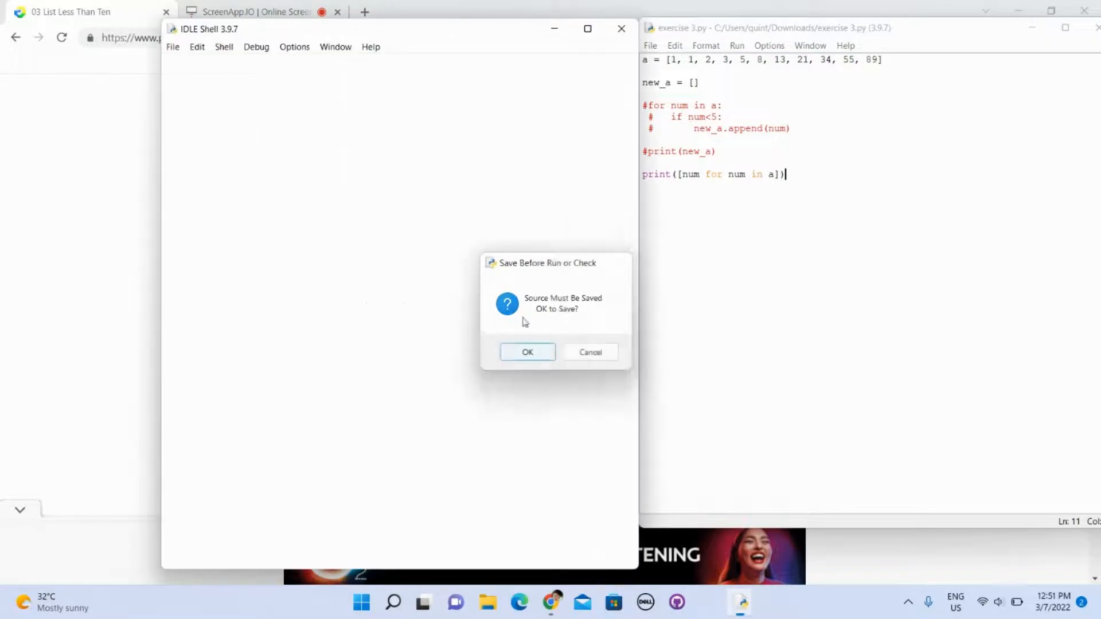
left_click(527, 352)
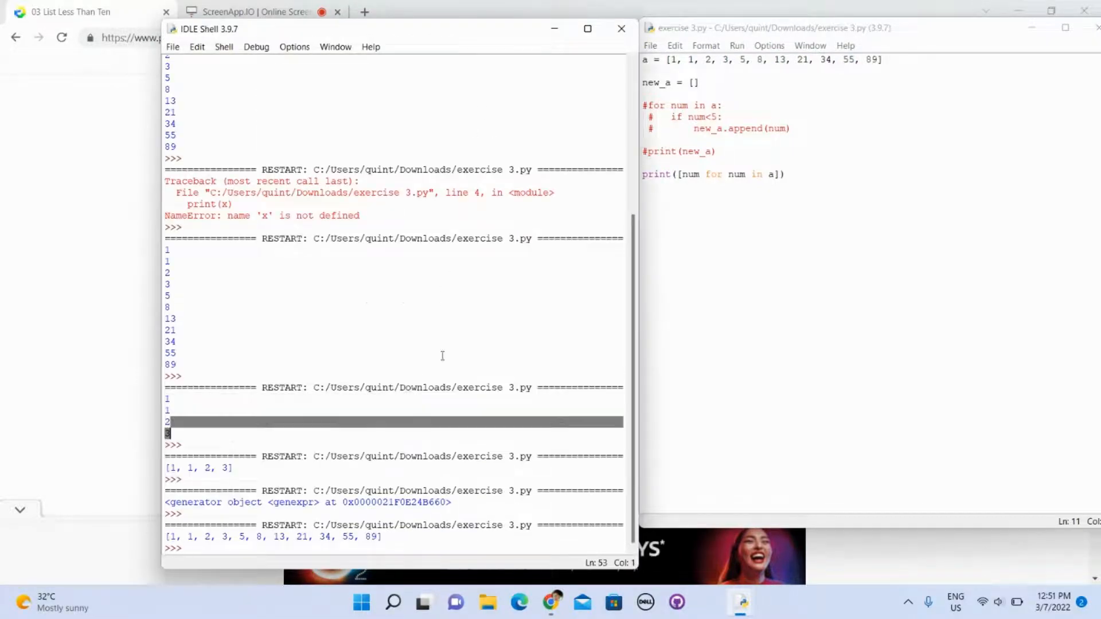
- Filter the comprehension with if num<5 and run it
left_click(772, 174)
type(" if ")
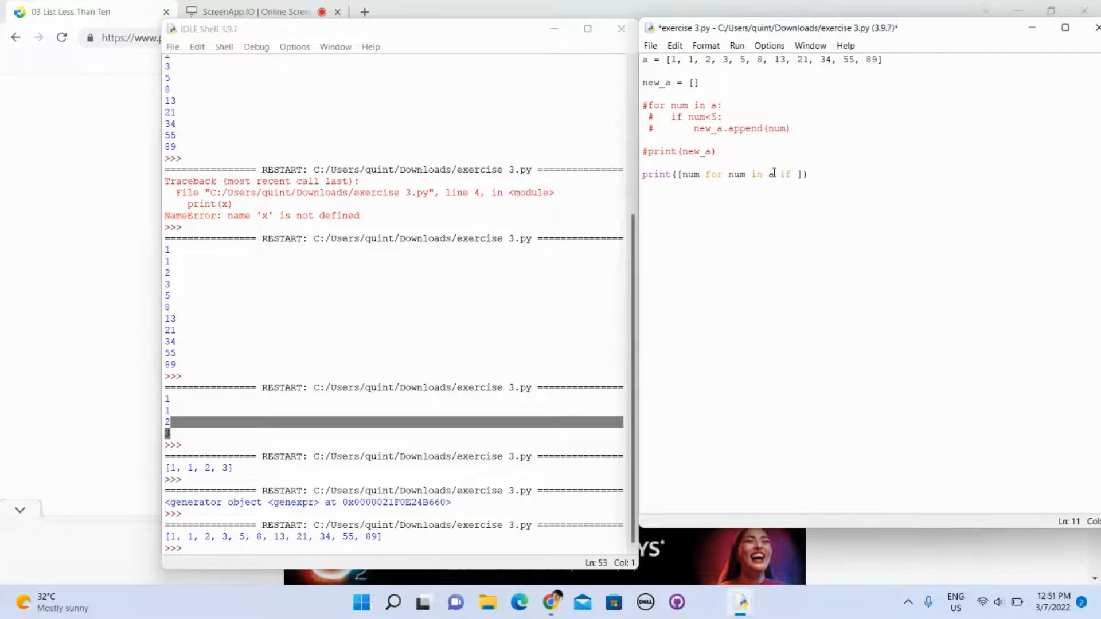
type("<")
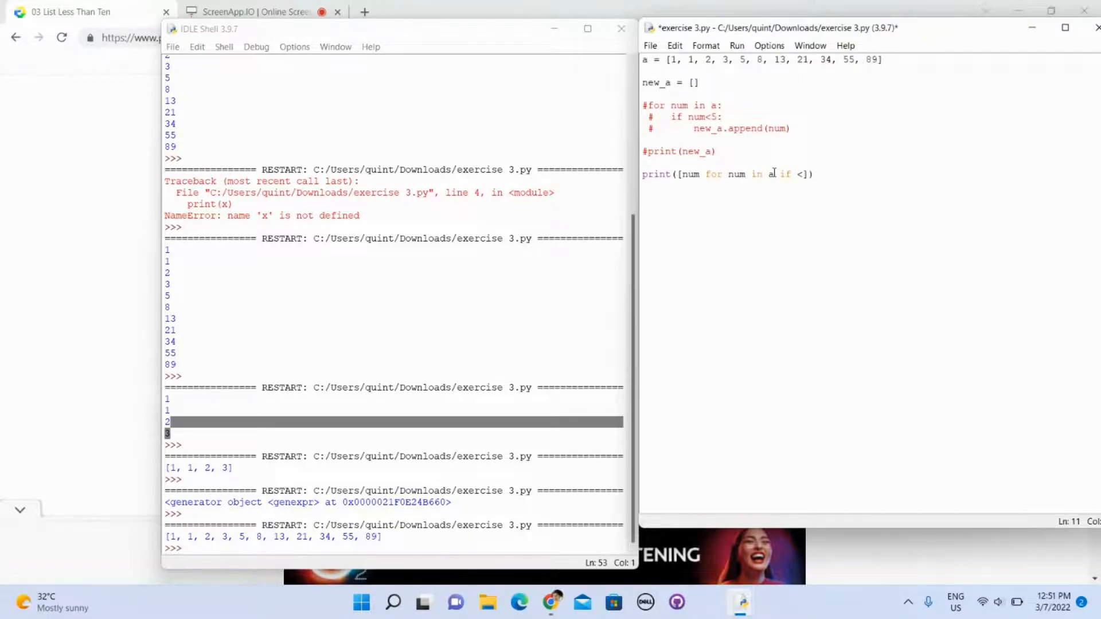
type("num")
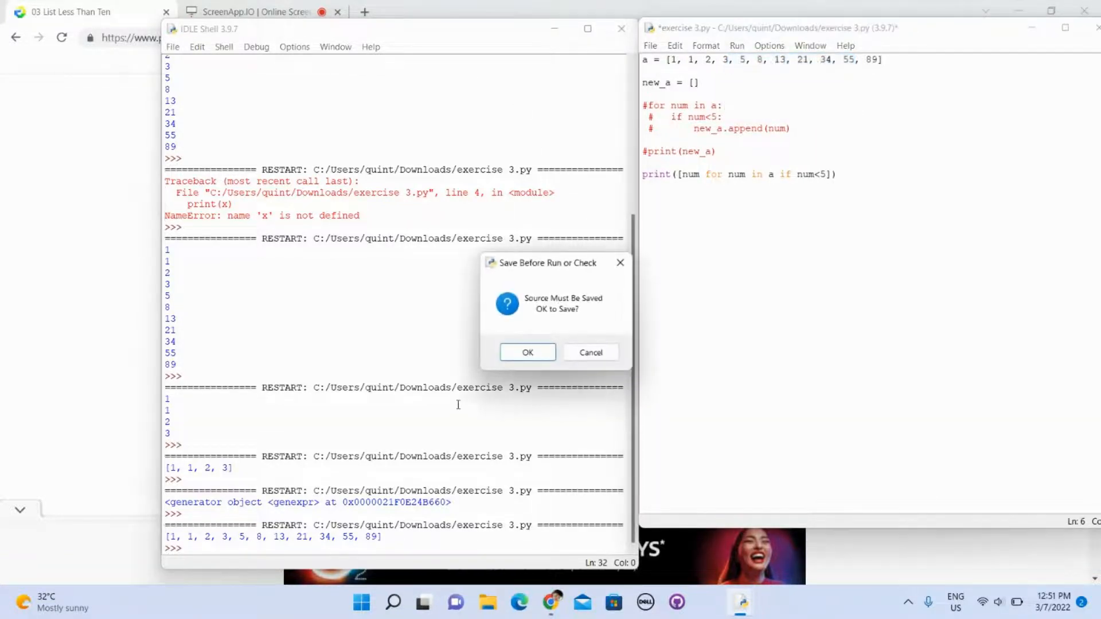
left_click(527, 352)
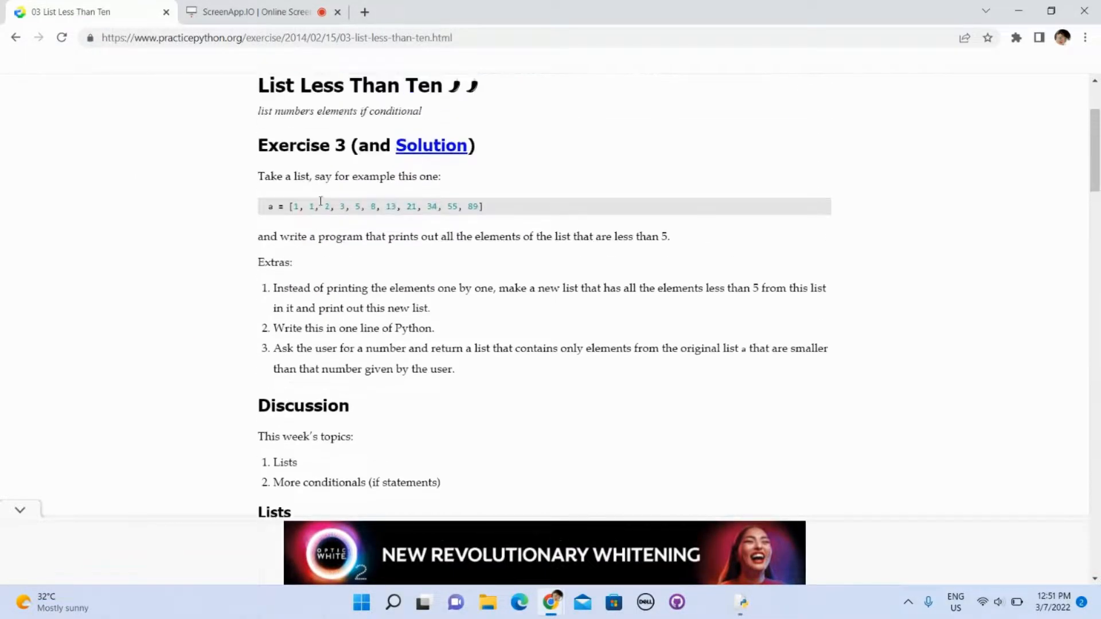
- Check the one-line Python requirement and add a '# one line' comment above the print
scroll("down", 3)
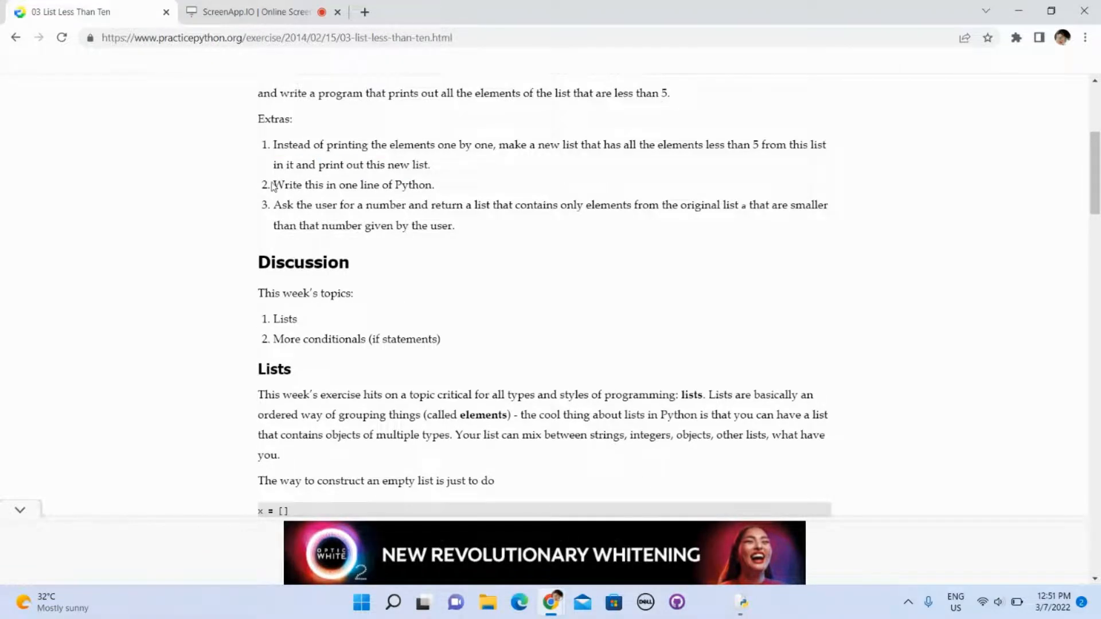
triple_click(353, 185)
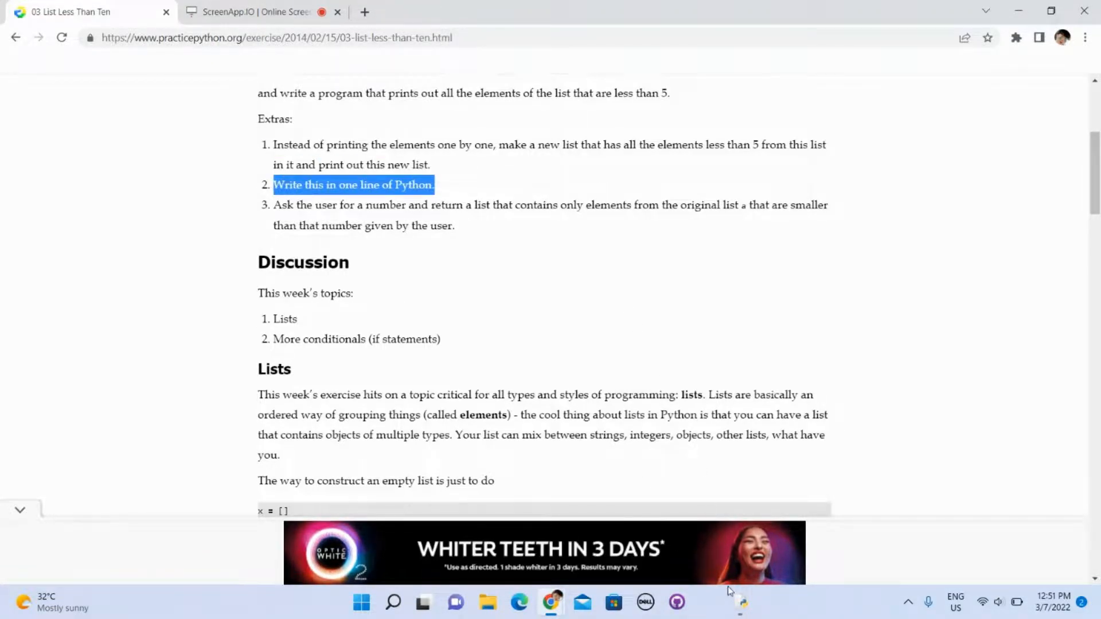
left_click(738, 602)
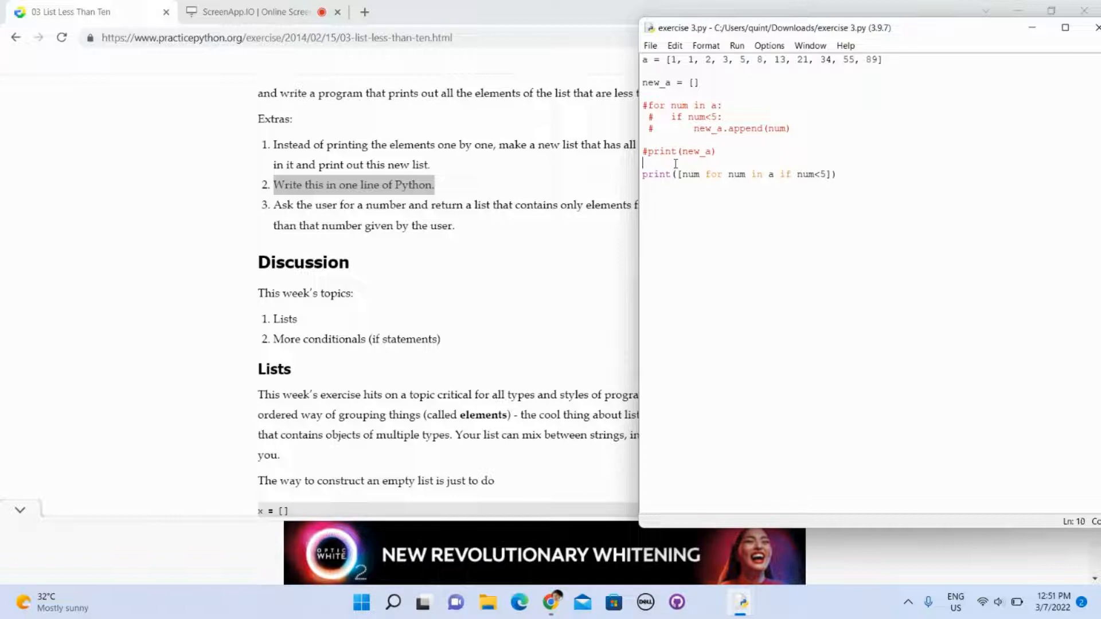
type("# one")
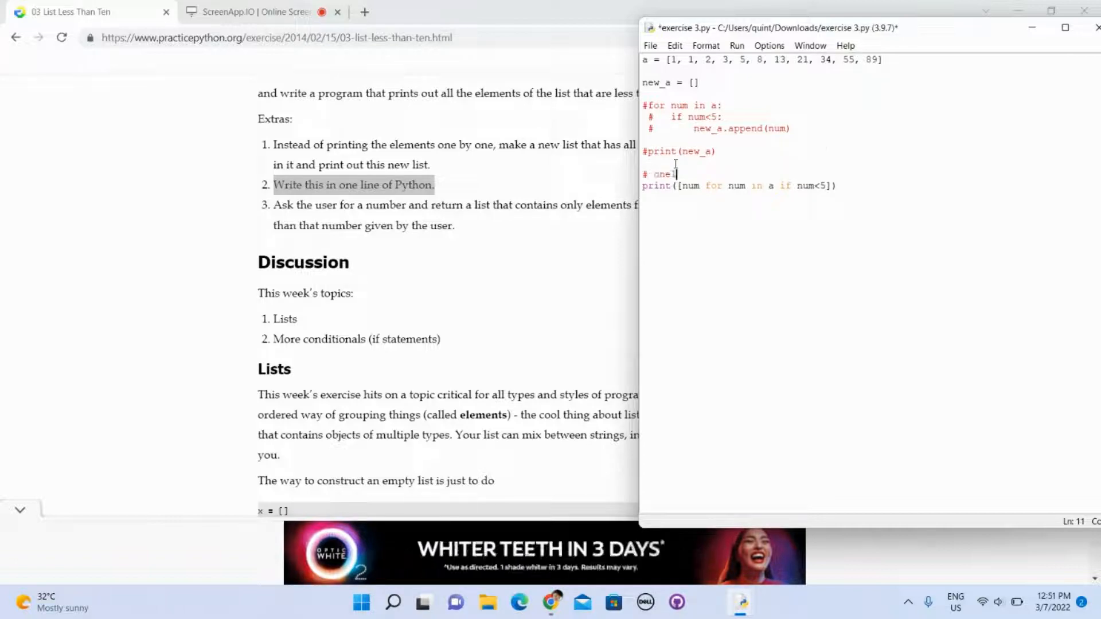
type("line")
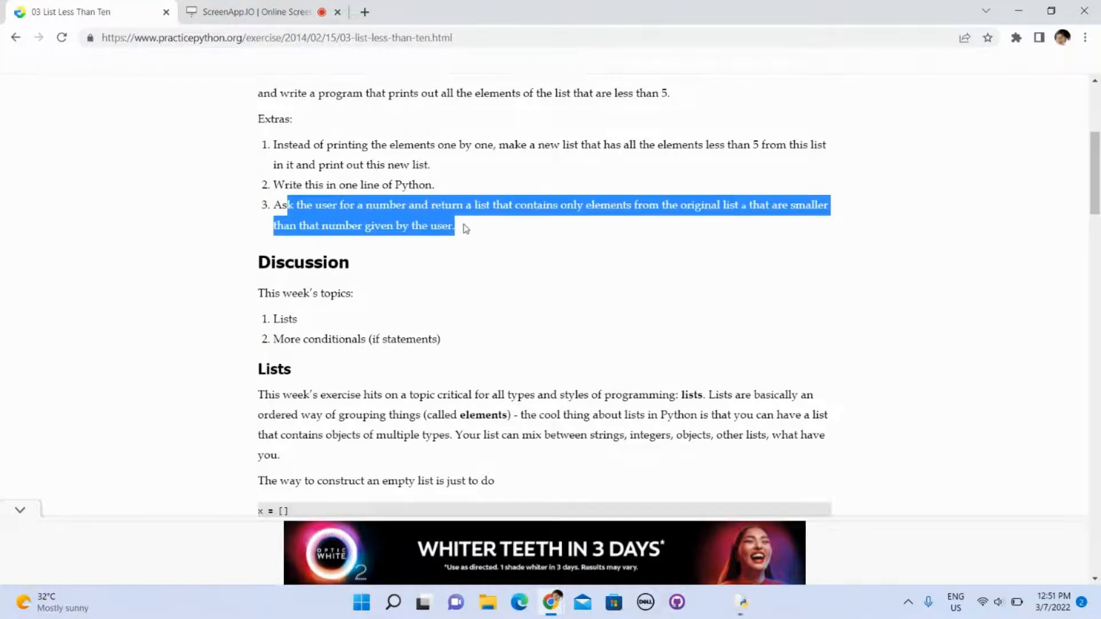
- Read the extra about the user's number, then comment out new_a = [] in the script
left_click(560, 227)
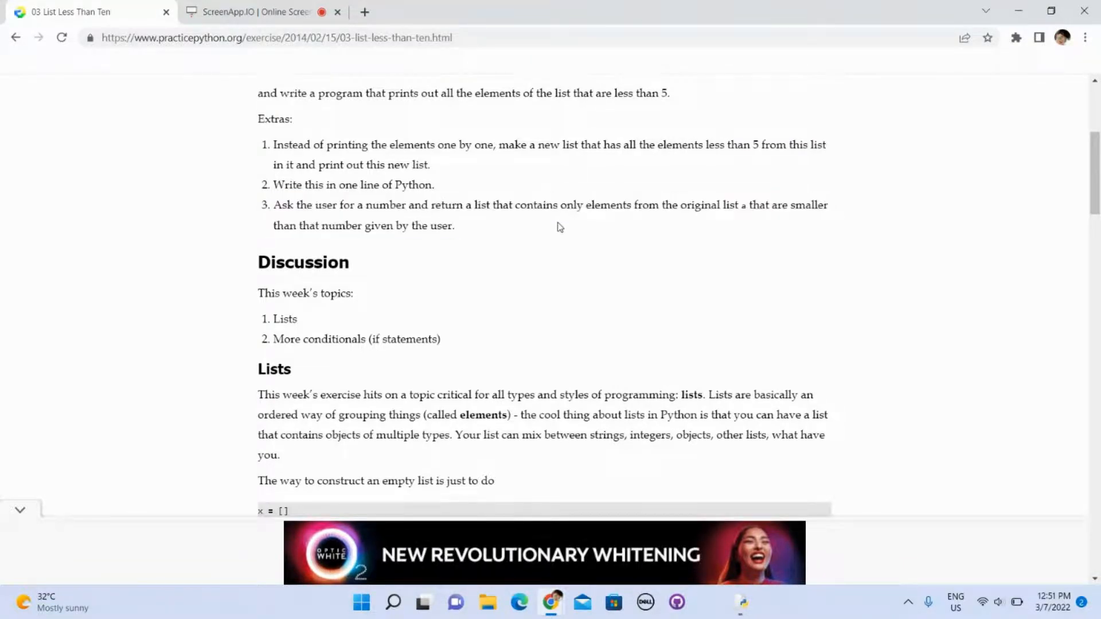
mouse_move(702, 204)
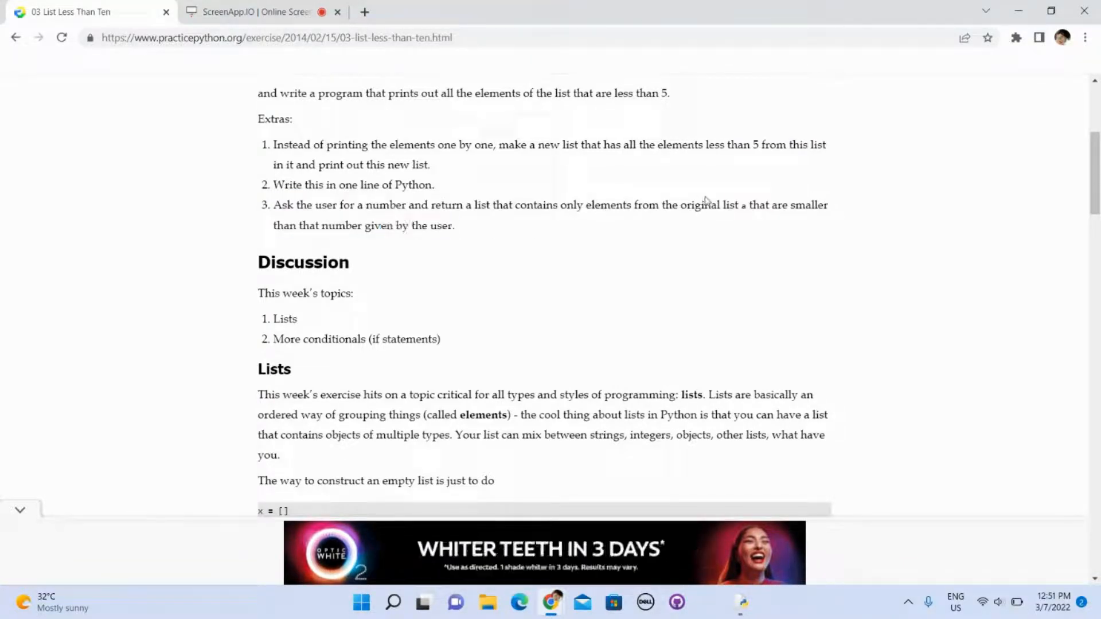
left_click_drag(273, 226, 423, 226)
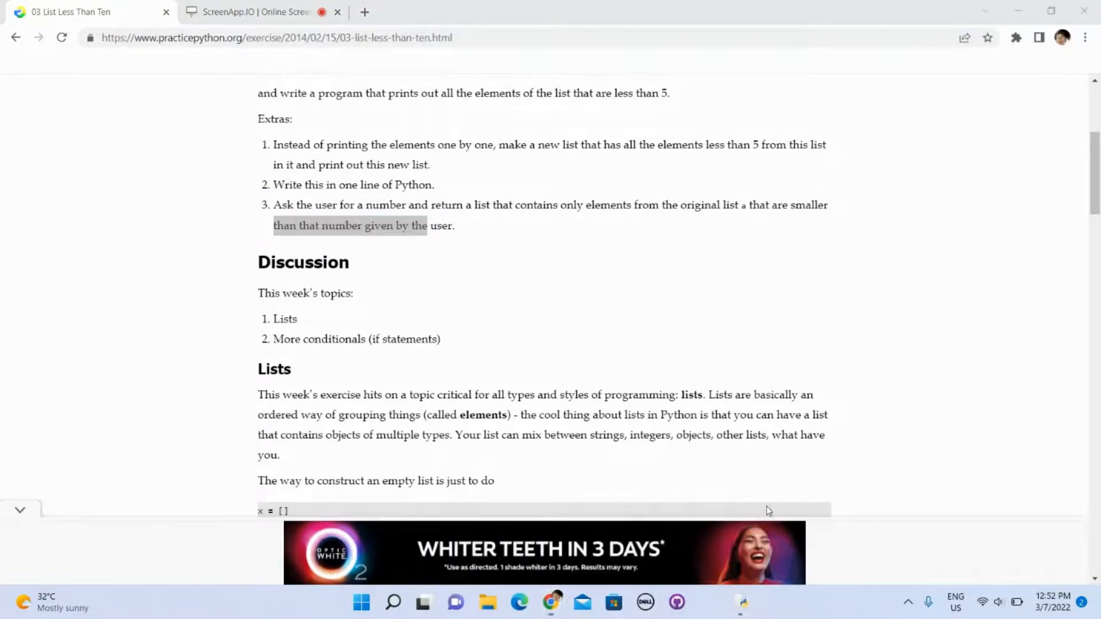
left_click(535, 11)
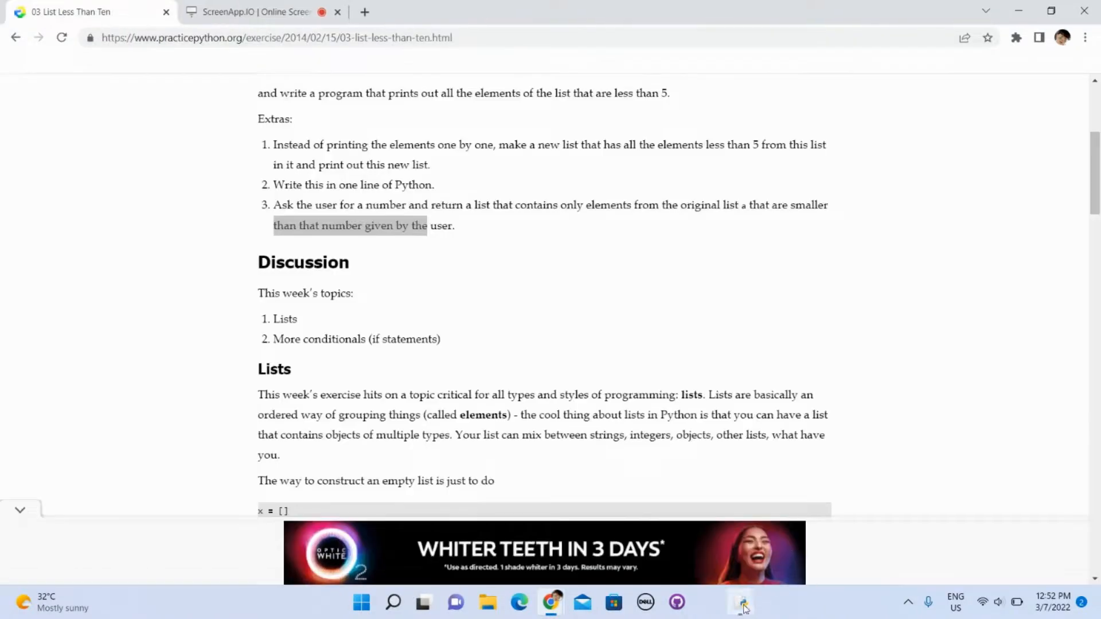
left_click(739, 602)
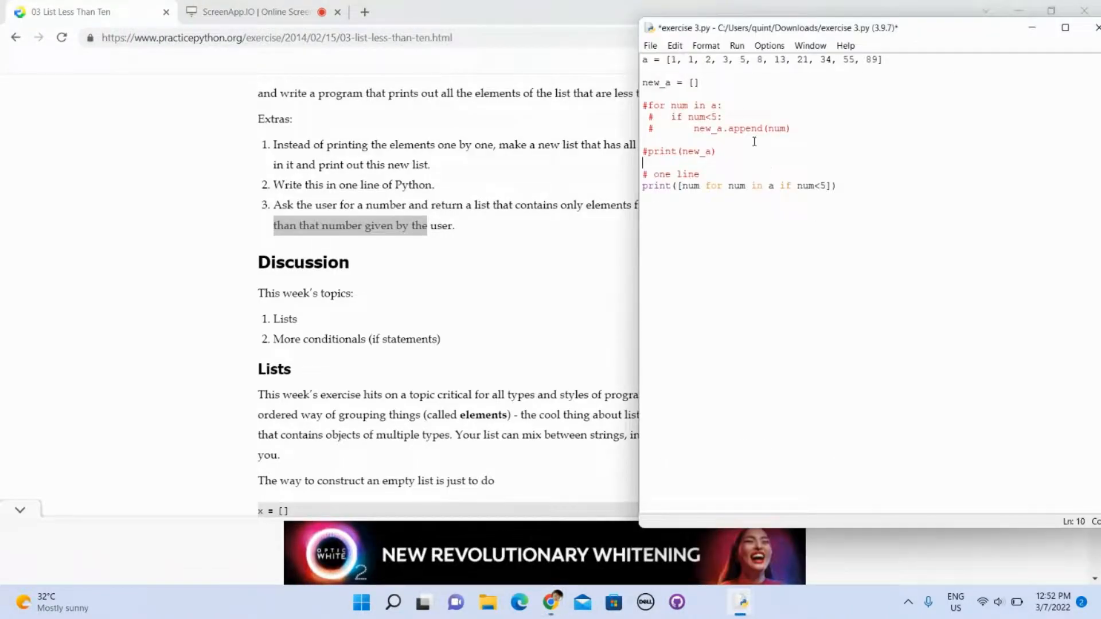
left_click(699, 82)
type("#")
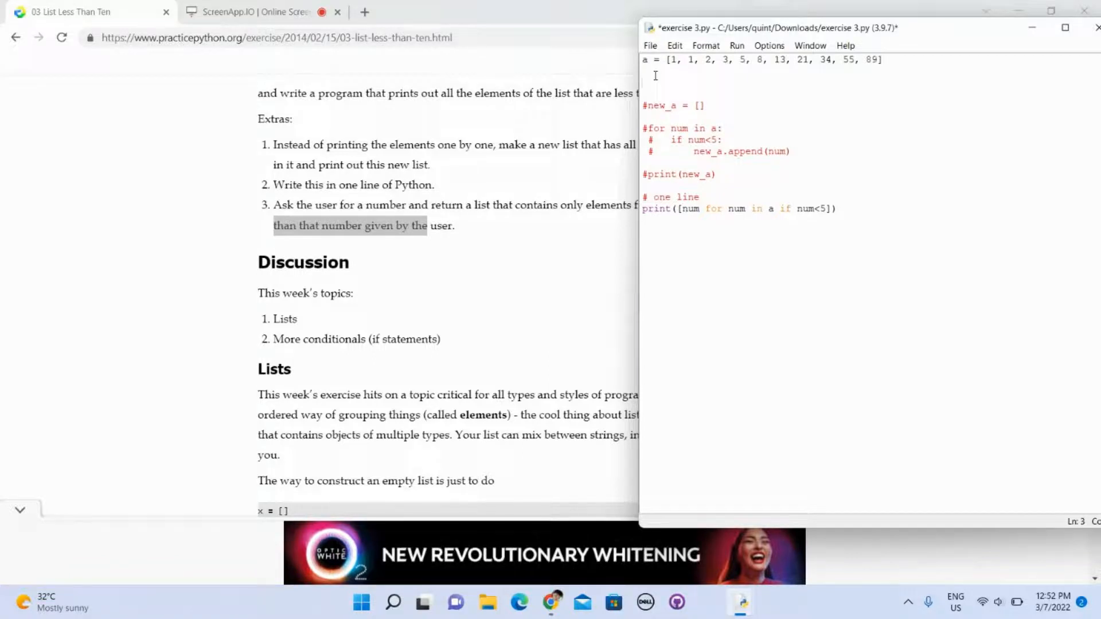
- Add user_input = int(input("Enter a number: ")) and filter the comprehension by num<user_input
type("inpu")
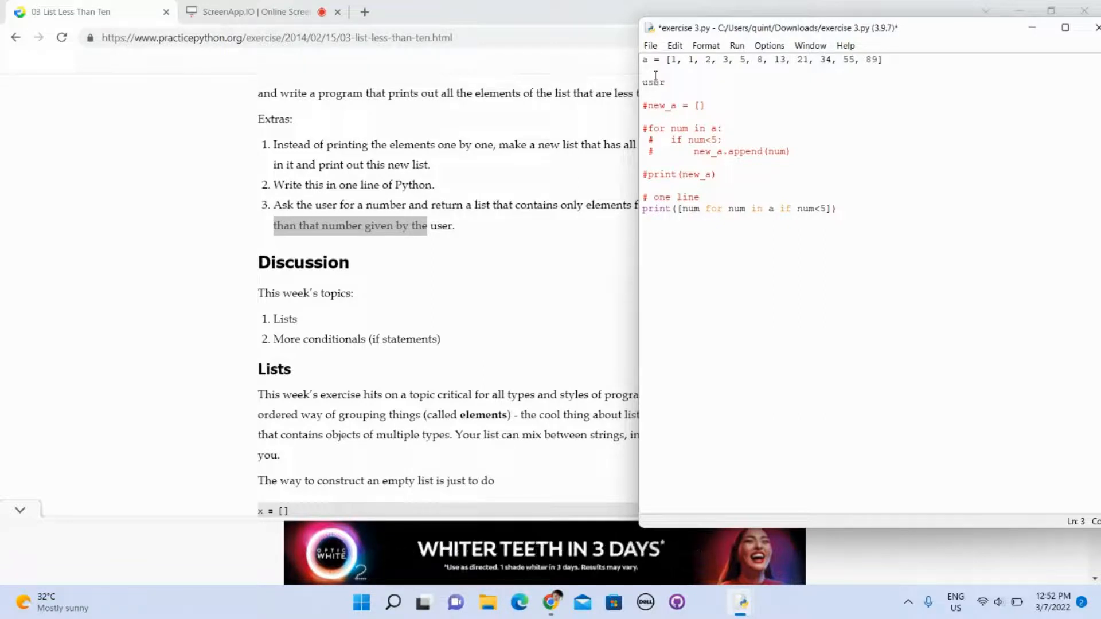
type("_in")
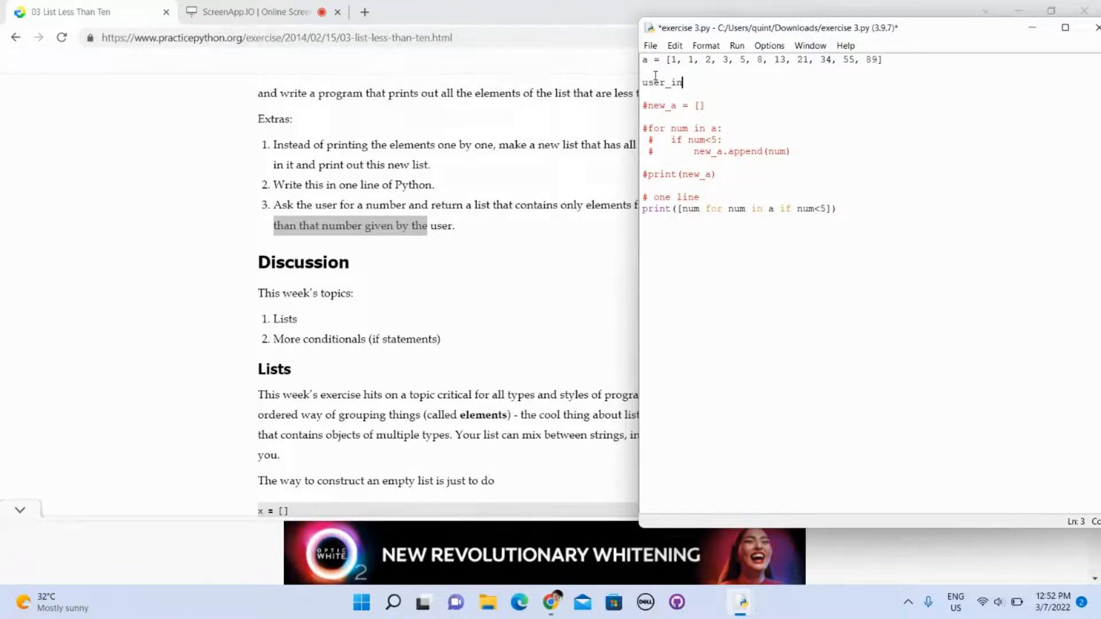
type("put = int")
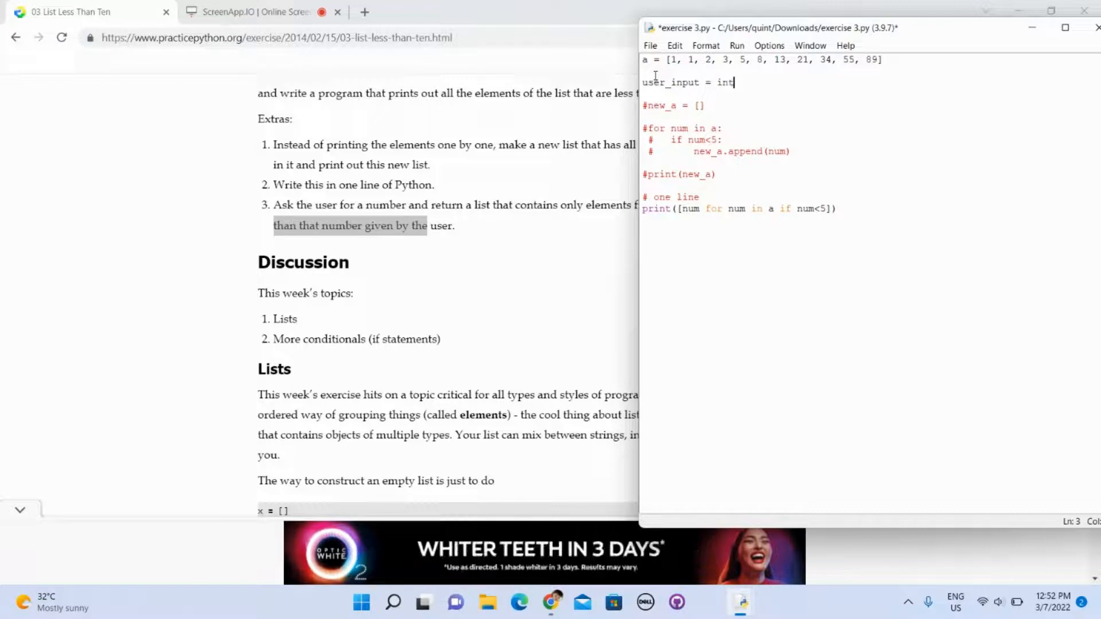
type("(input (")
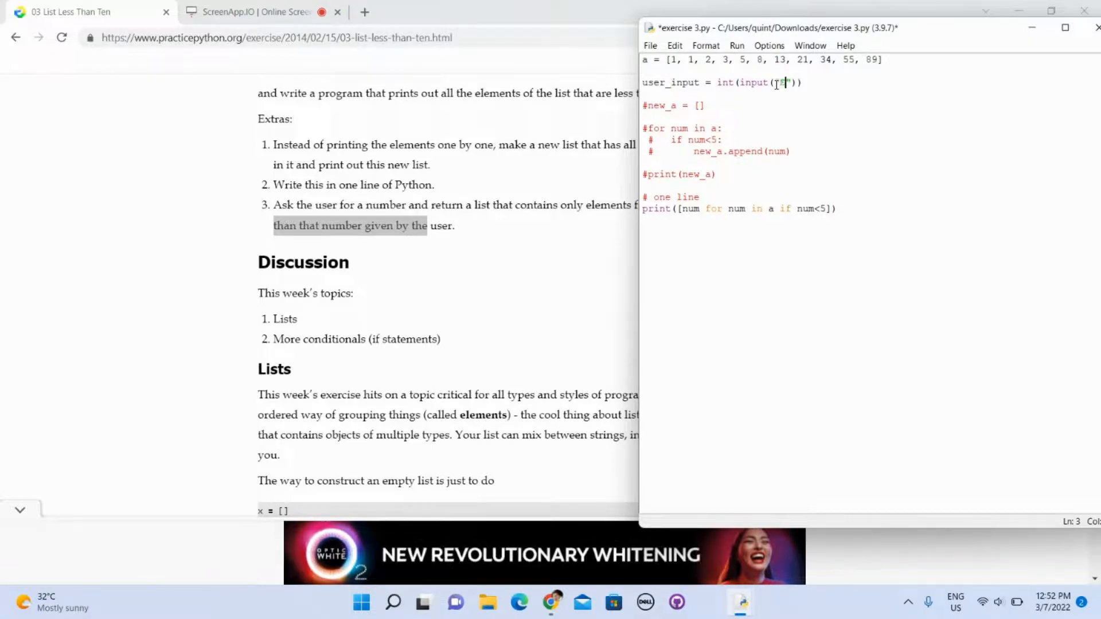
type("Enter a")
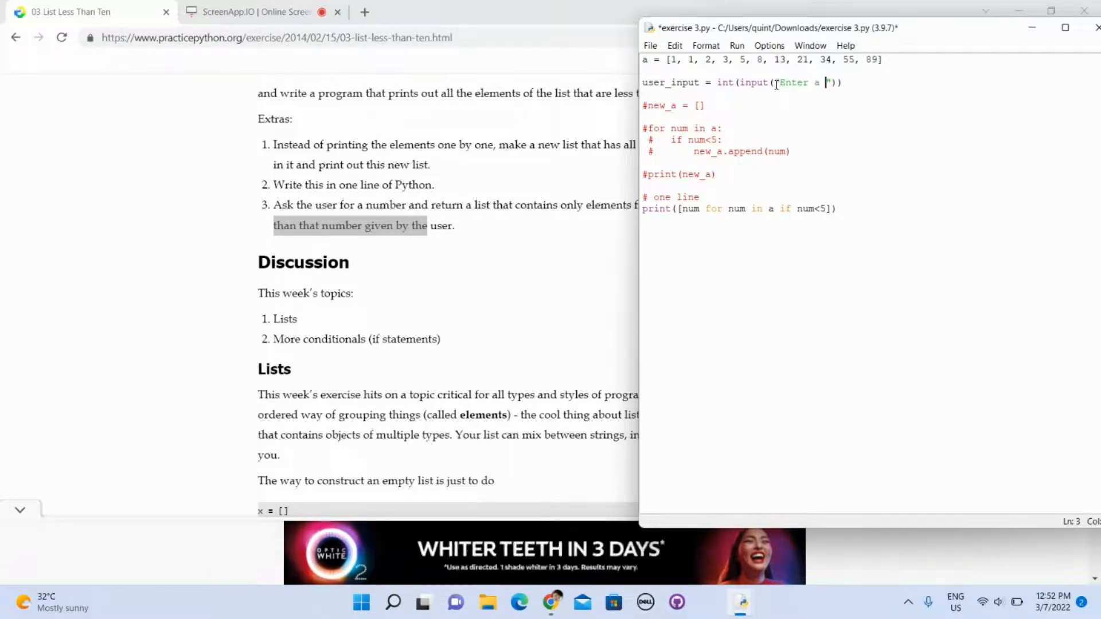
type("number:")
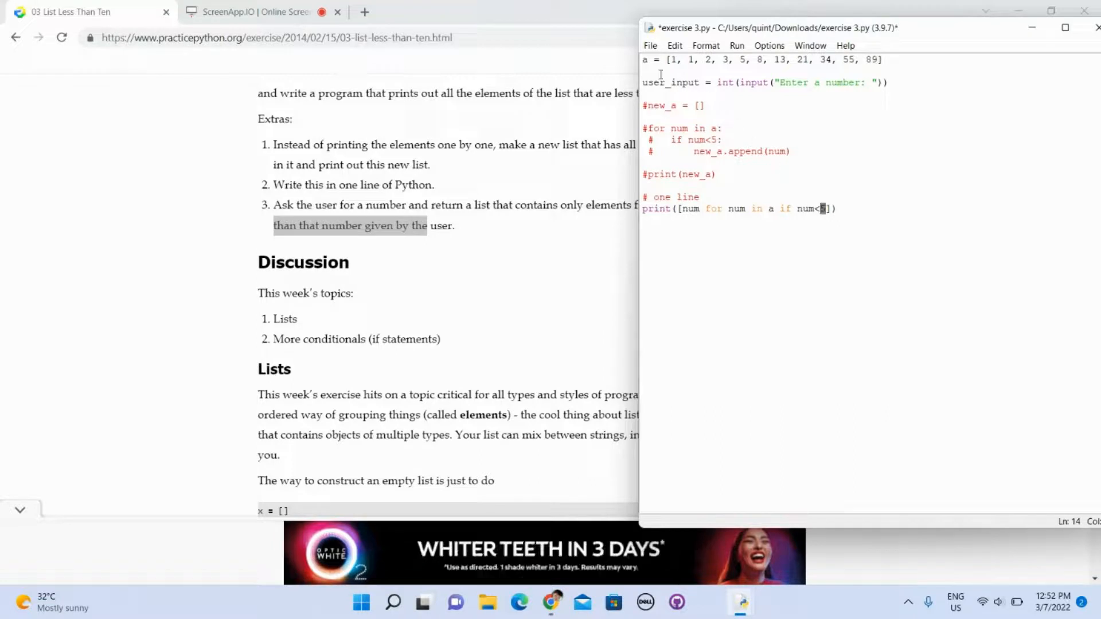
double_click(670, 82)
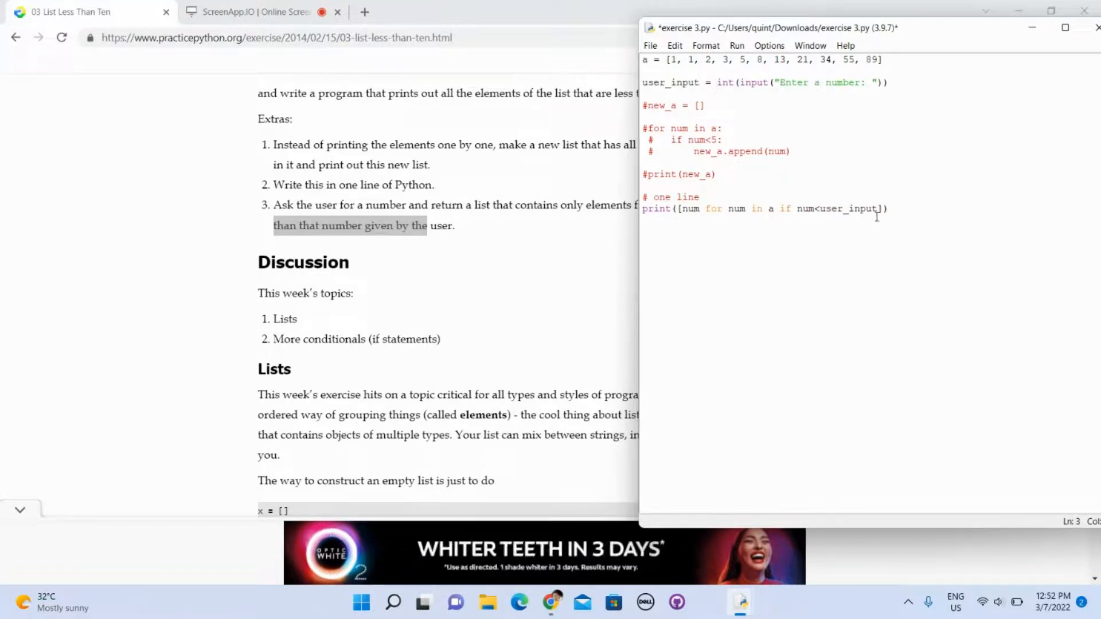
left_click(736, 46)
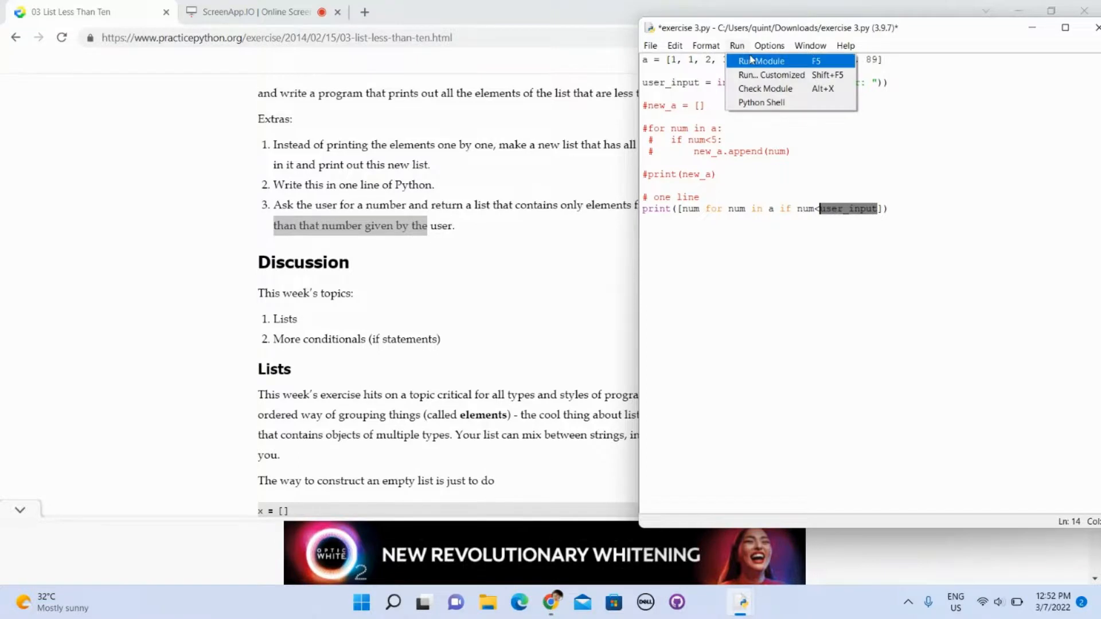
- Run exercise 3.py and test 7, 1 and 10000, getting [1, 1, 2, 3, 5], [] and the full list
left_click(762, 61)
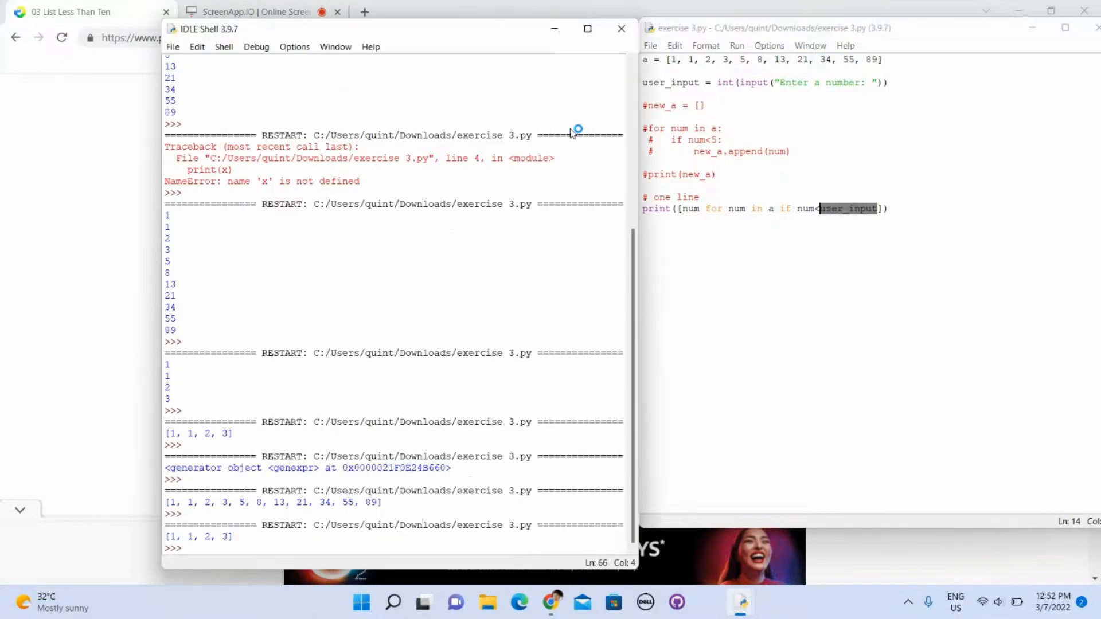
key("F5")
type("7")
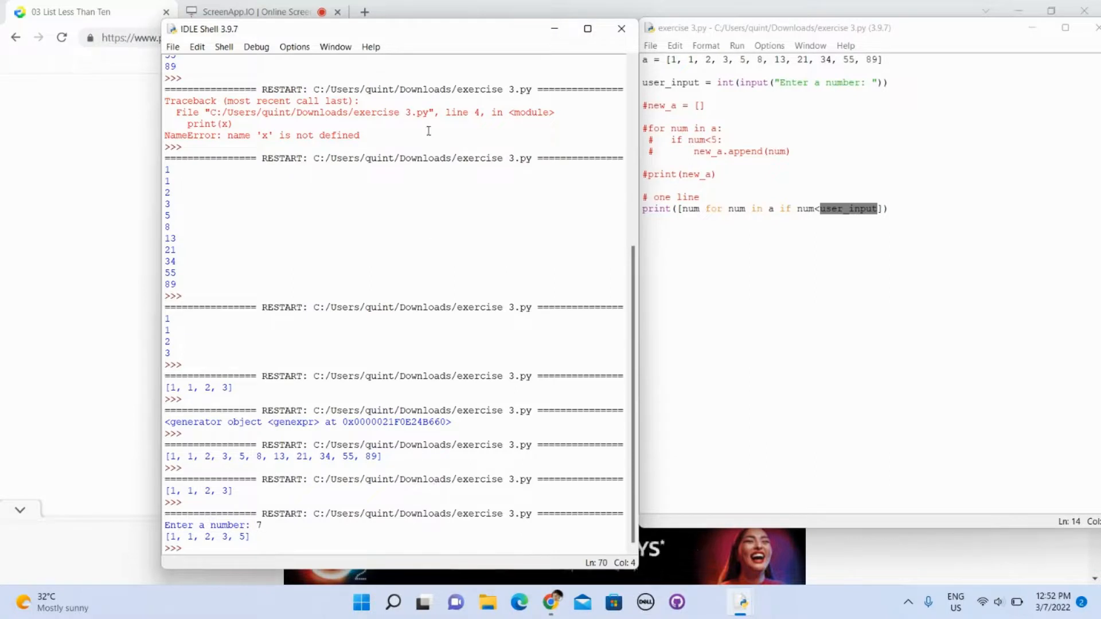
left_click(721, 140)
type("1")
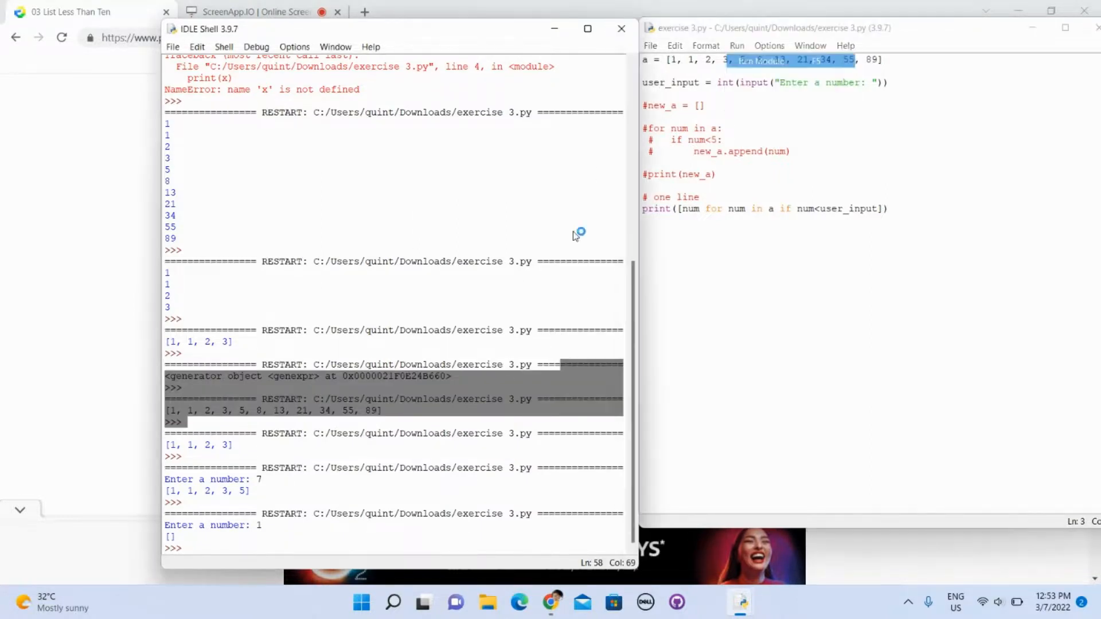
key("F5")
type("10000")
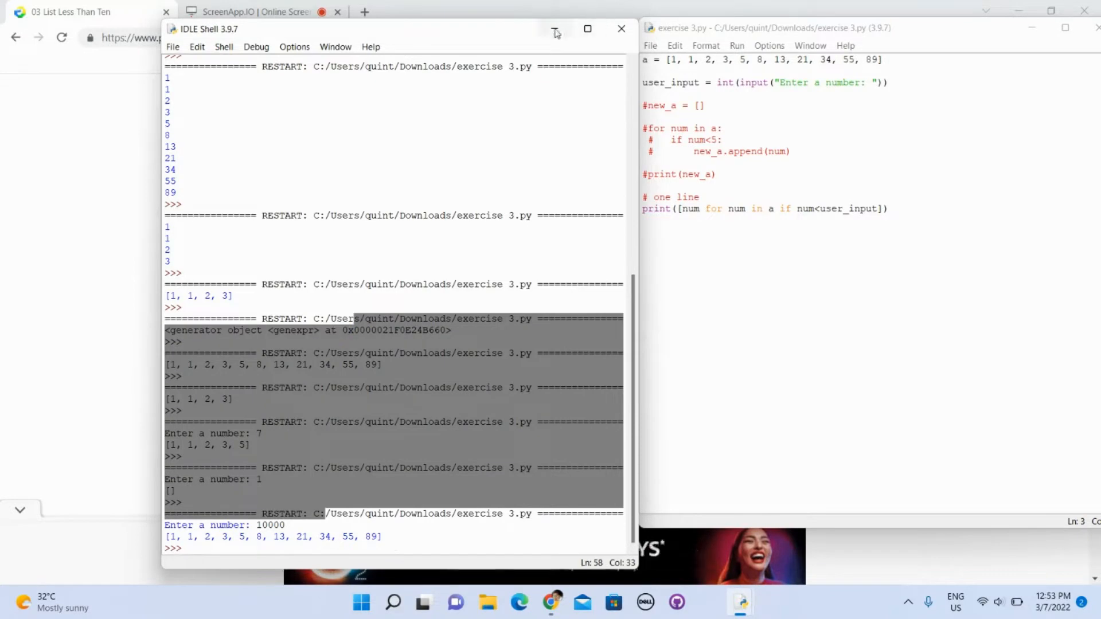
left_click(622, 28)
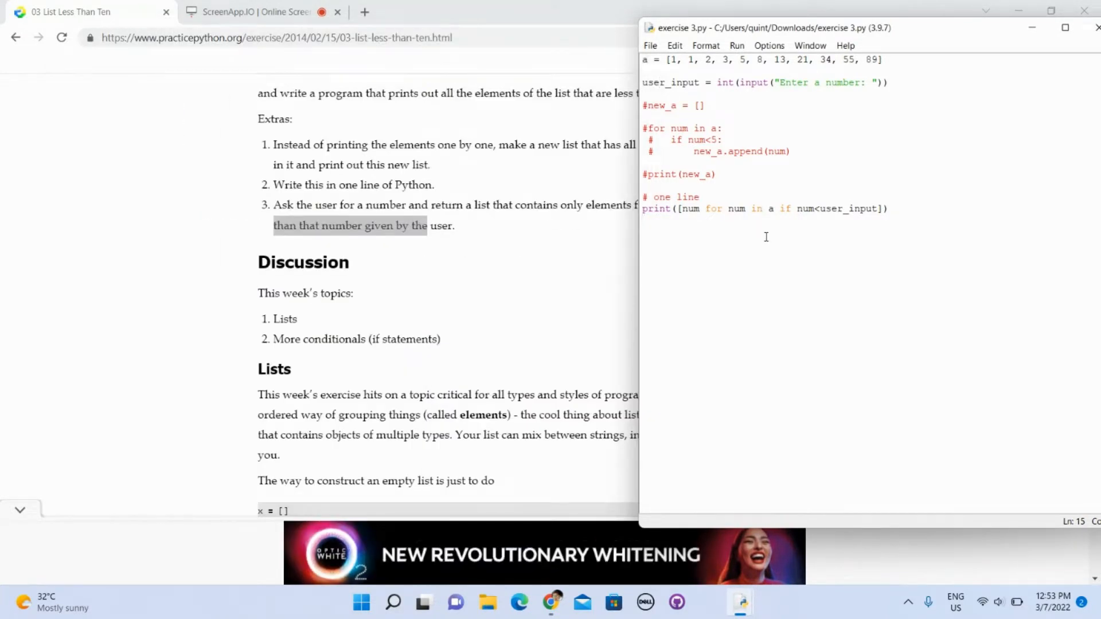
scroll("down", 3)
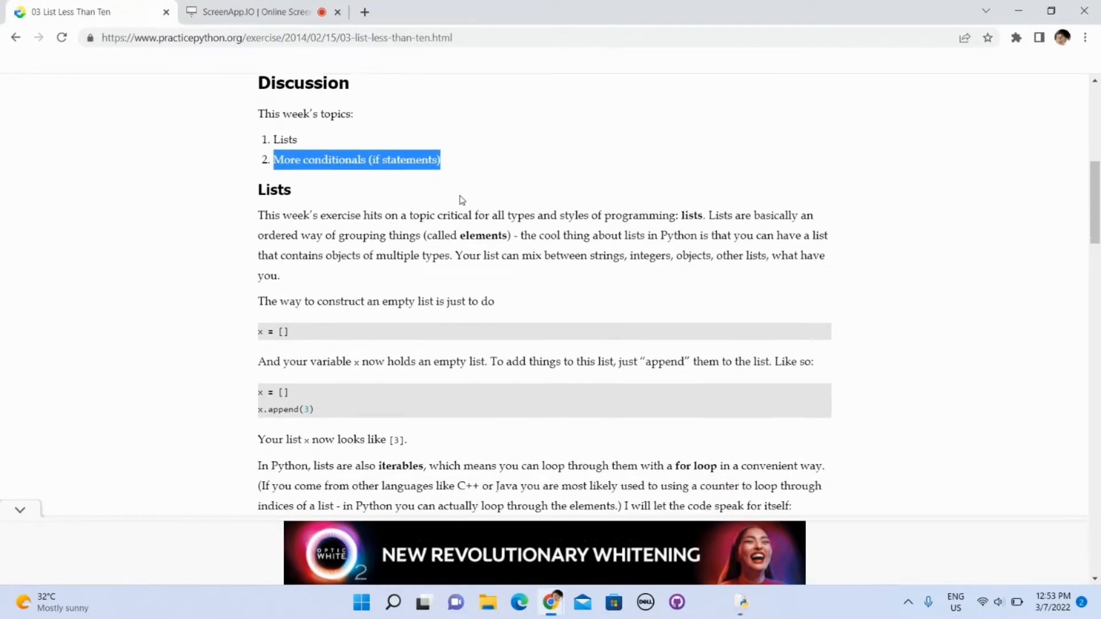
left_click(739, 602)
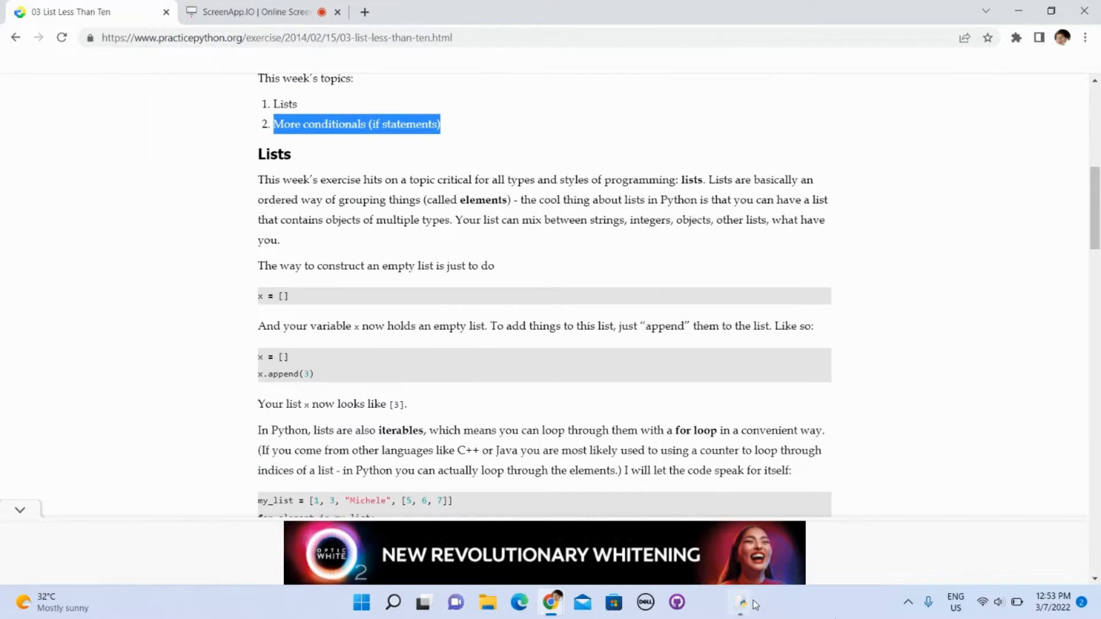
left_click(741, 602)
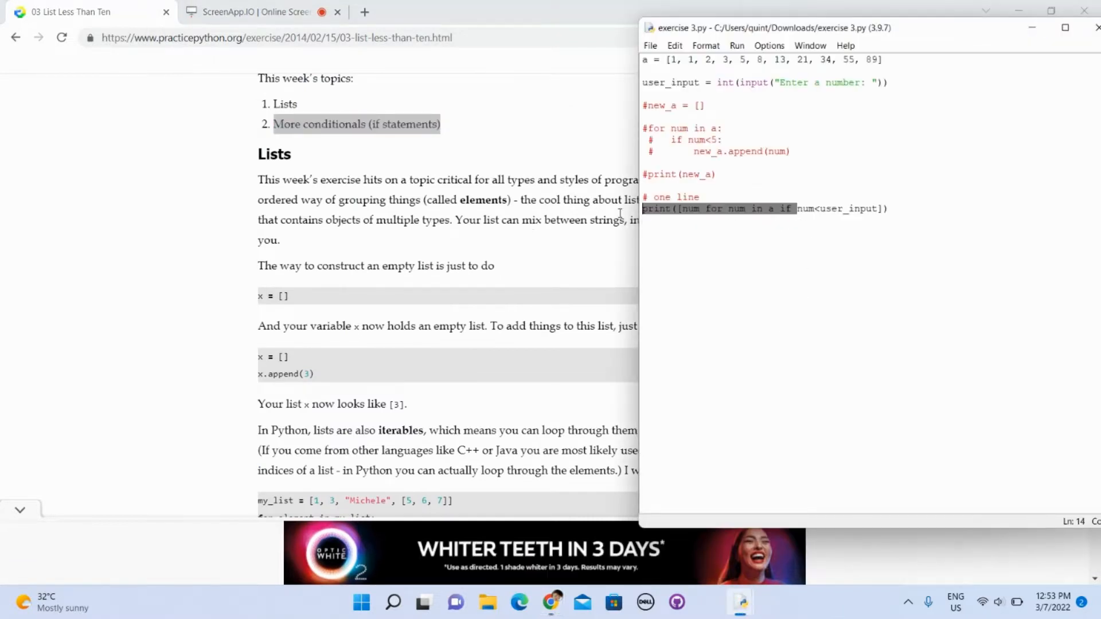
scroll("down", 3)
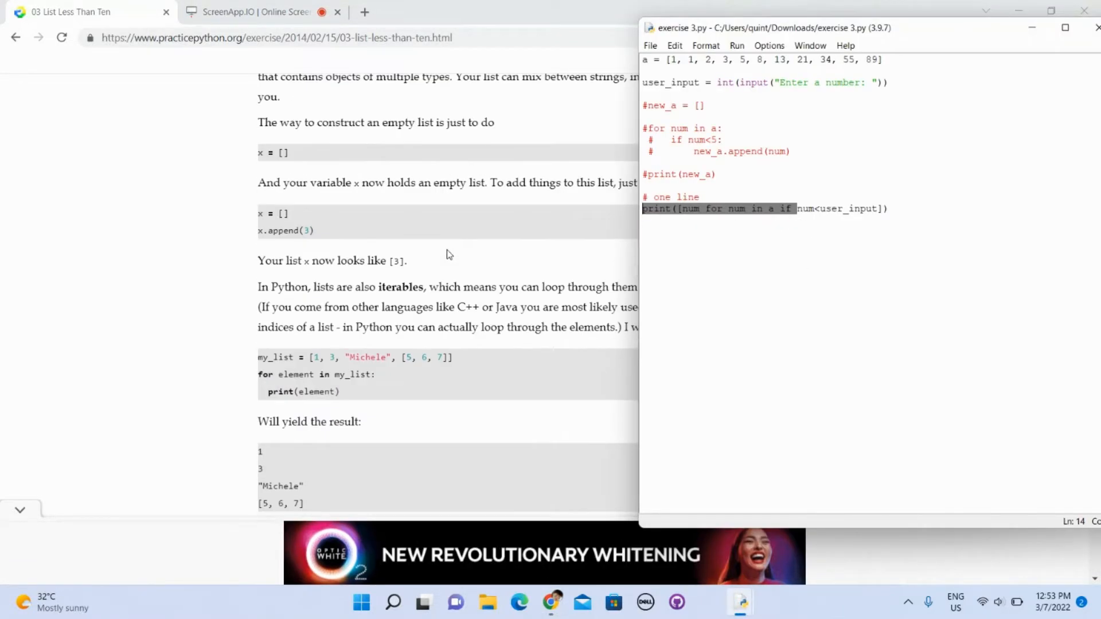
scroll("up", 3)
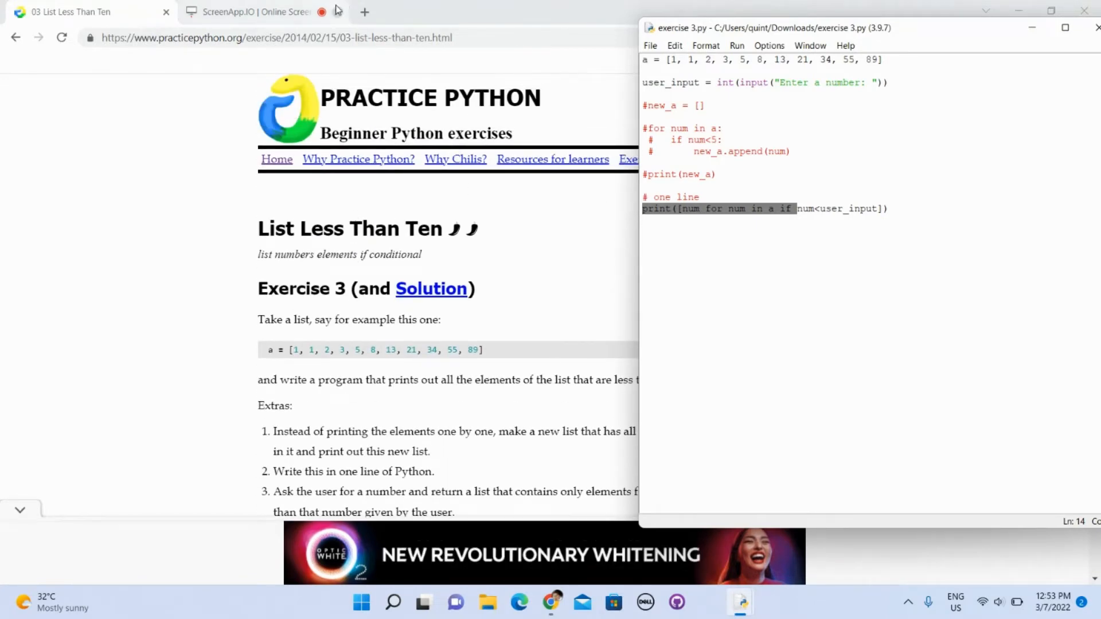
mouse_move(252, 12)
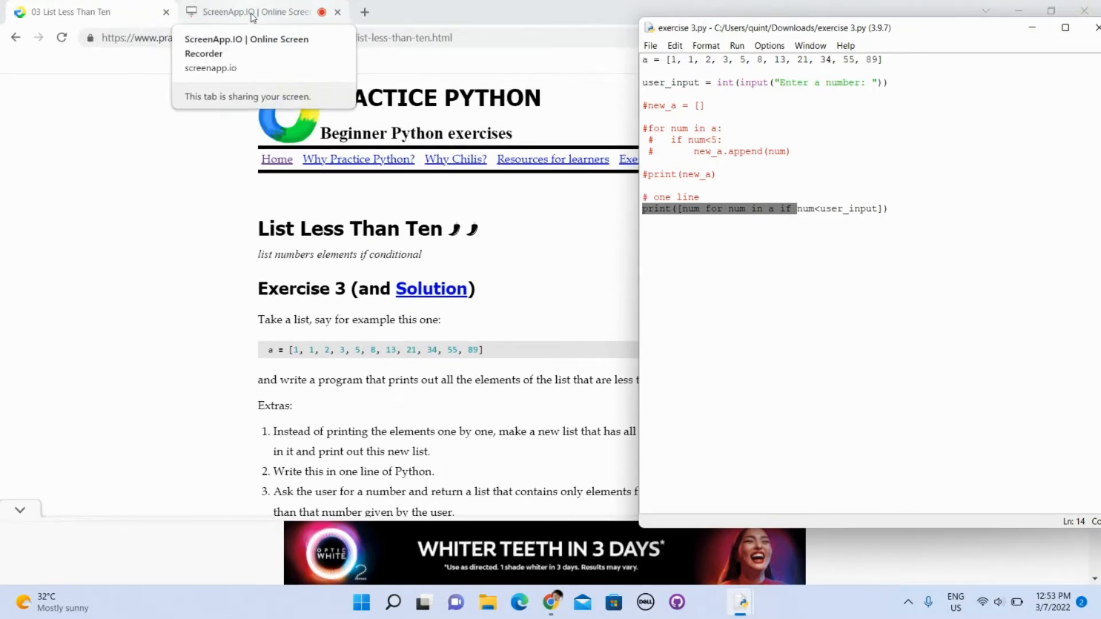